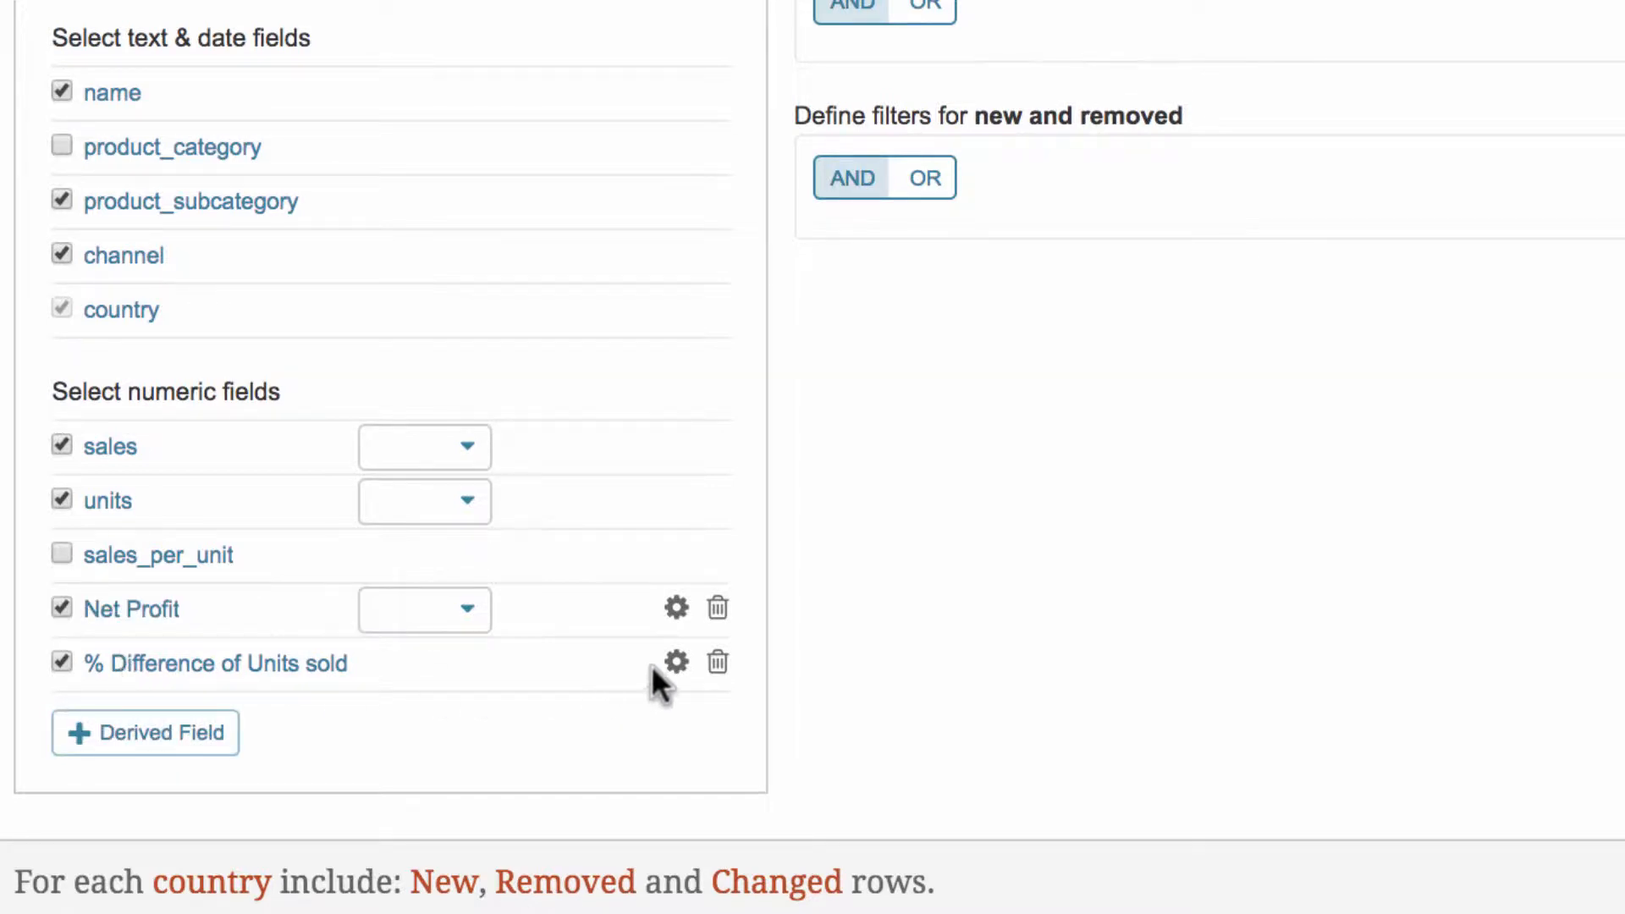
- Inspect the '% Difference of Units sold' field definition and close it unchanged
click(676, 662)
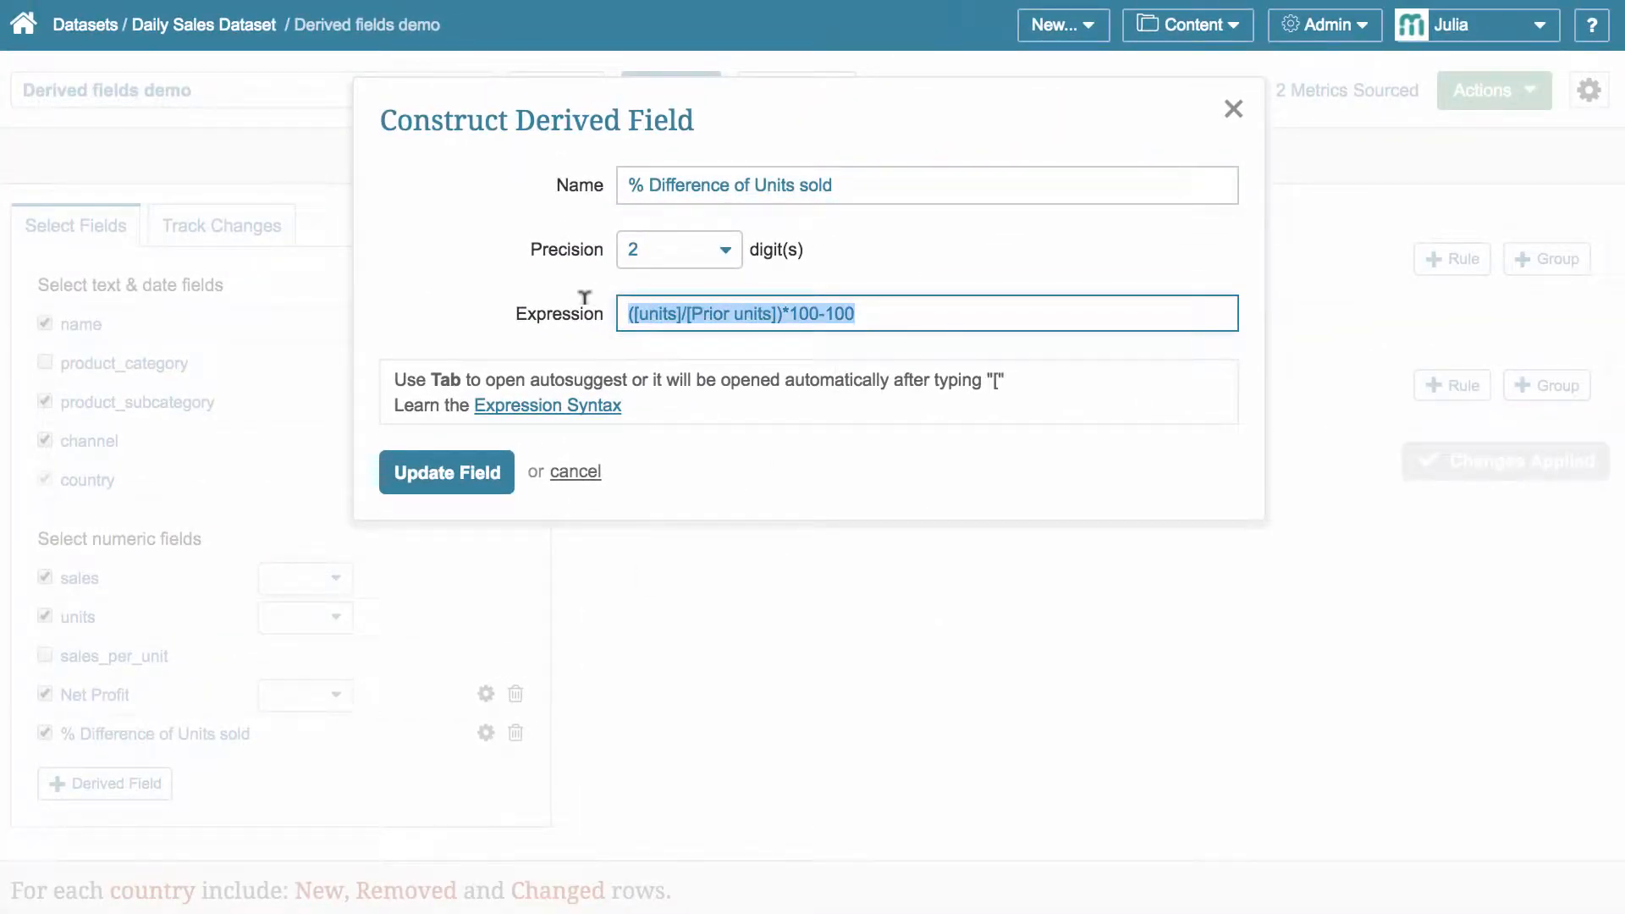
mouse_move(1236, 112)
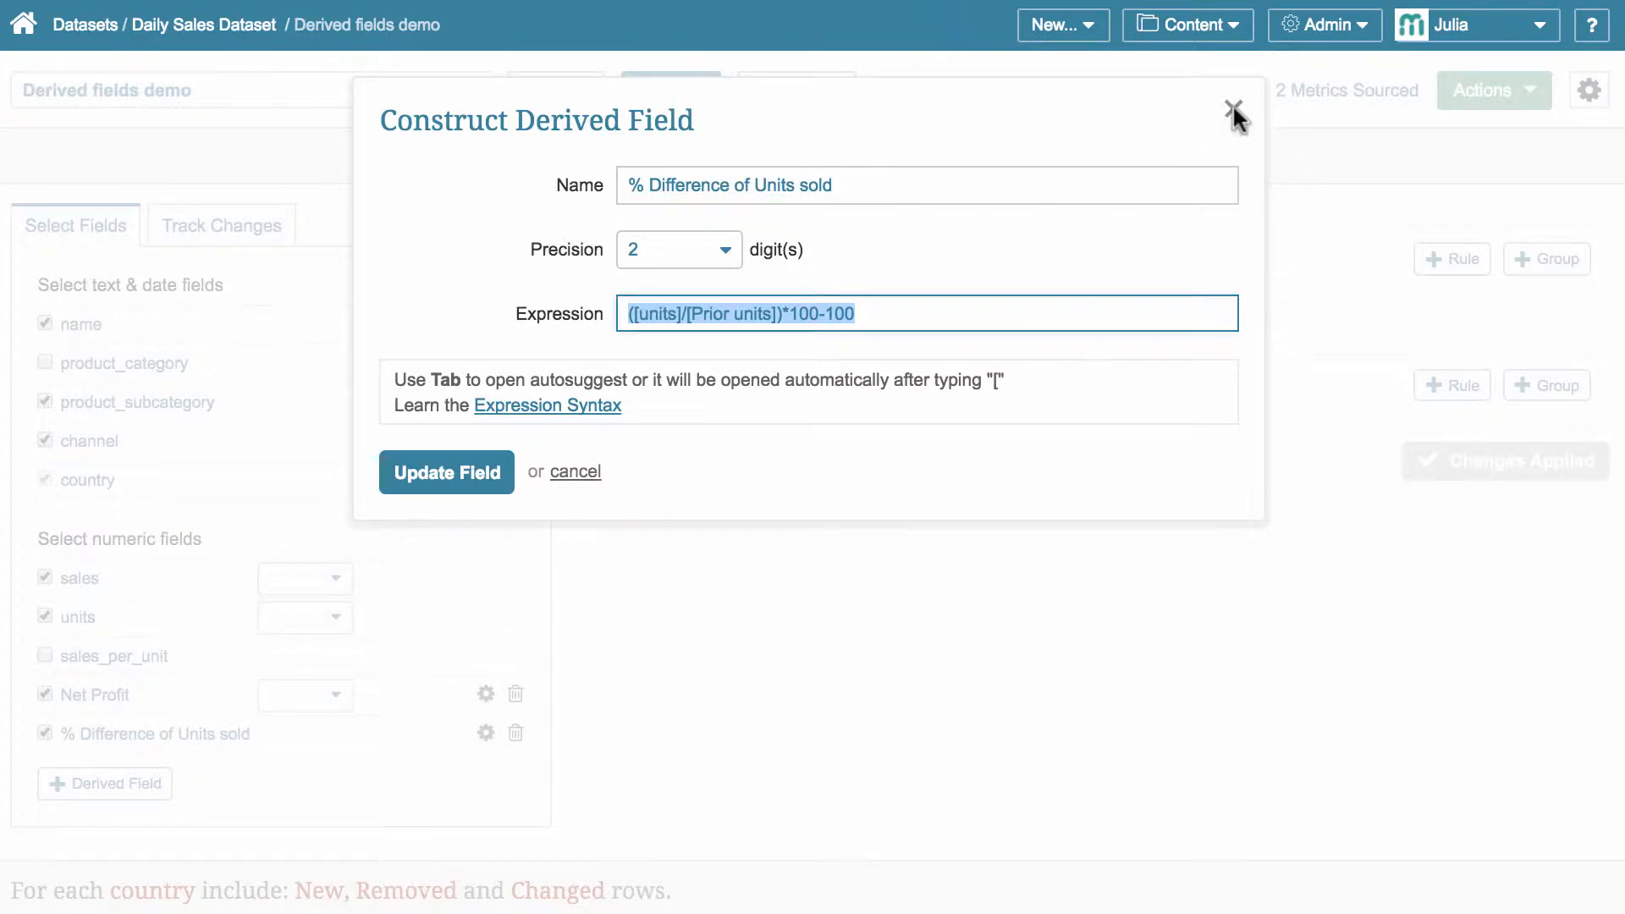
click(1233, 112)
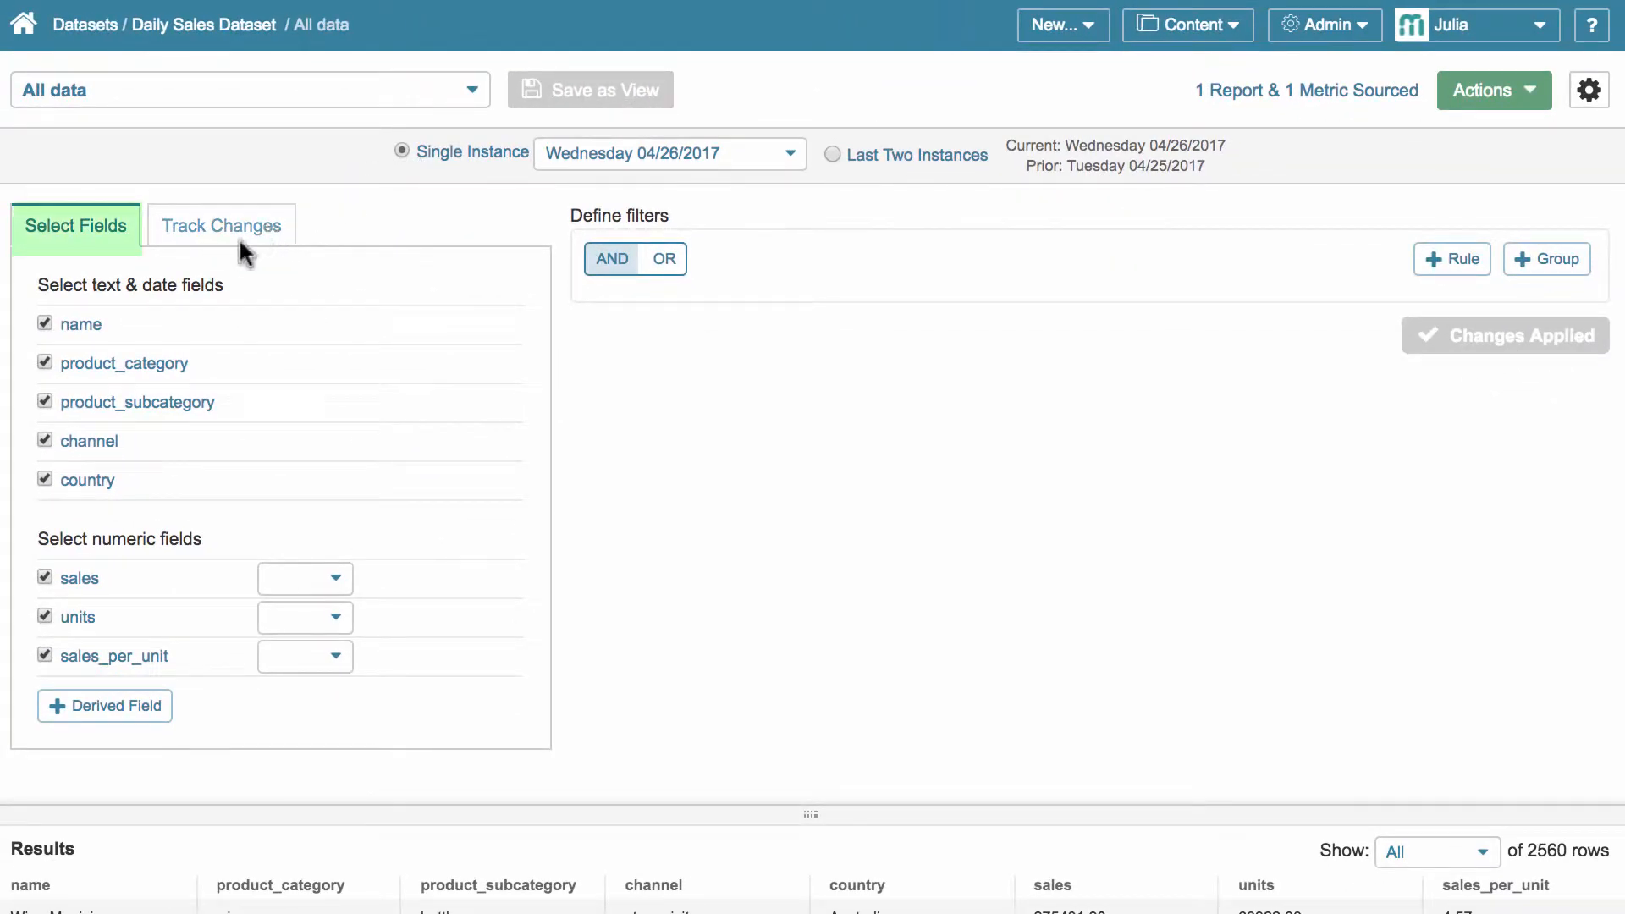
mouse_move(172, 593)
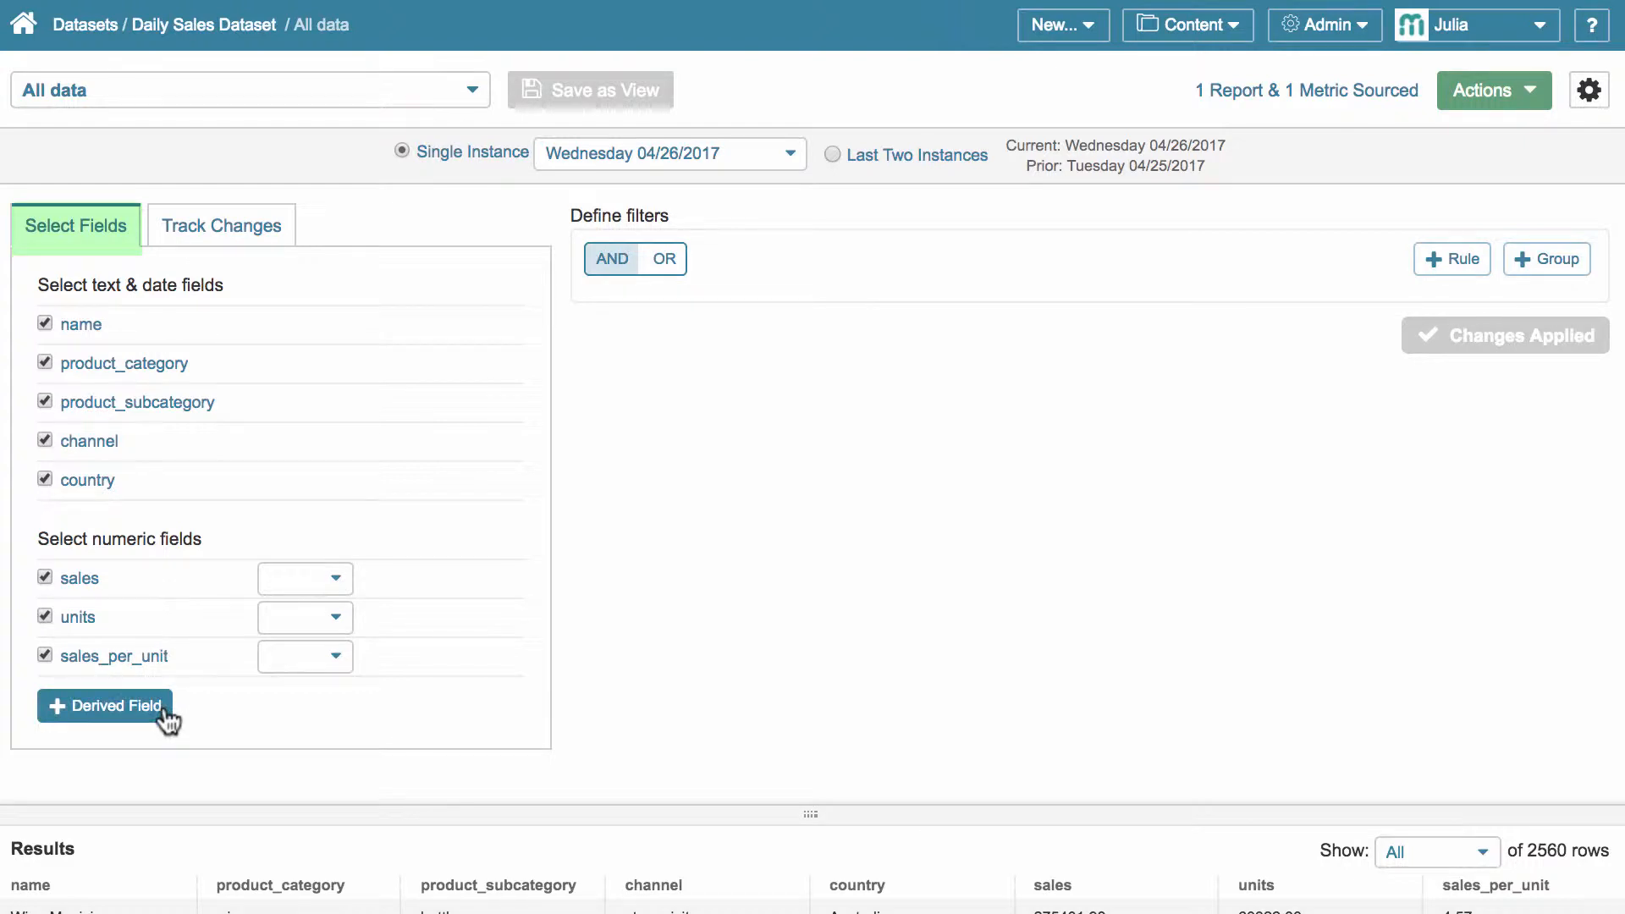
- Add a derived field named 'Net Profit' with expression [sales]*0.3
click(103, 706)
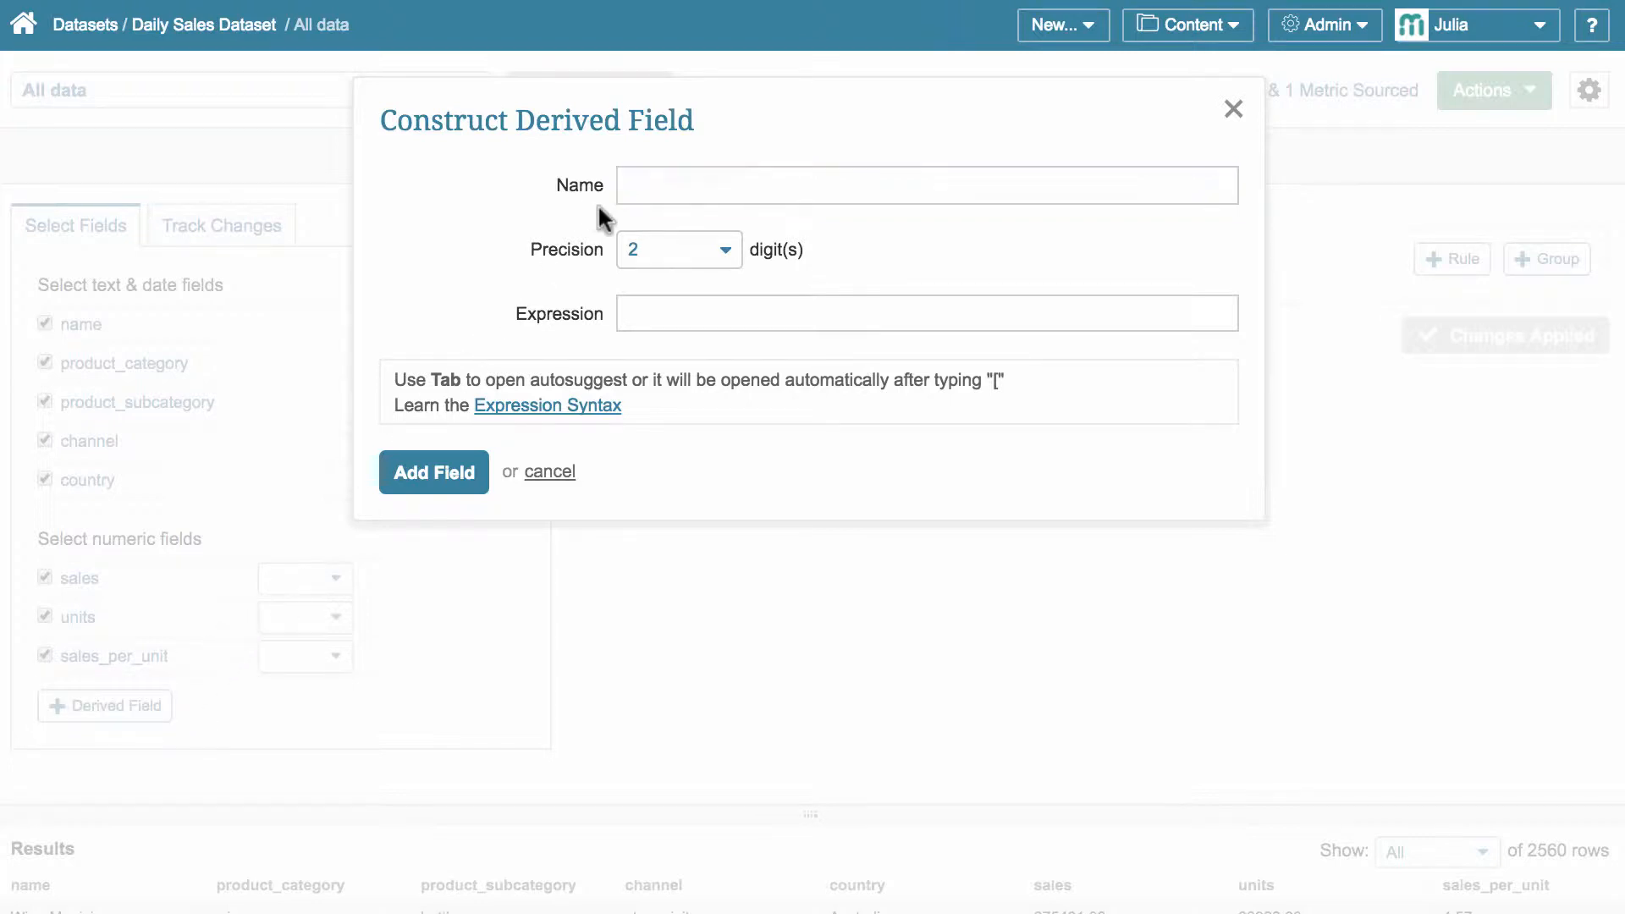
click(926, 187)
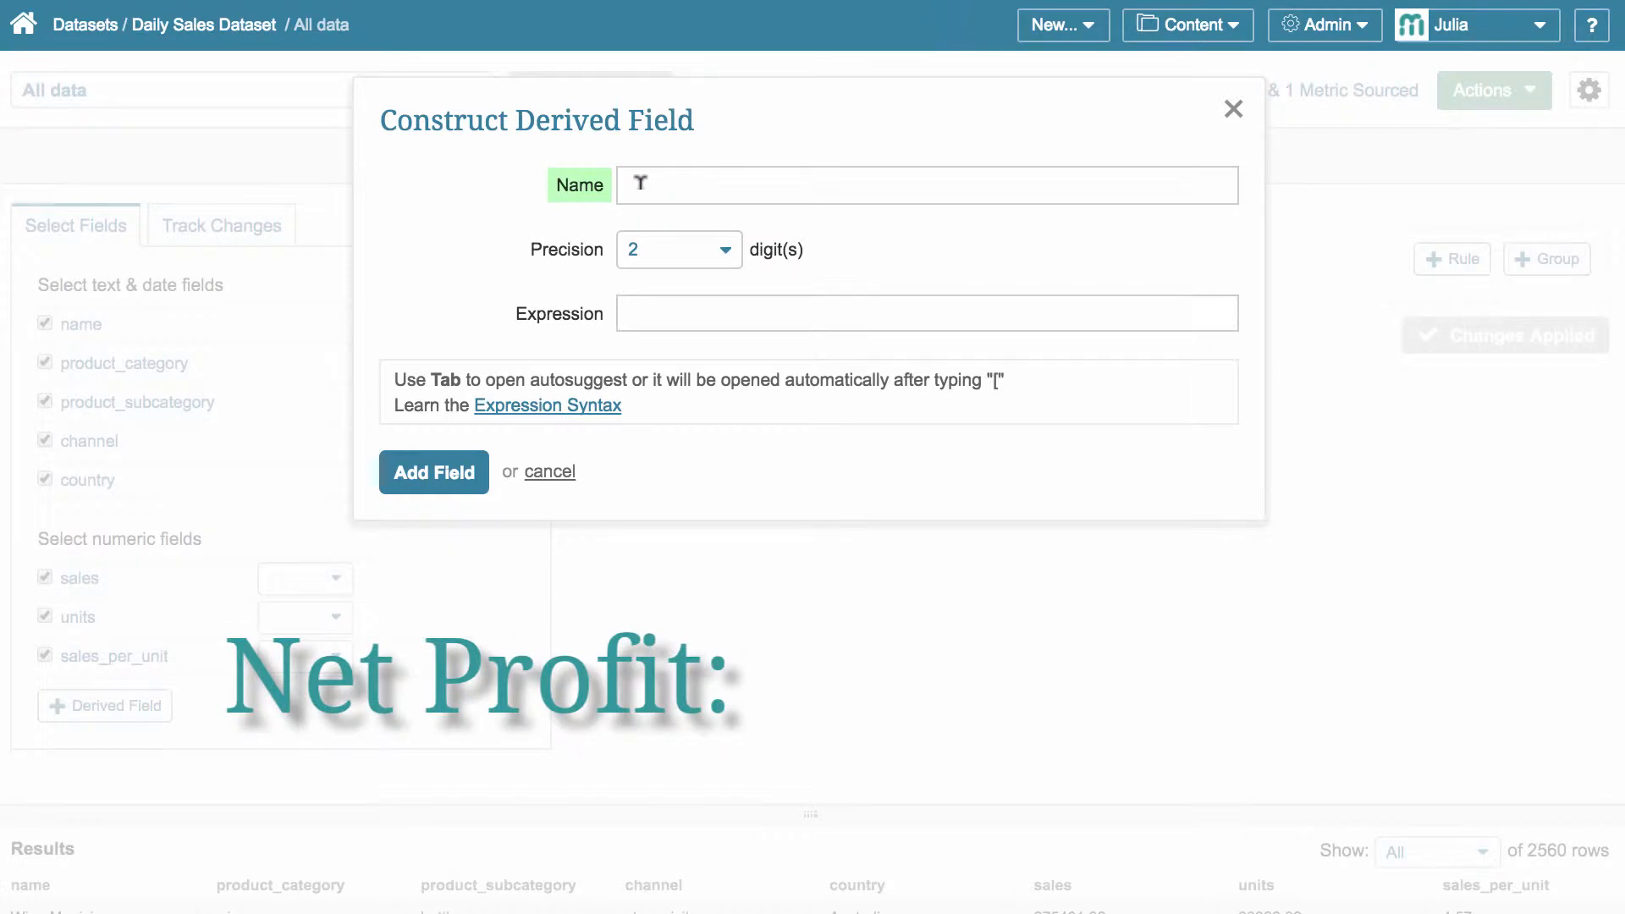
click(928, 185)
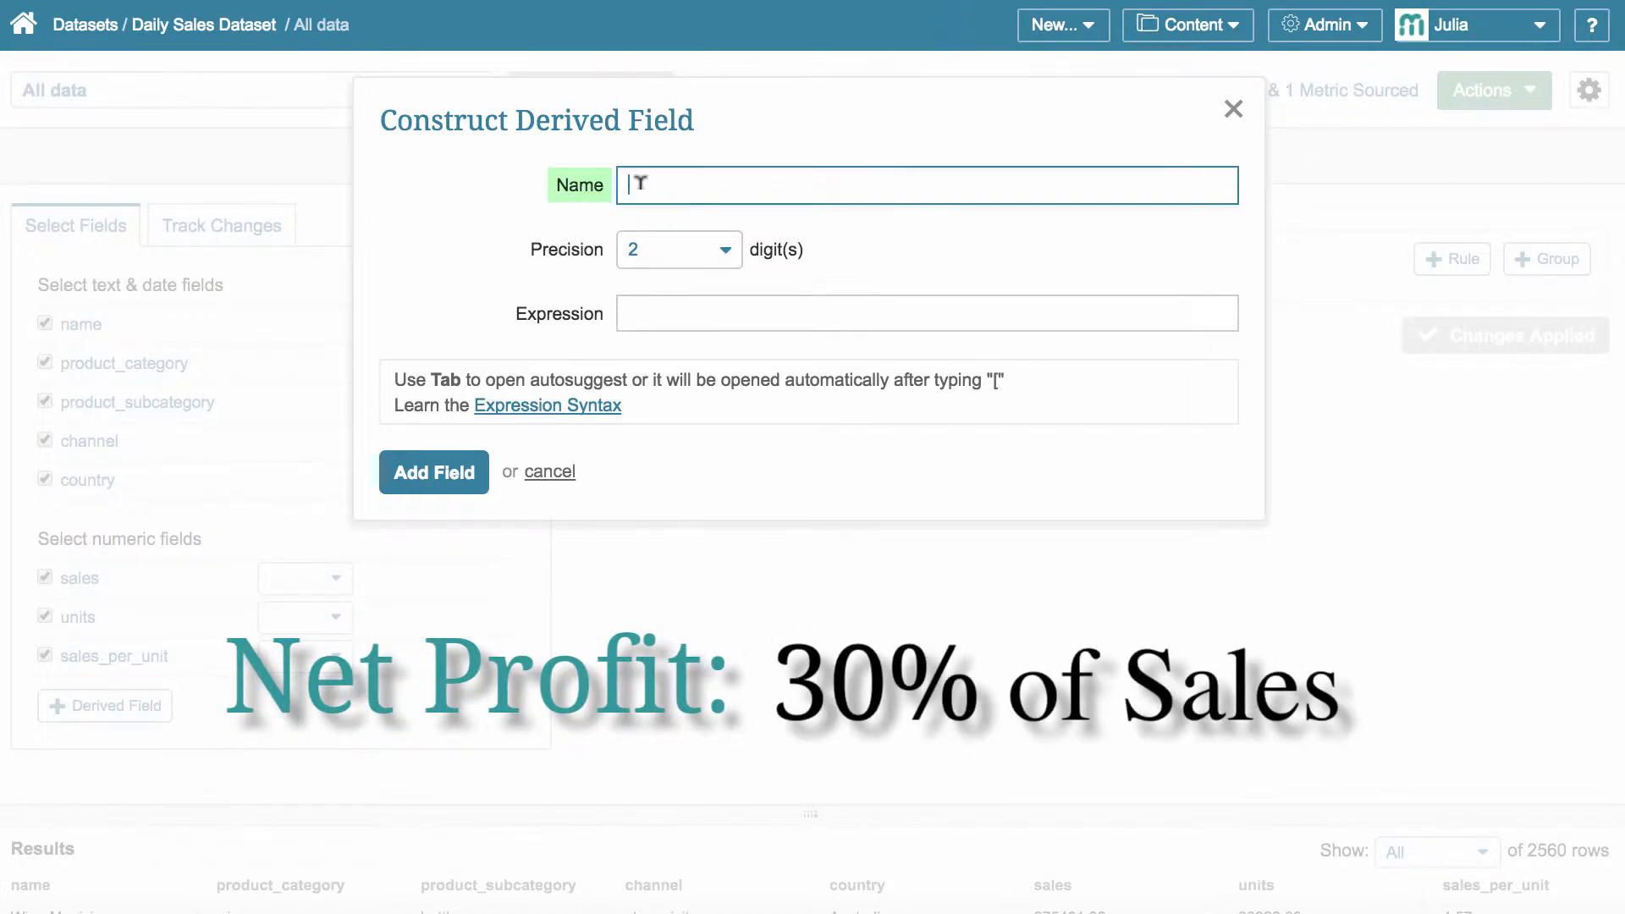
text(Net Profit)
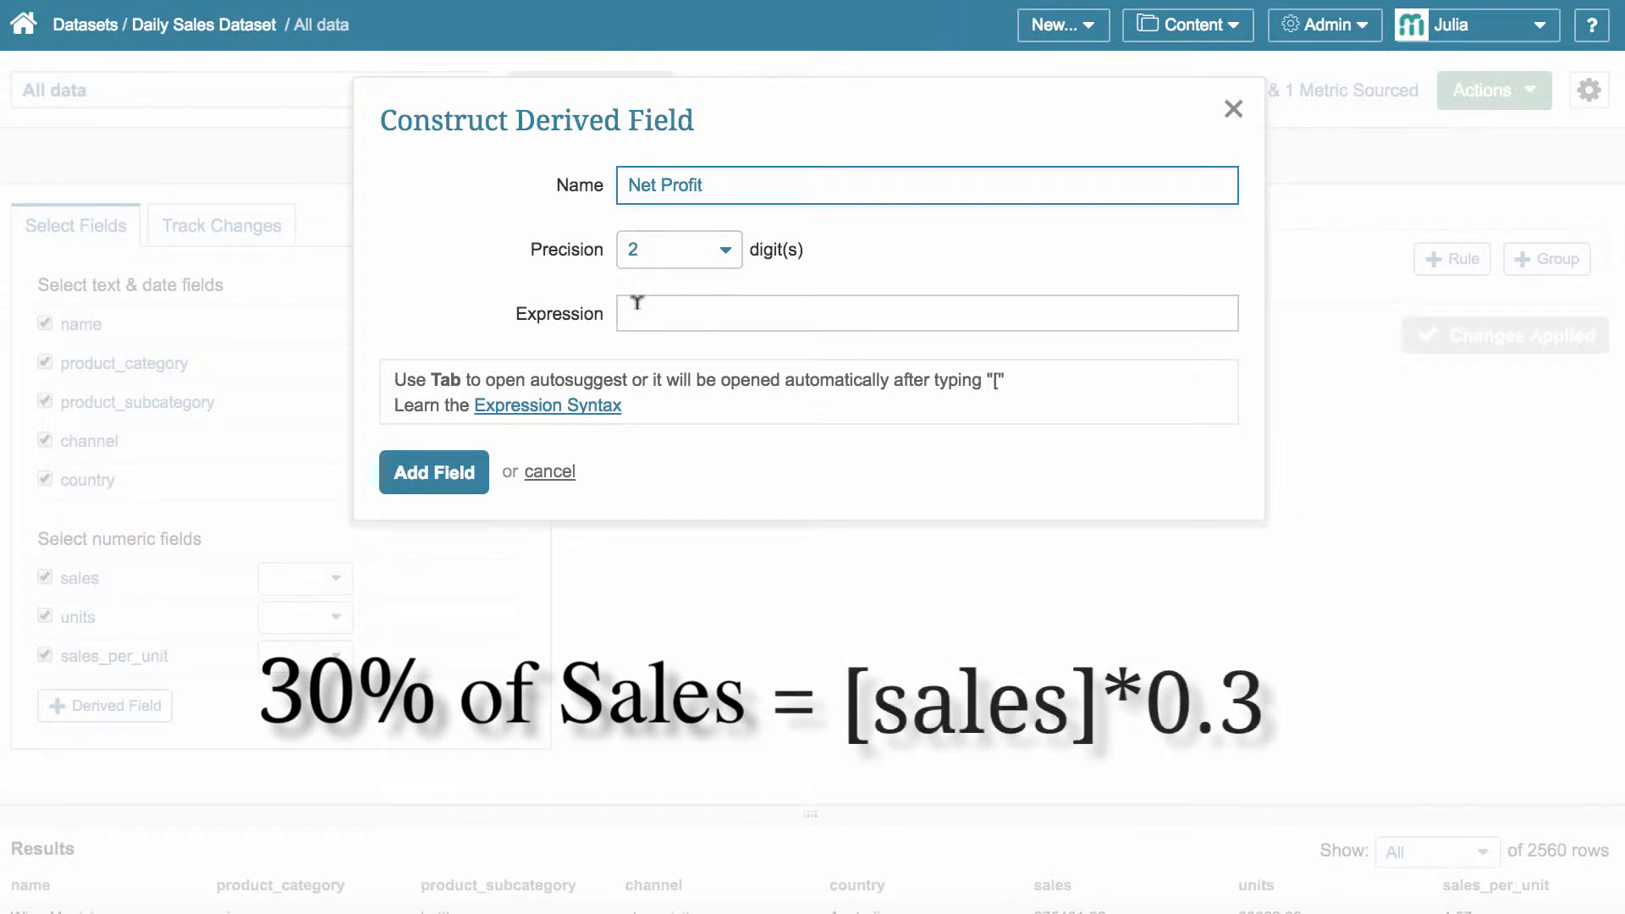
click(927, 314)
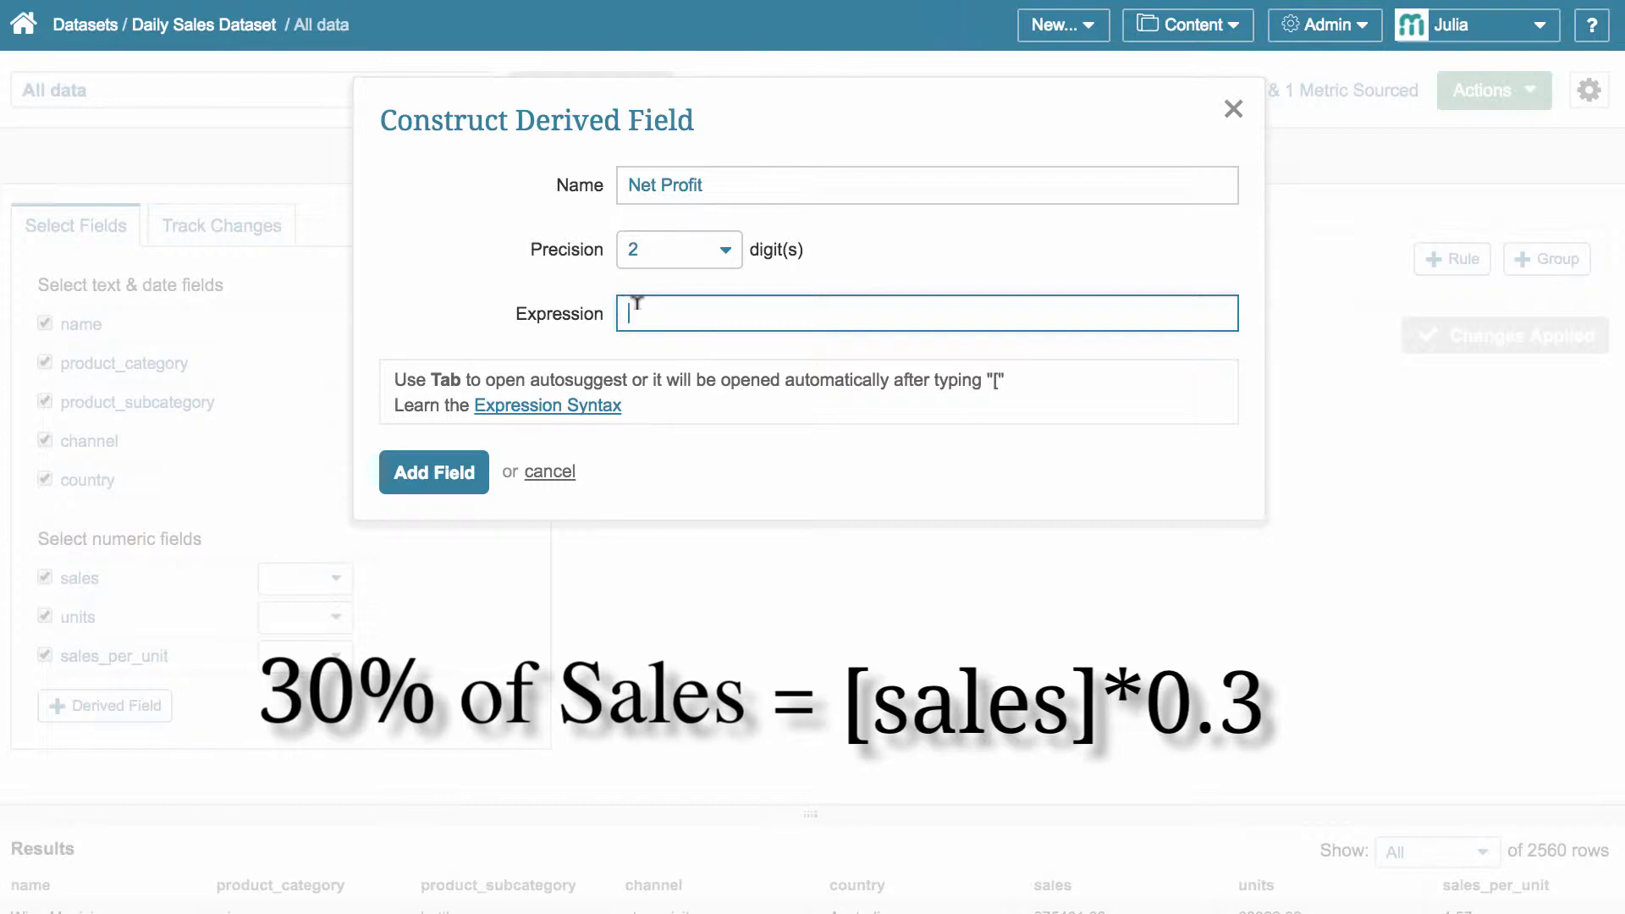
text([sales]*)
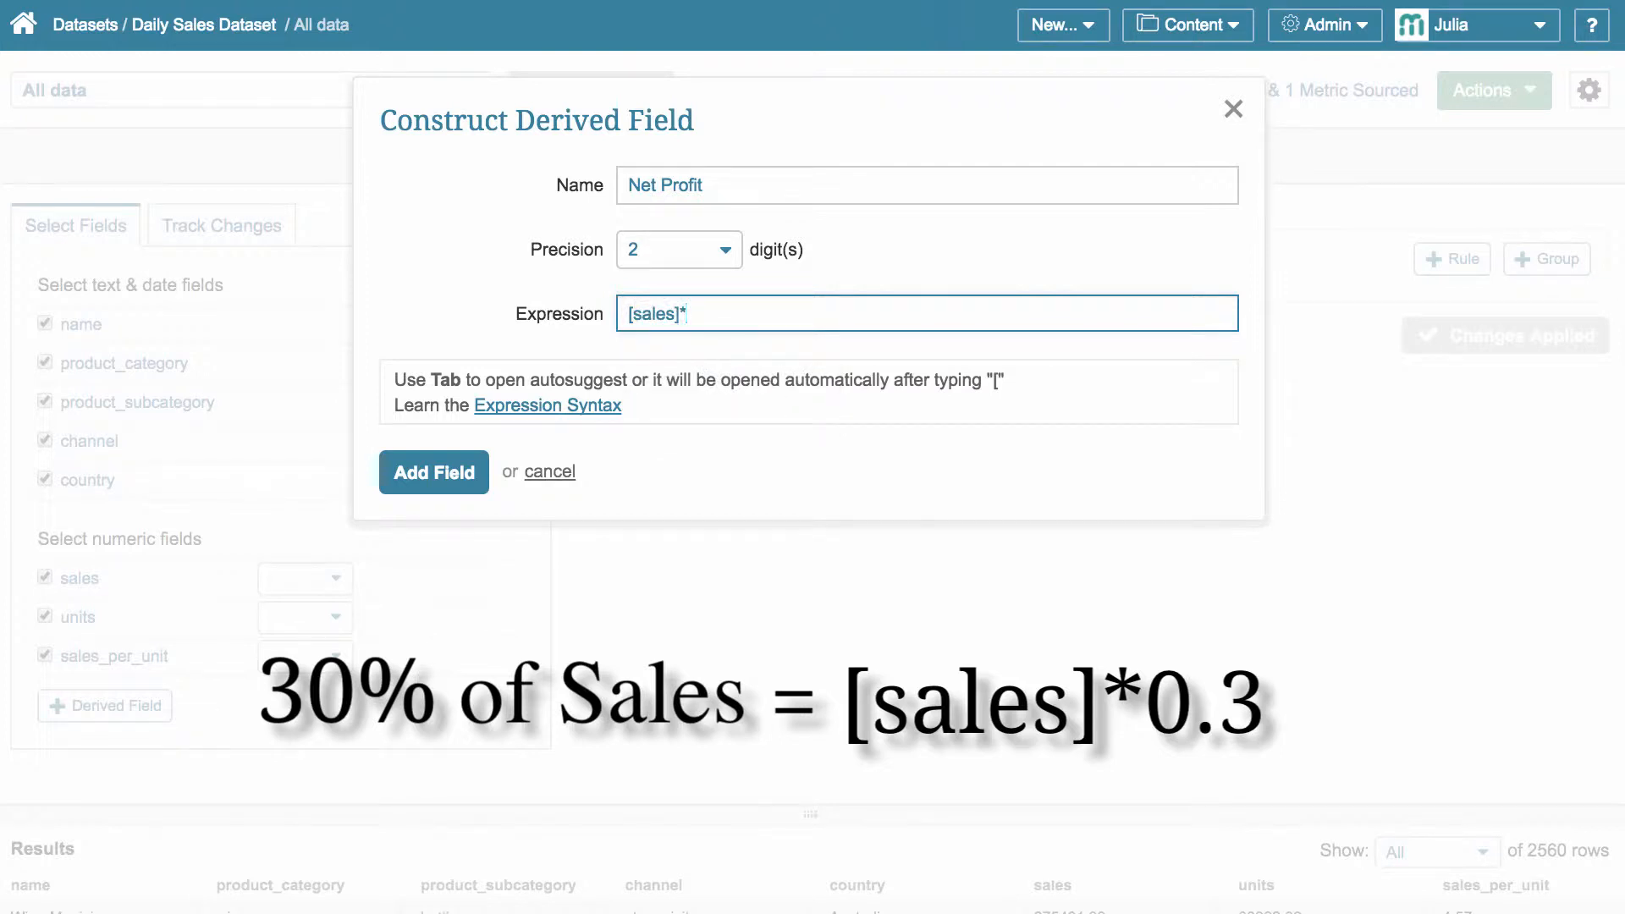
text(0.3)
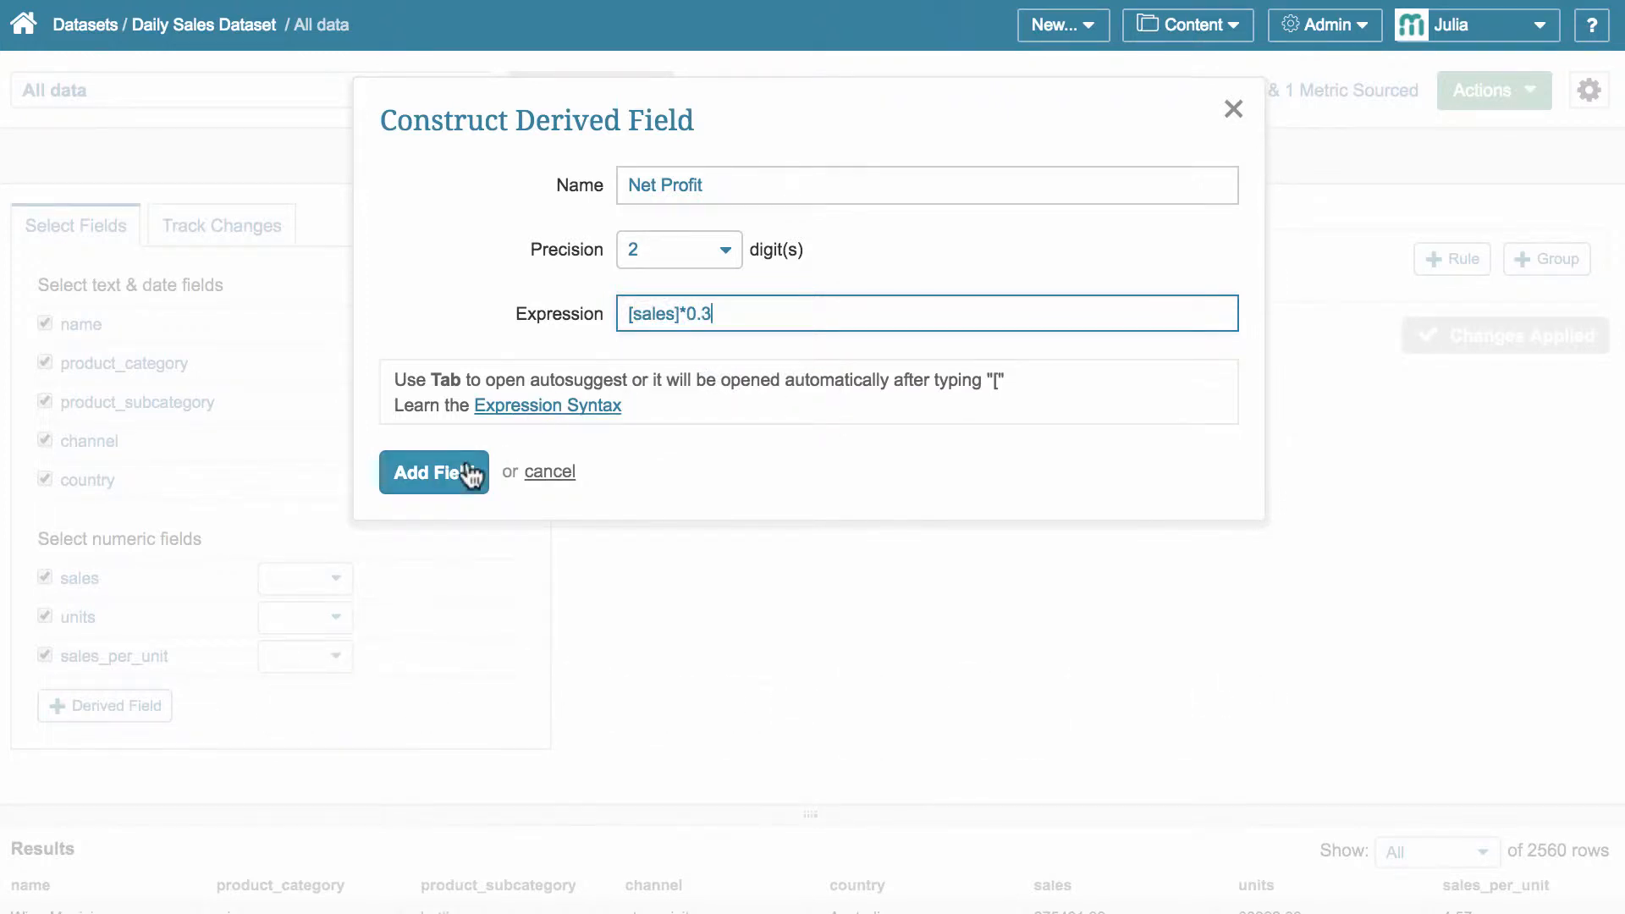
click(434, 472)
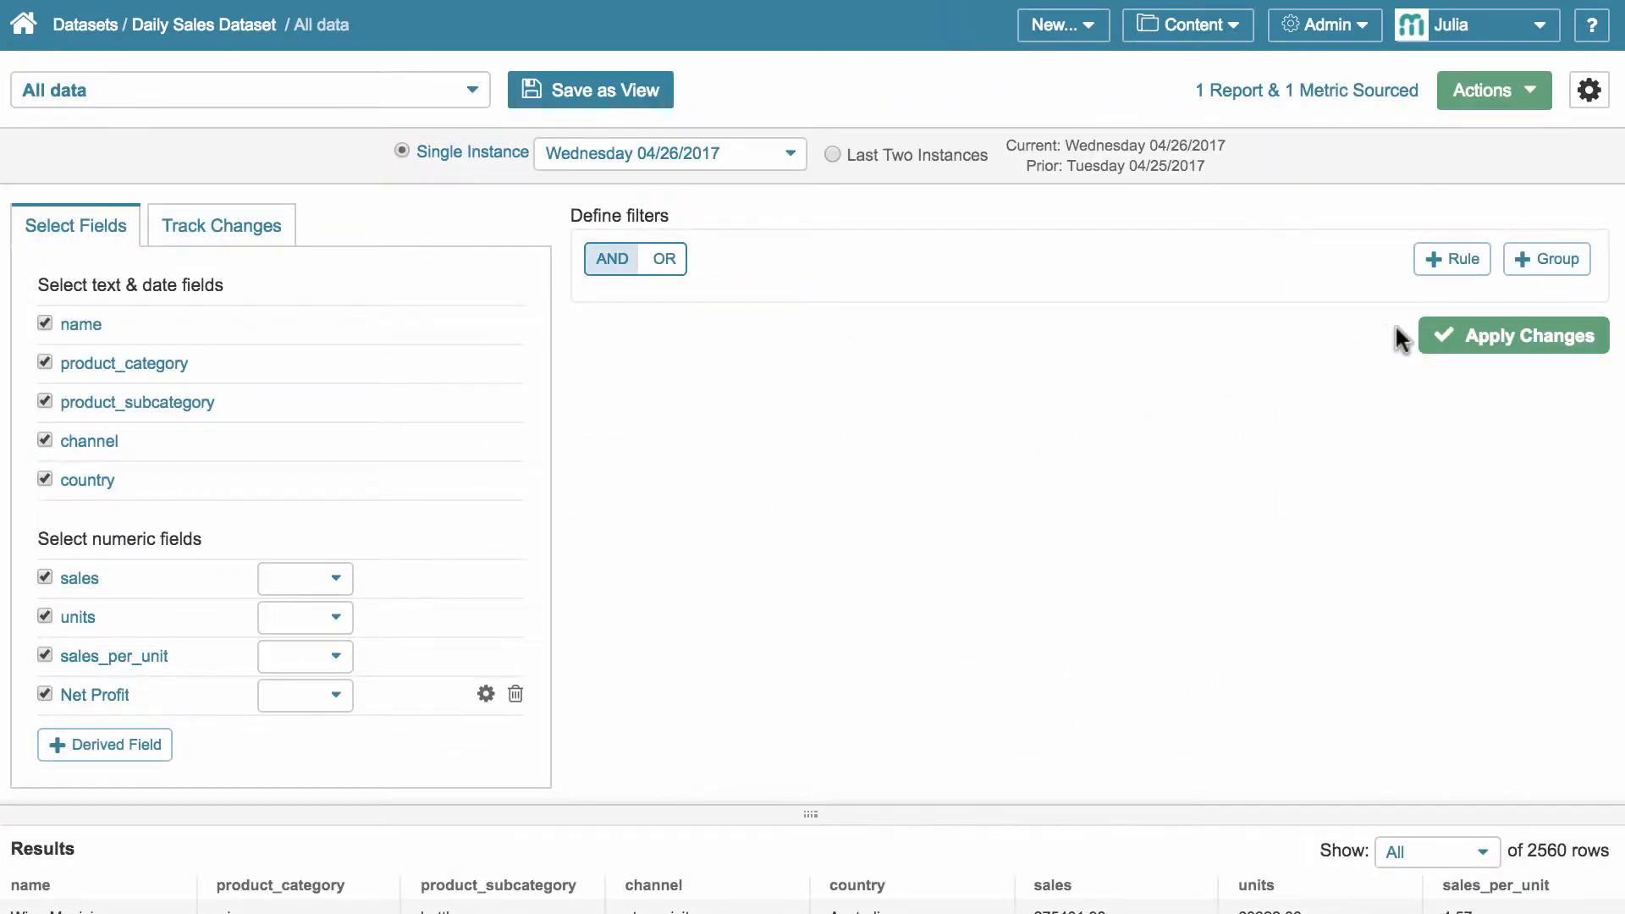
- Apply changes, then filter rows to Net Profit is greater than 2000
click(1513, 335)
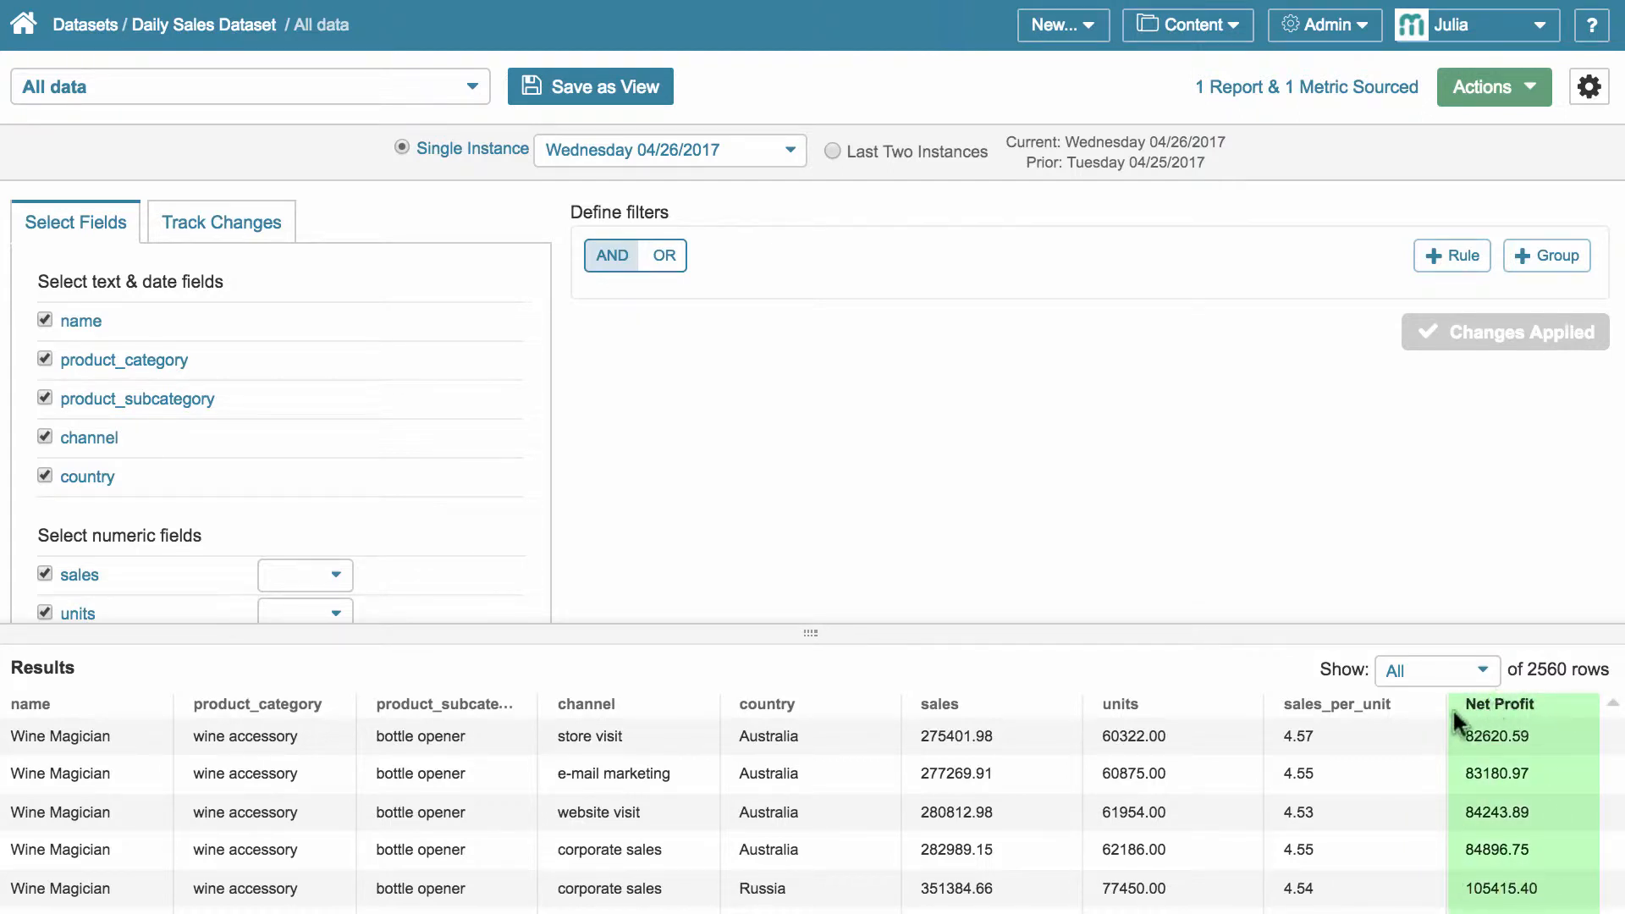
mouse_move(762, 252)
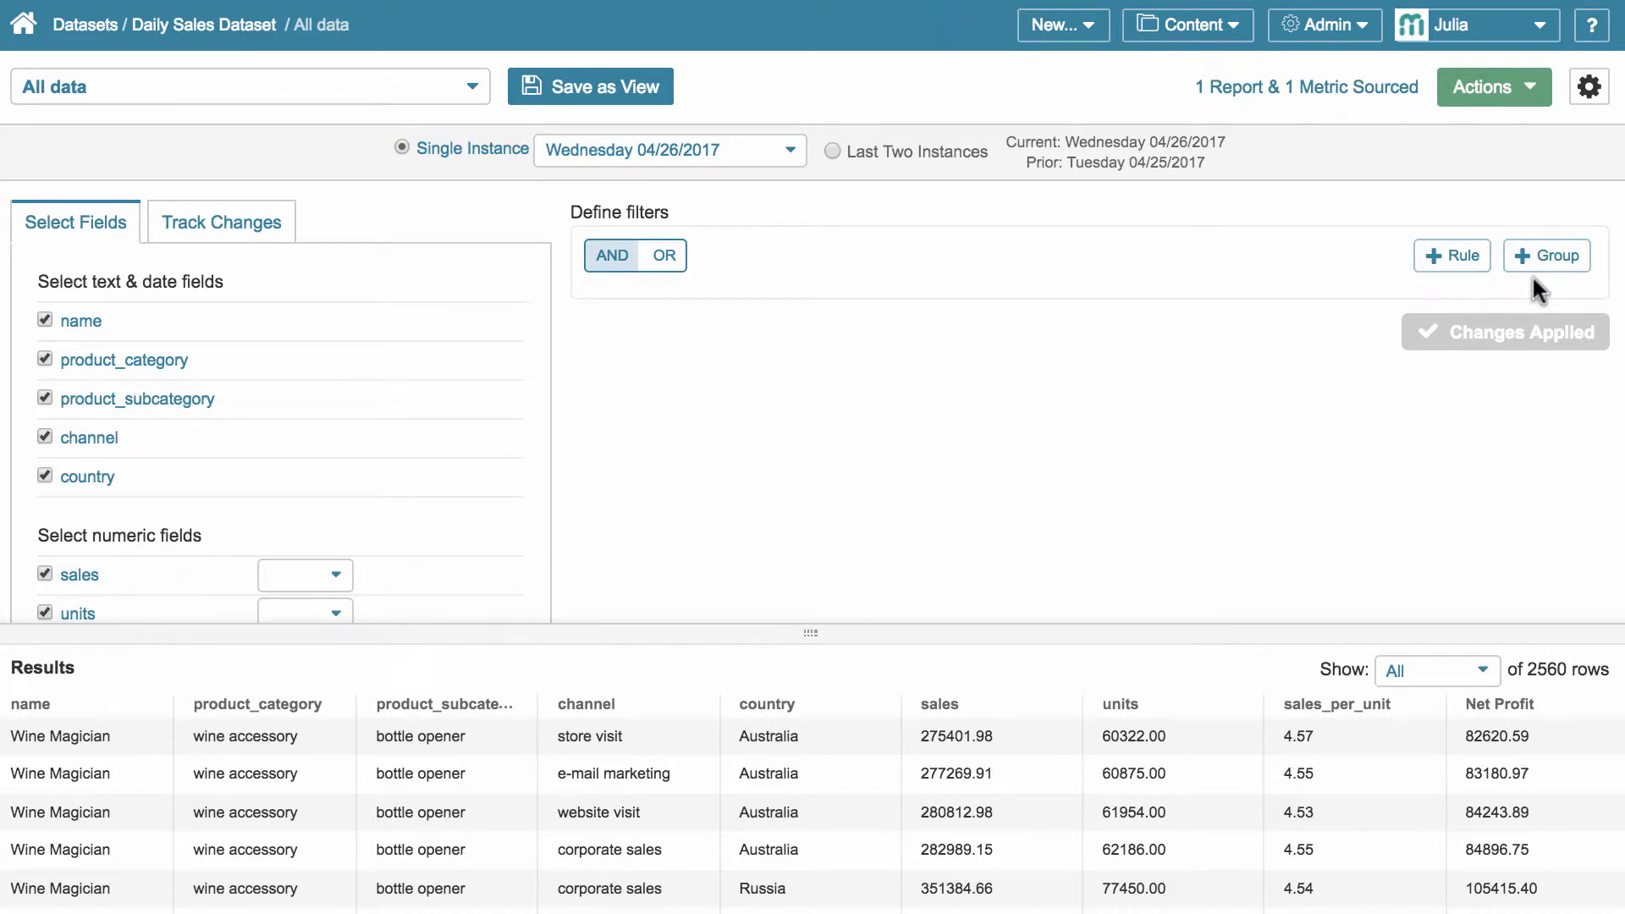
click(1452, 255)
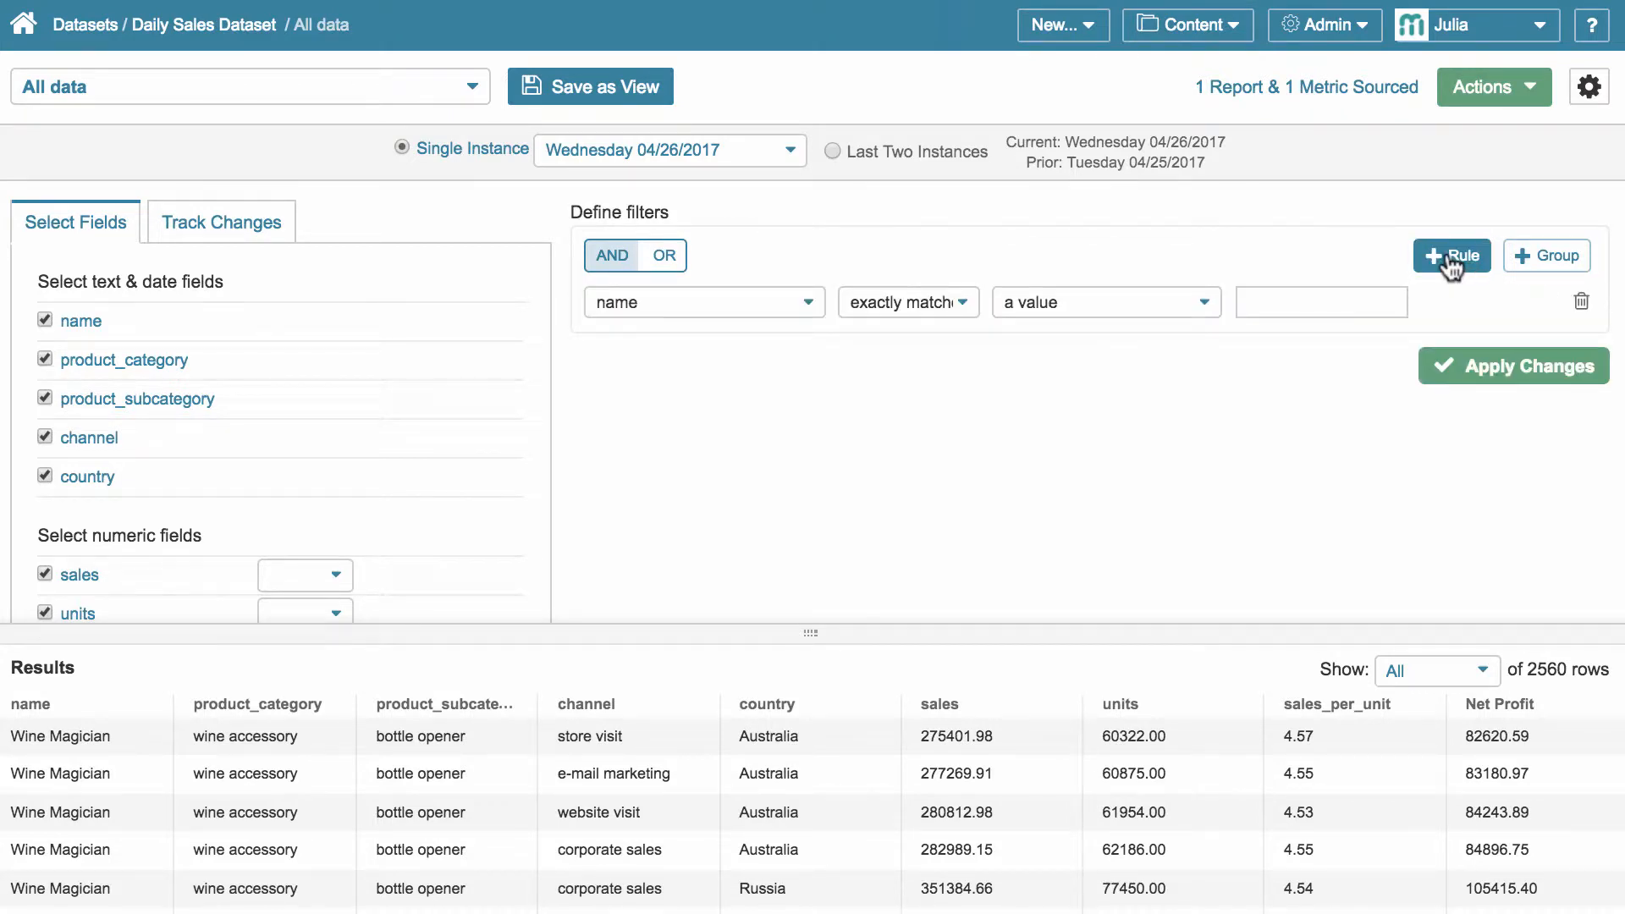
click(703, 302)
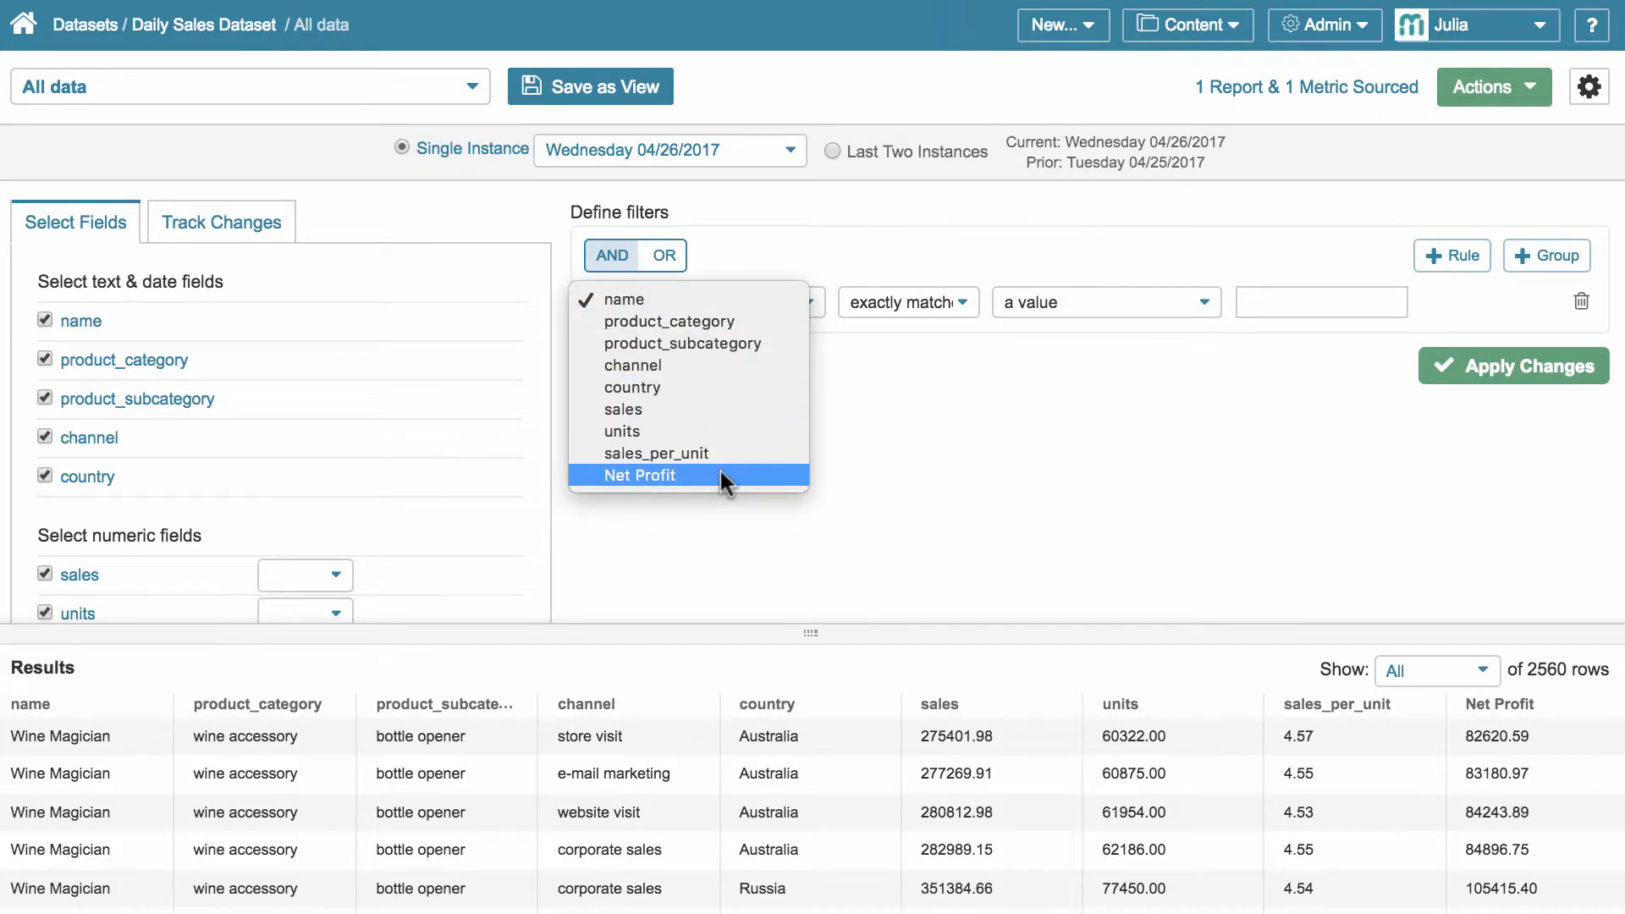
click(640, 474)
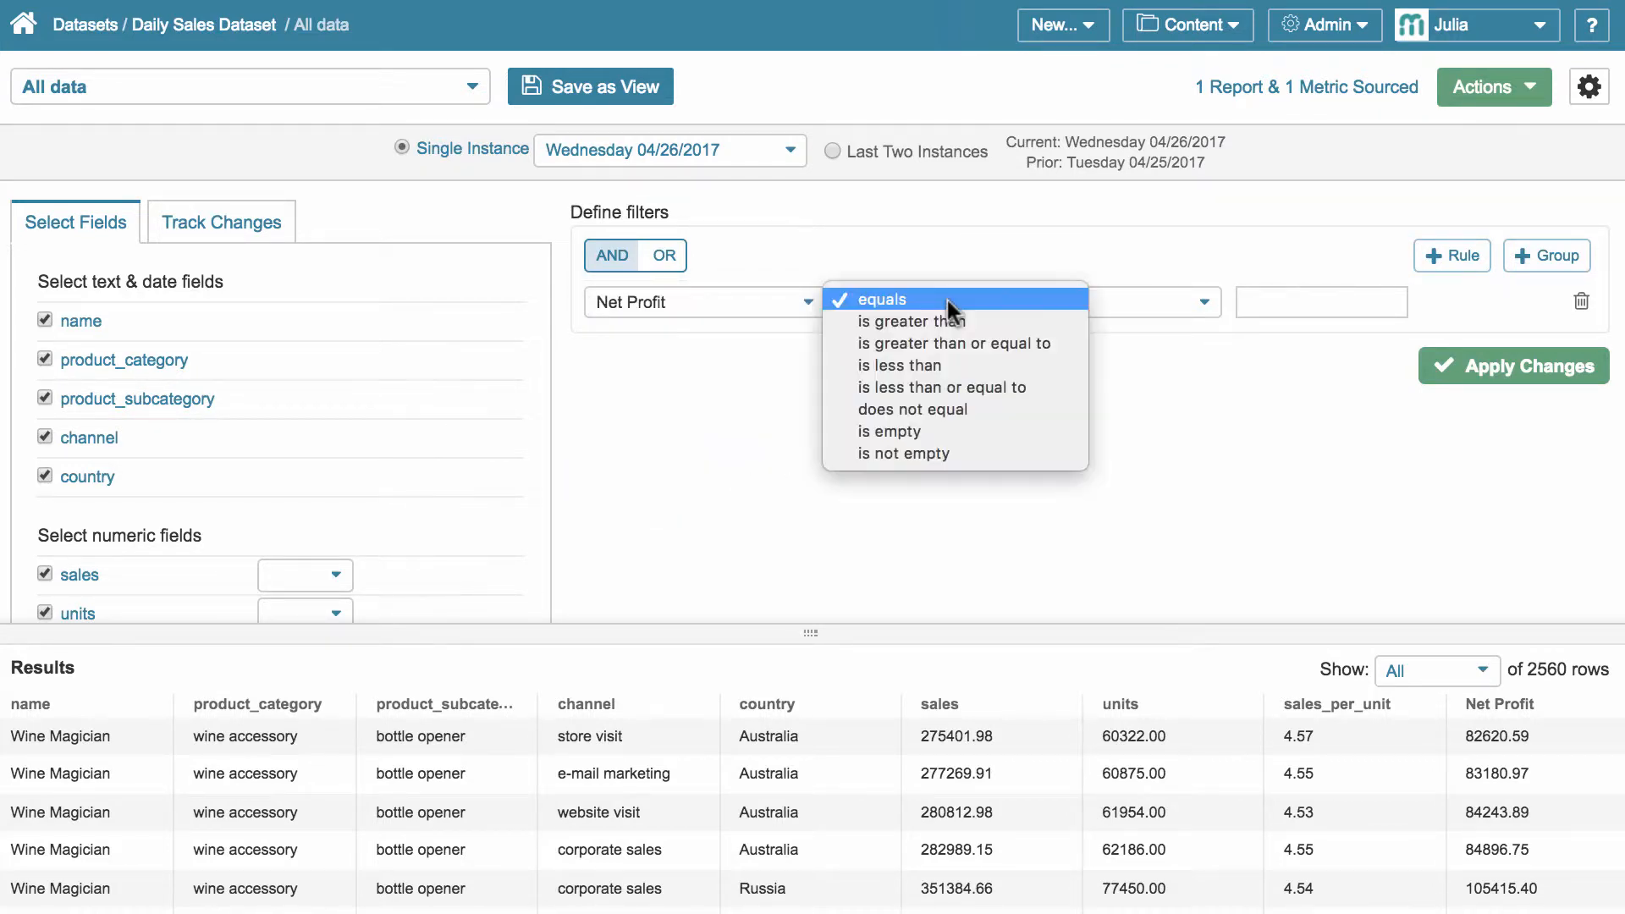
mouse_move(903, 454)
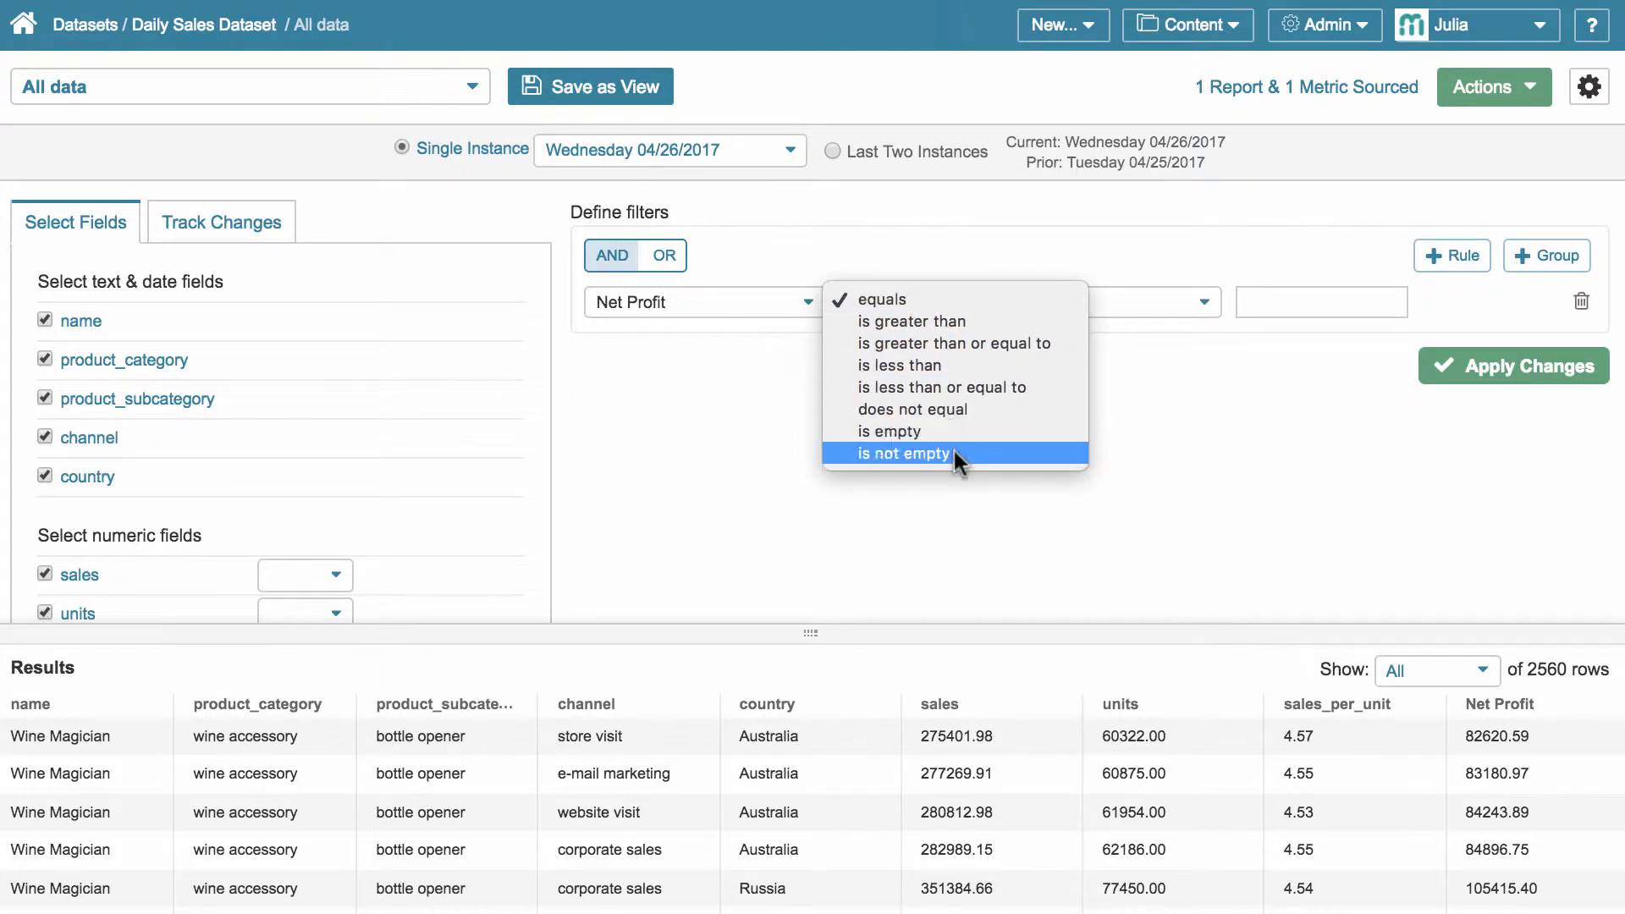
mouse_move(954, 322)
text(2000)
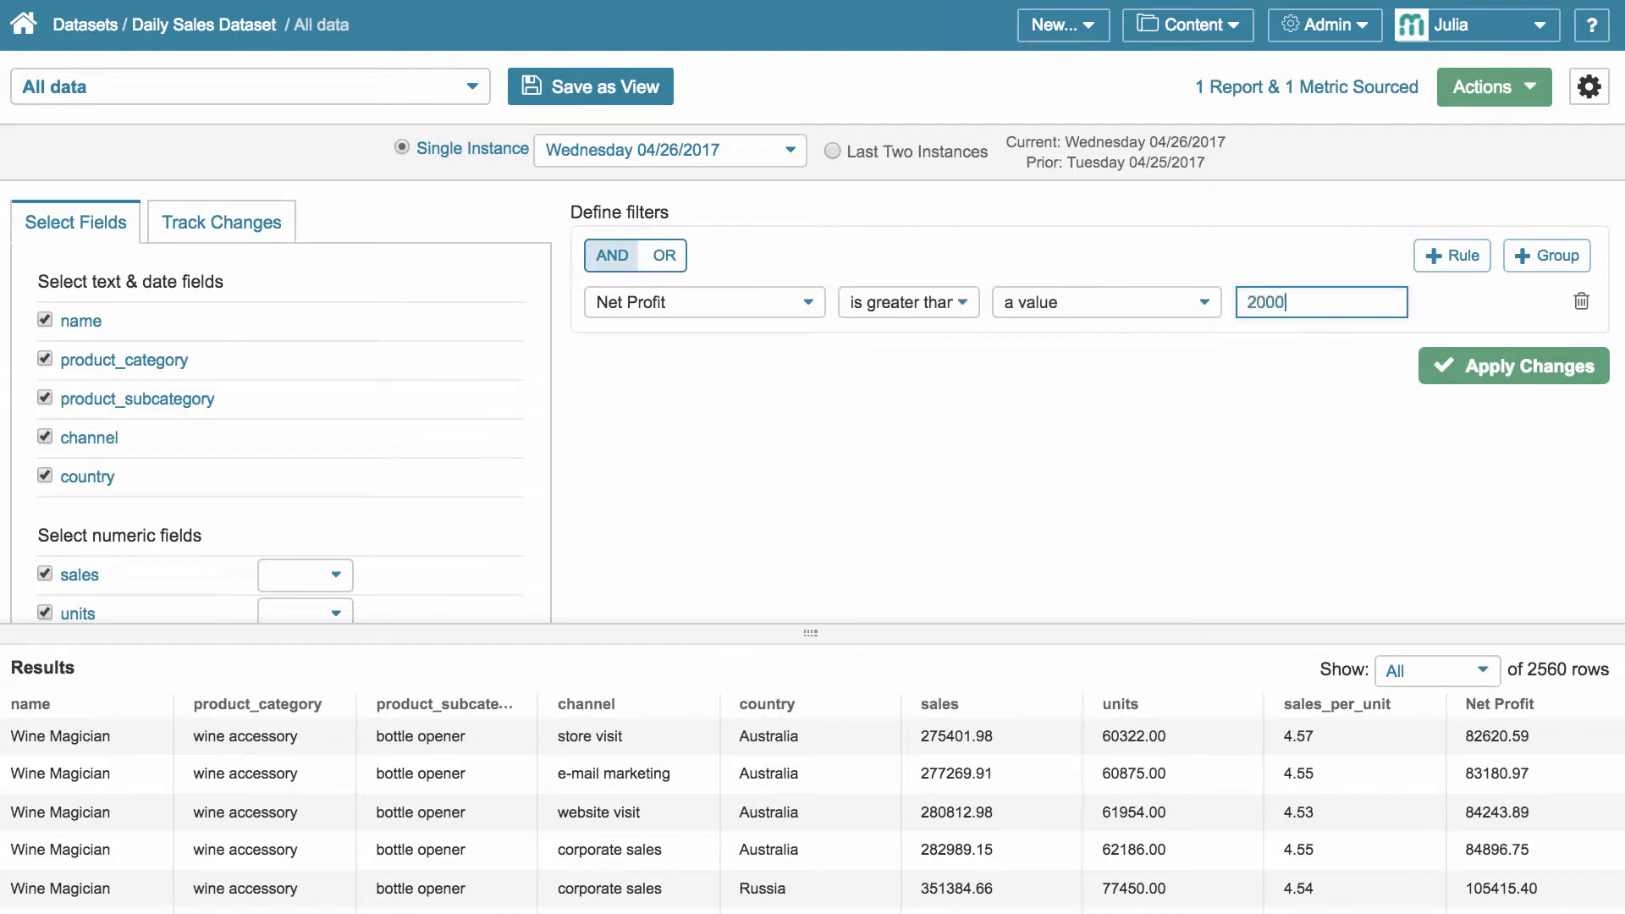
click(1512, 366)
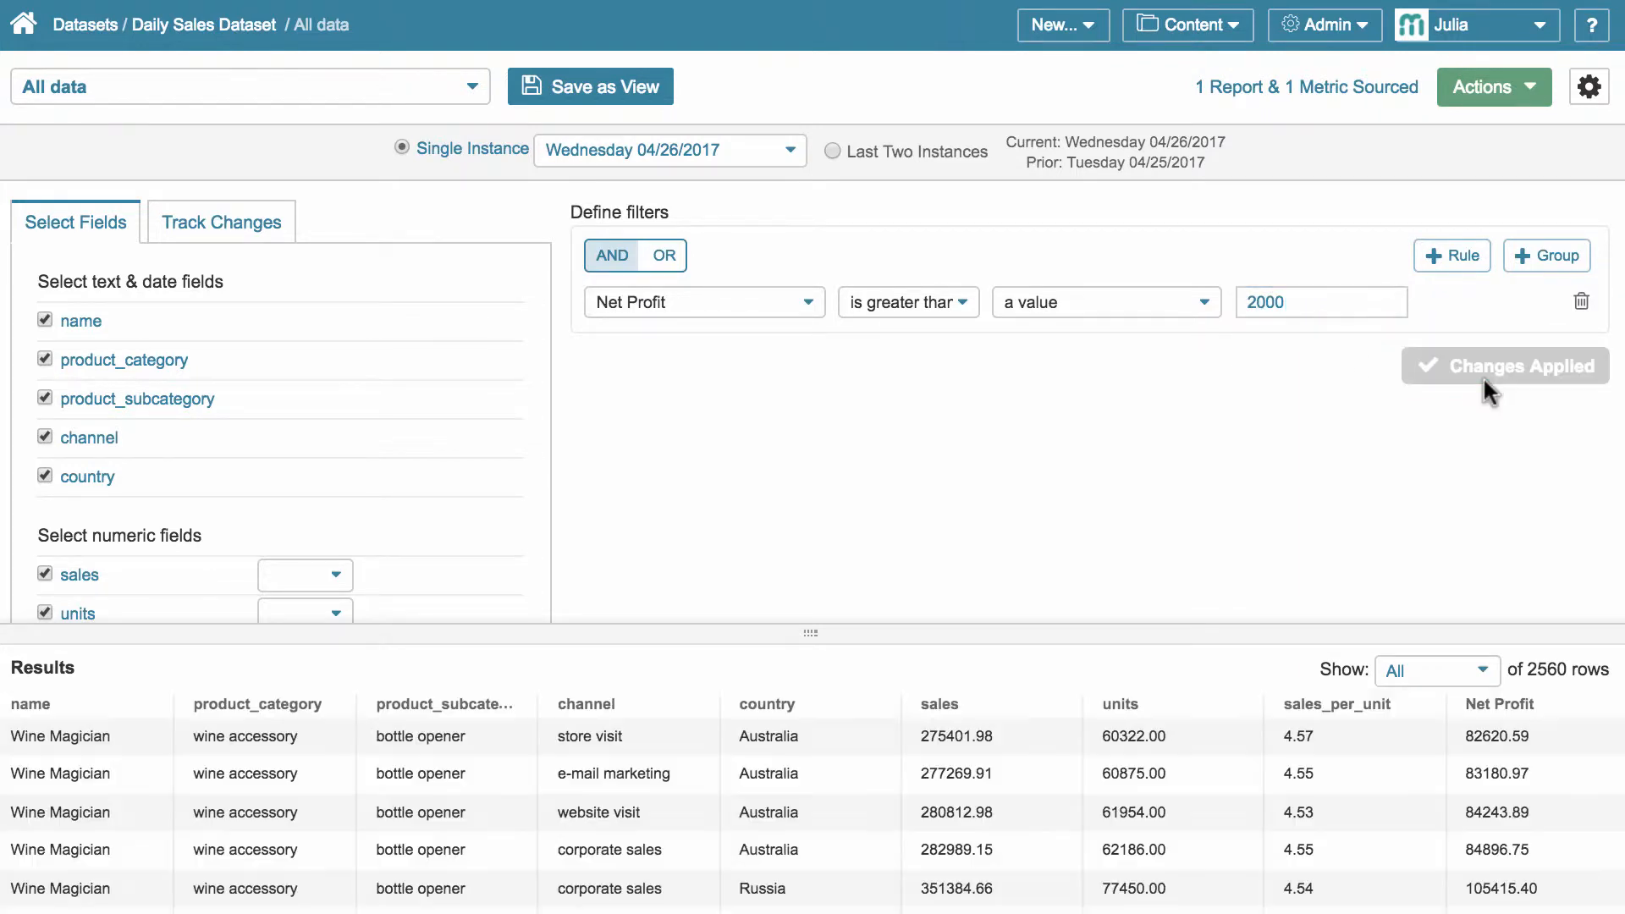
mouse_move(1329, 408)
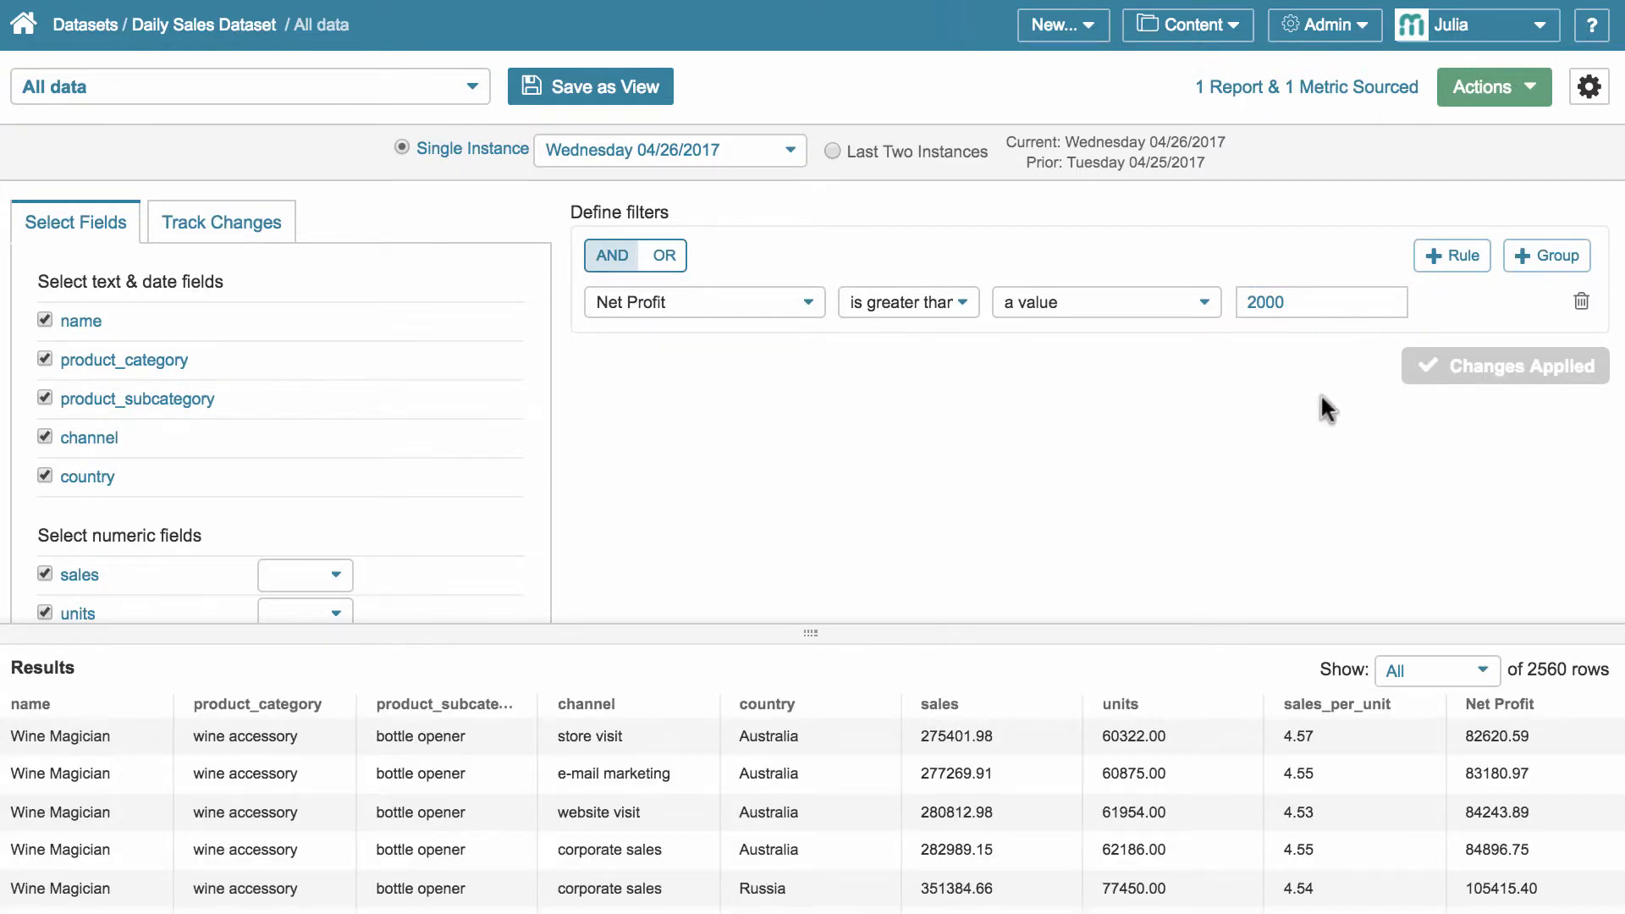
- Save the setup as a public view named 'Derived Fields Demo'
click(591, 87)
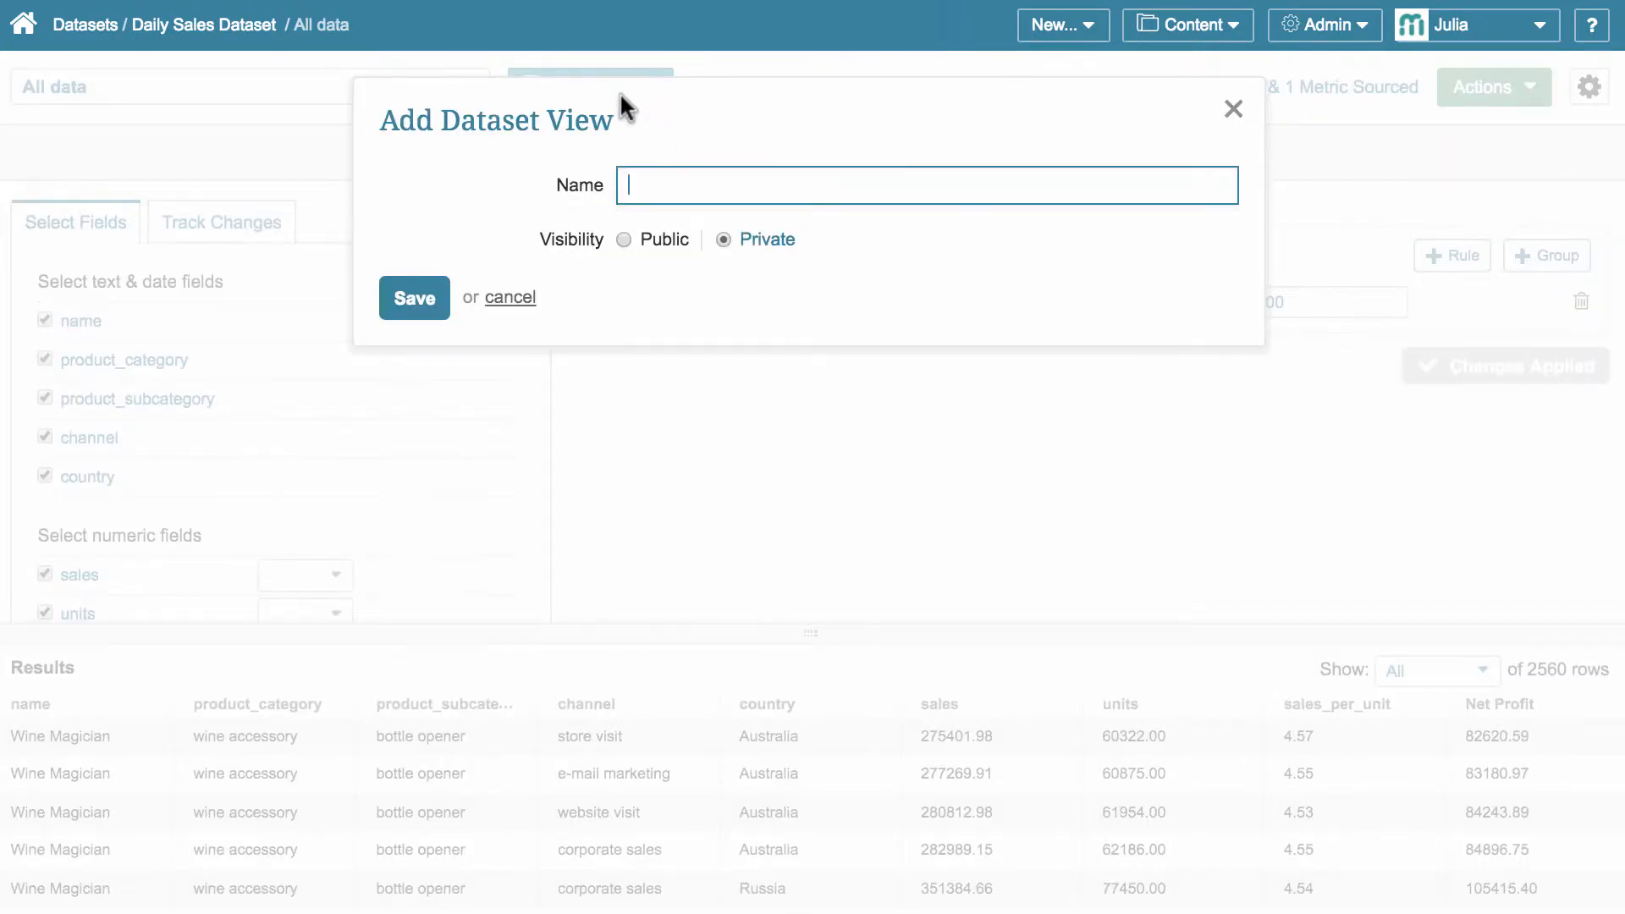
text(Derived Fields Demo)
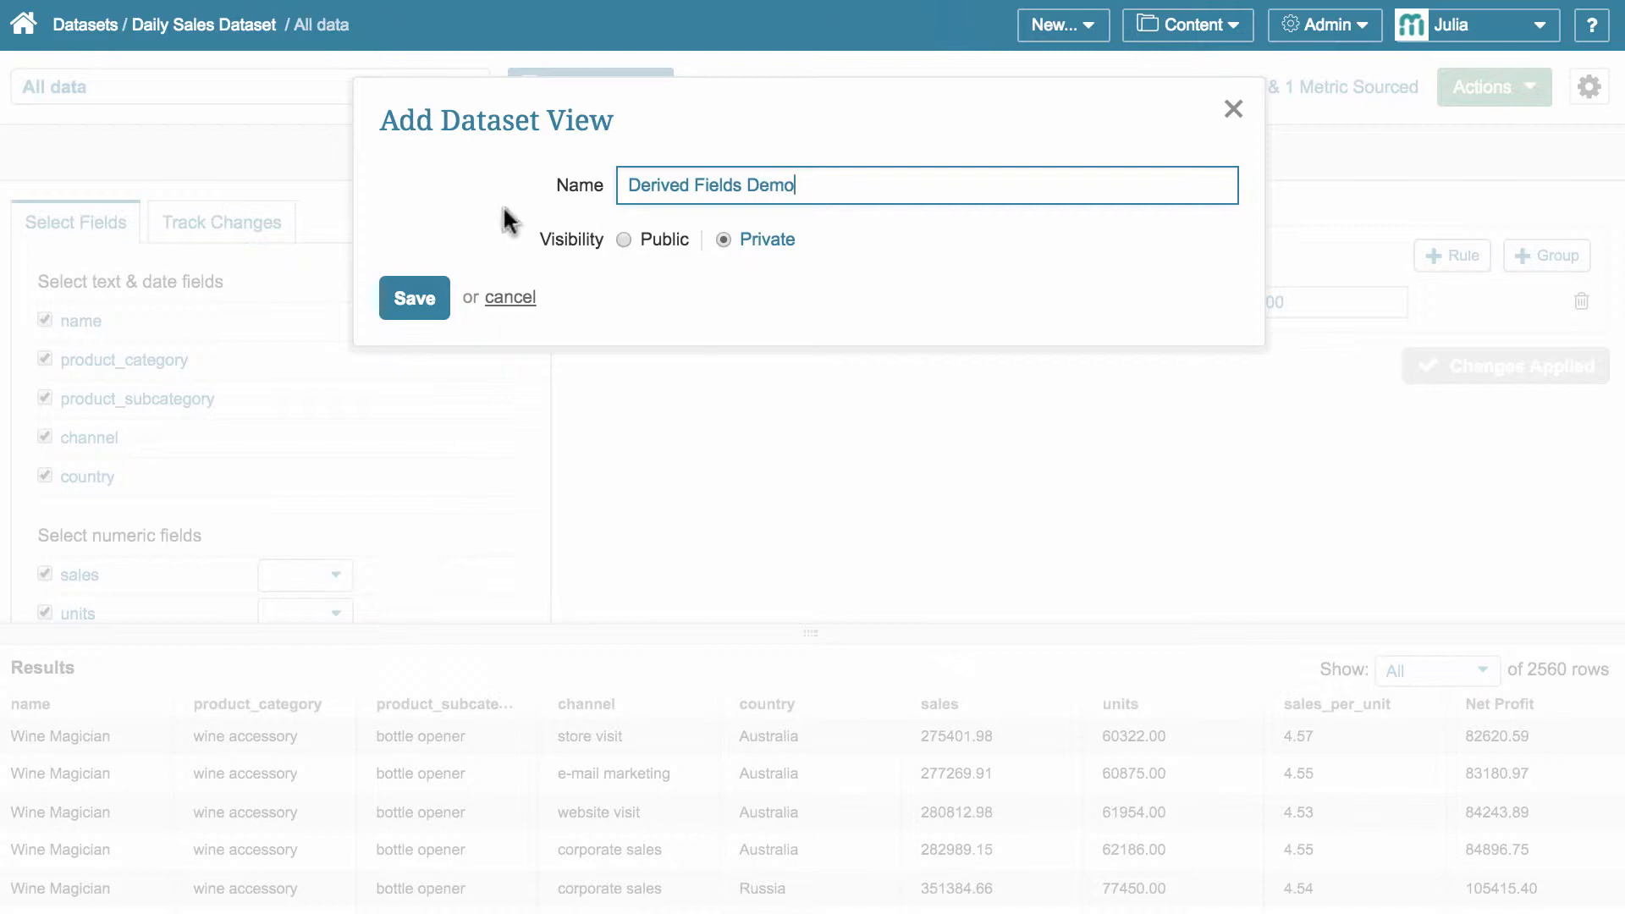
click(625, 239)
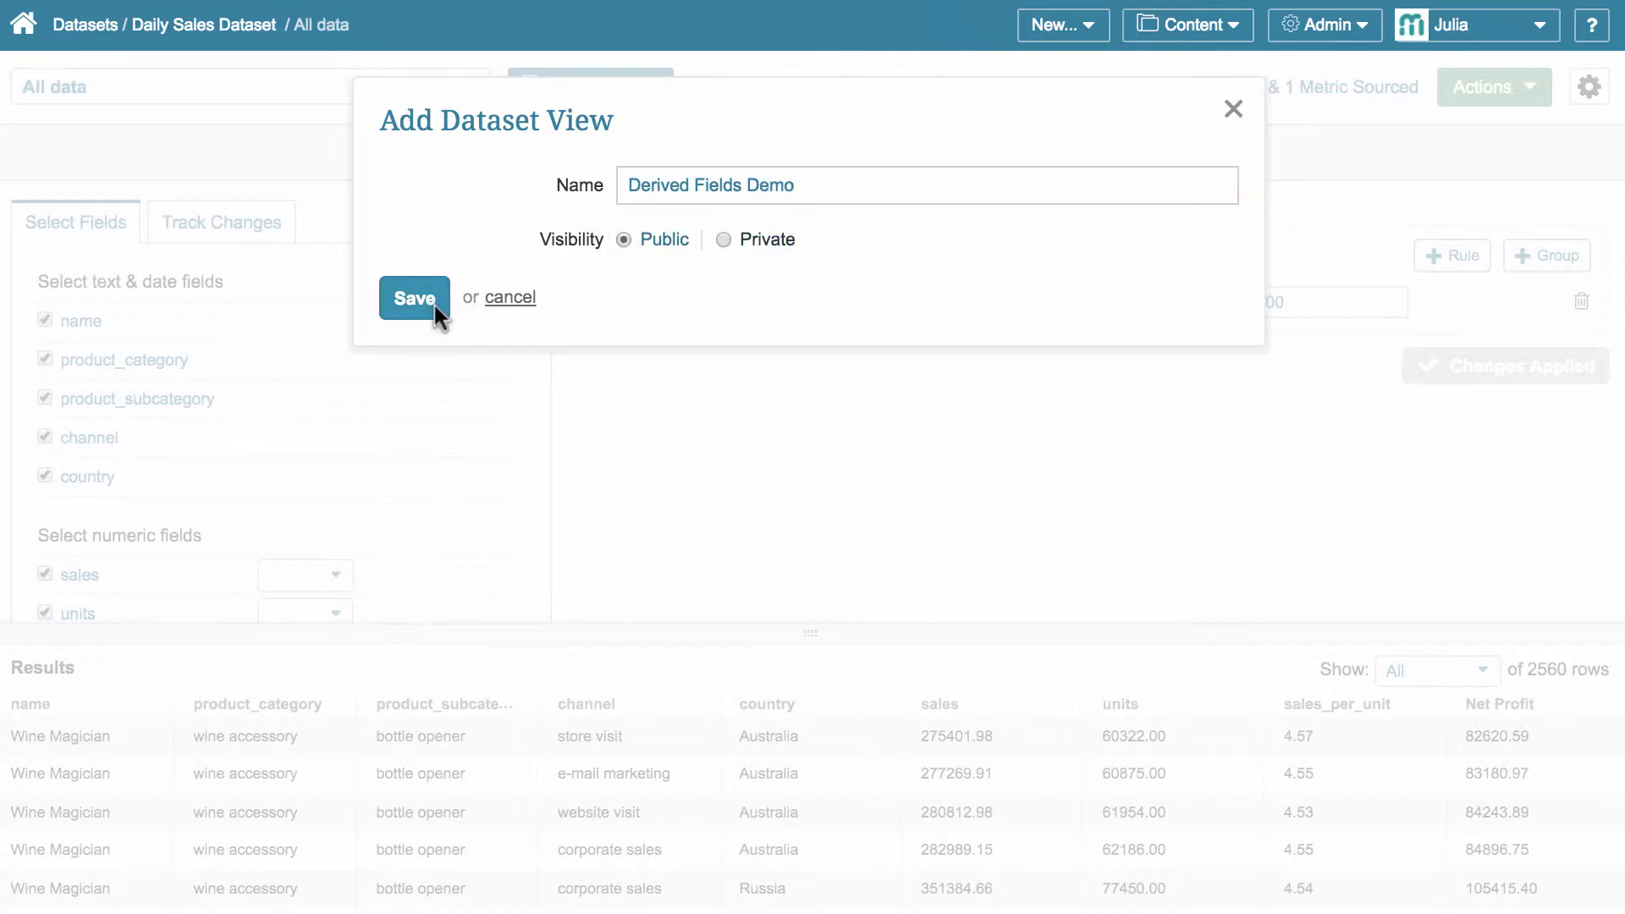
click(413, 298)
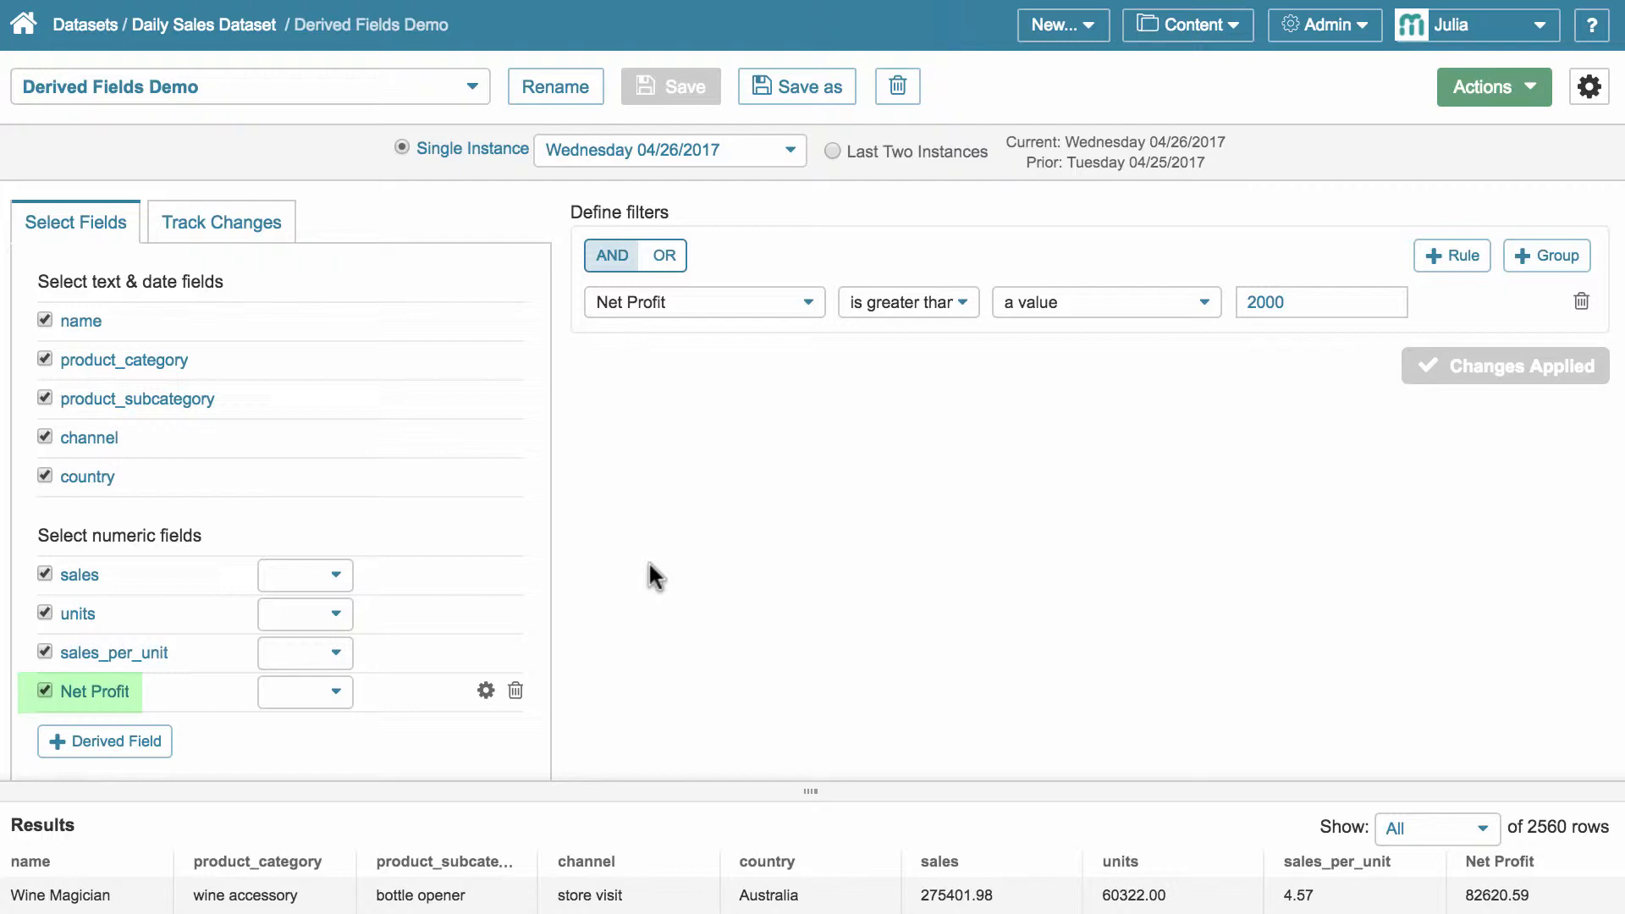
mouse_move(627, 154)
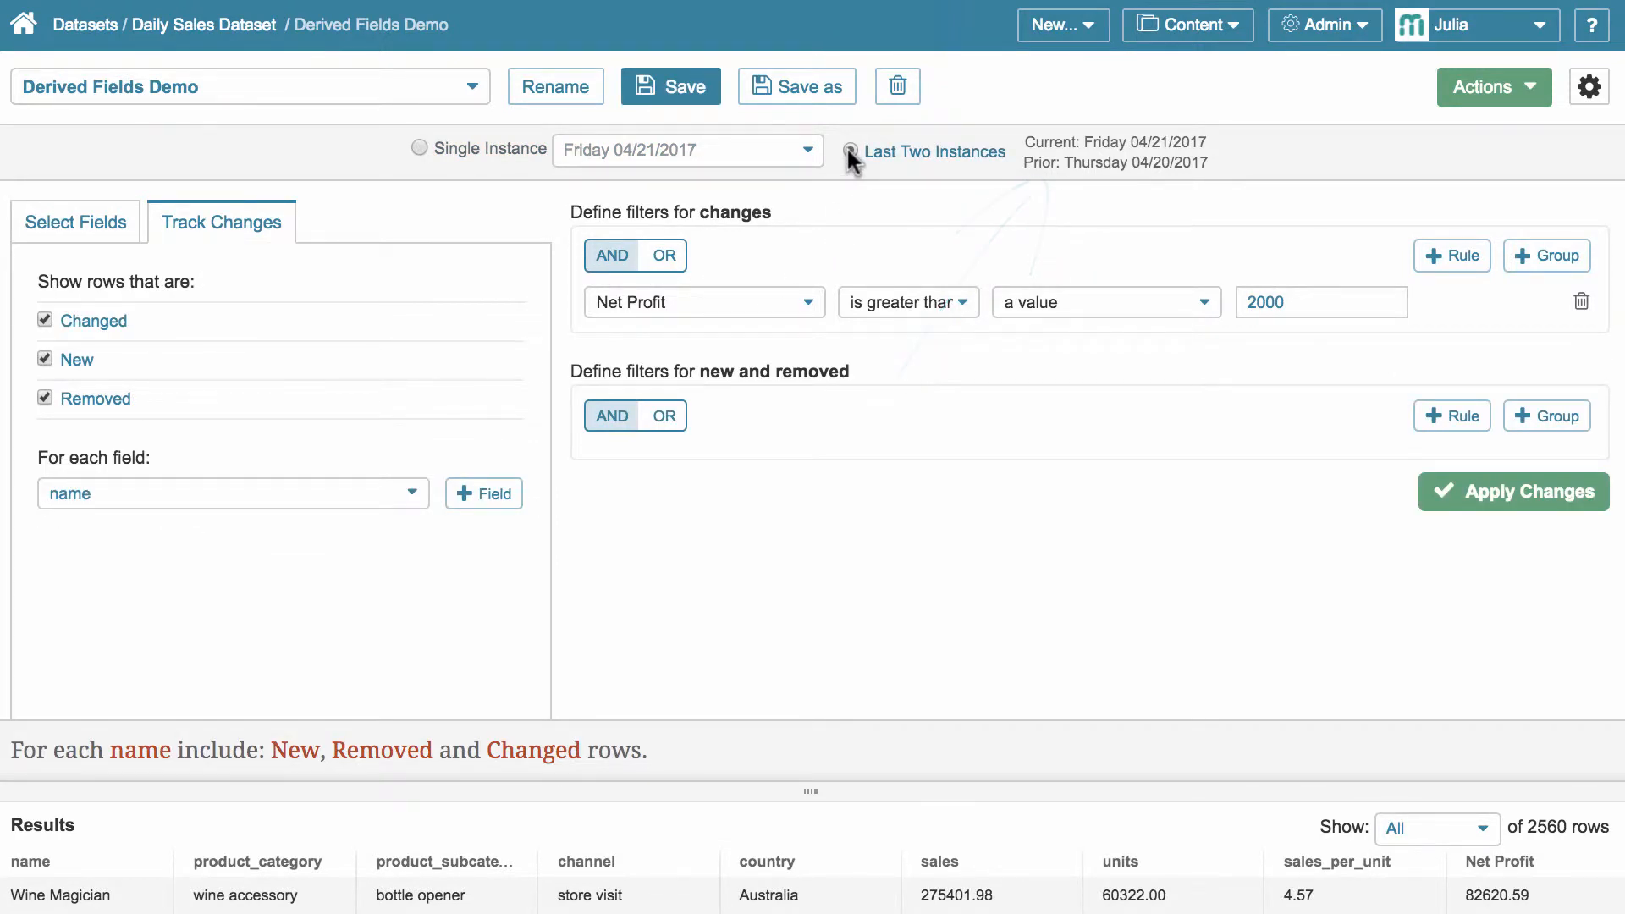
- Compare the last two instances, replacing the 2000 filter with Net Profit greater than Prior Net Profit
click(851, 151)
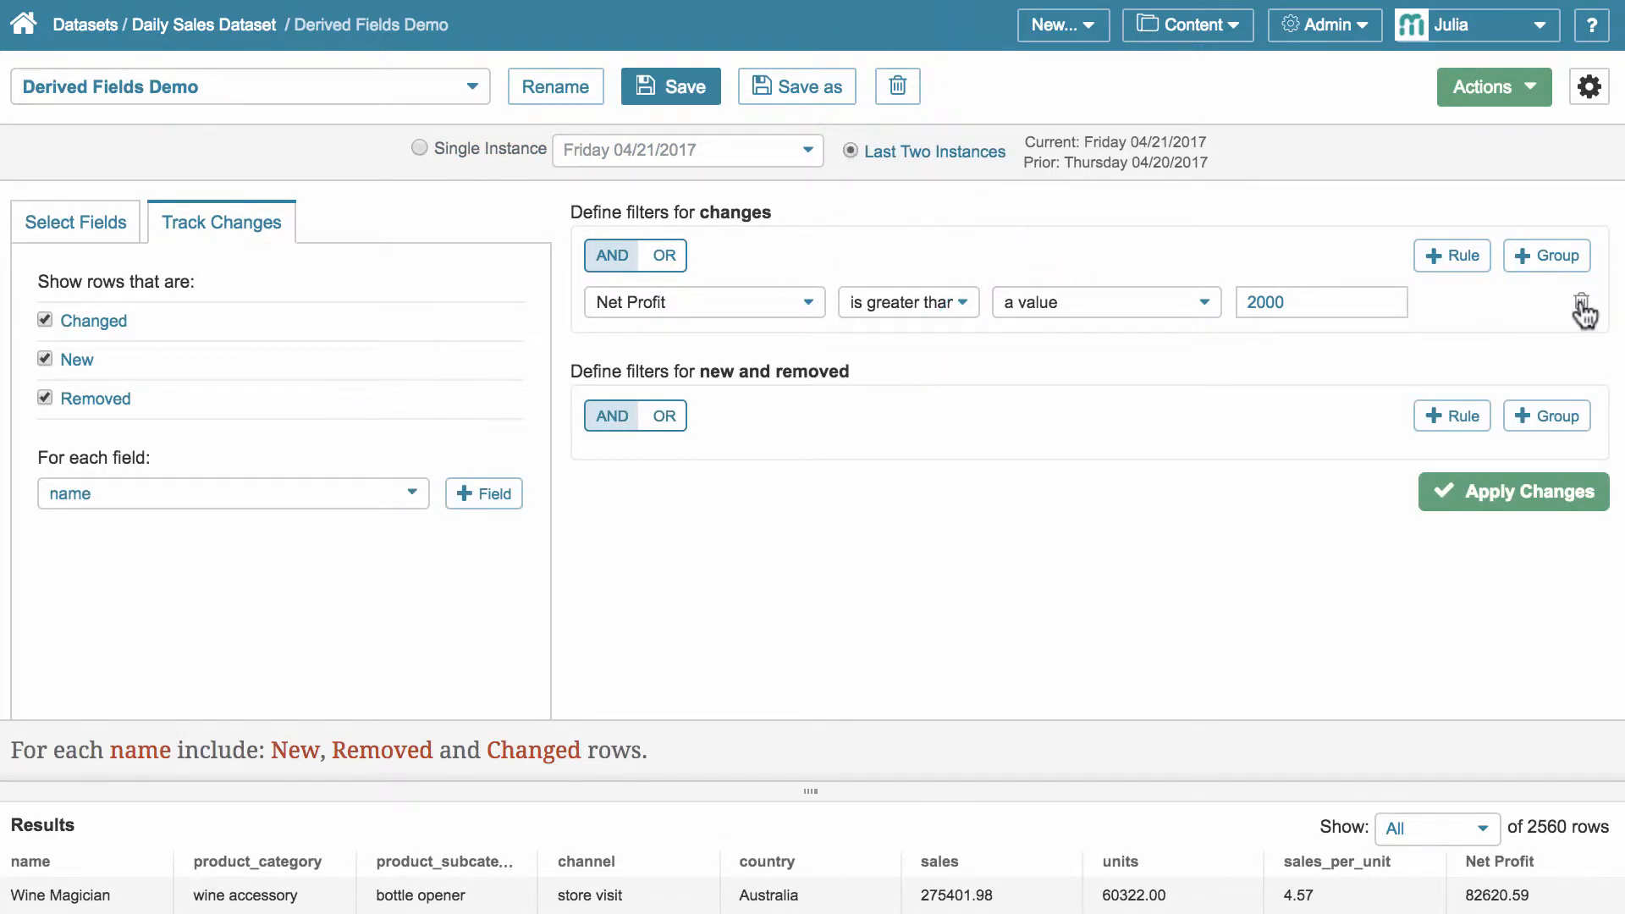
click(76, 222)
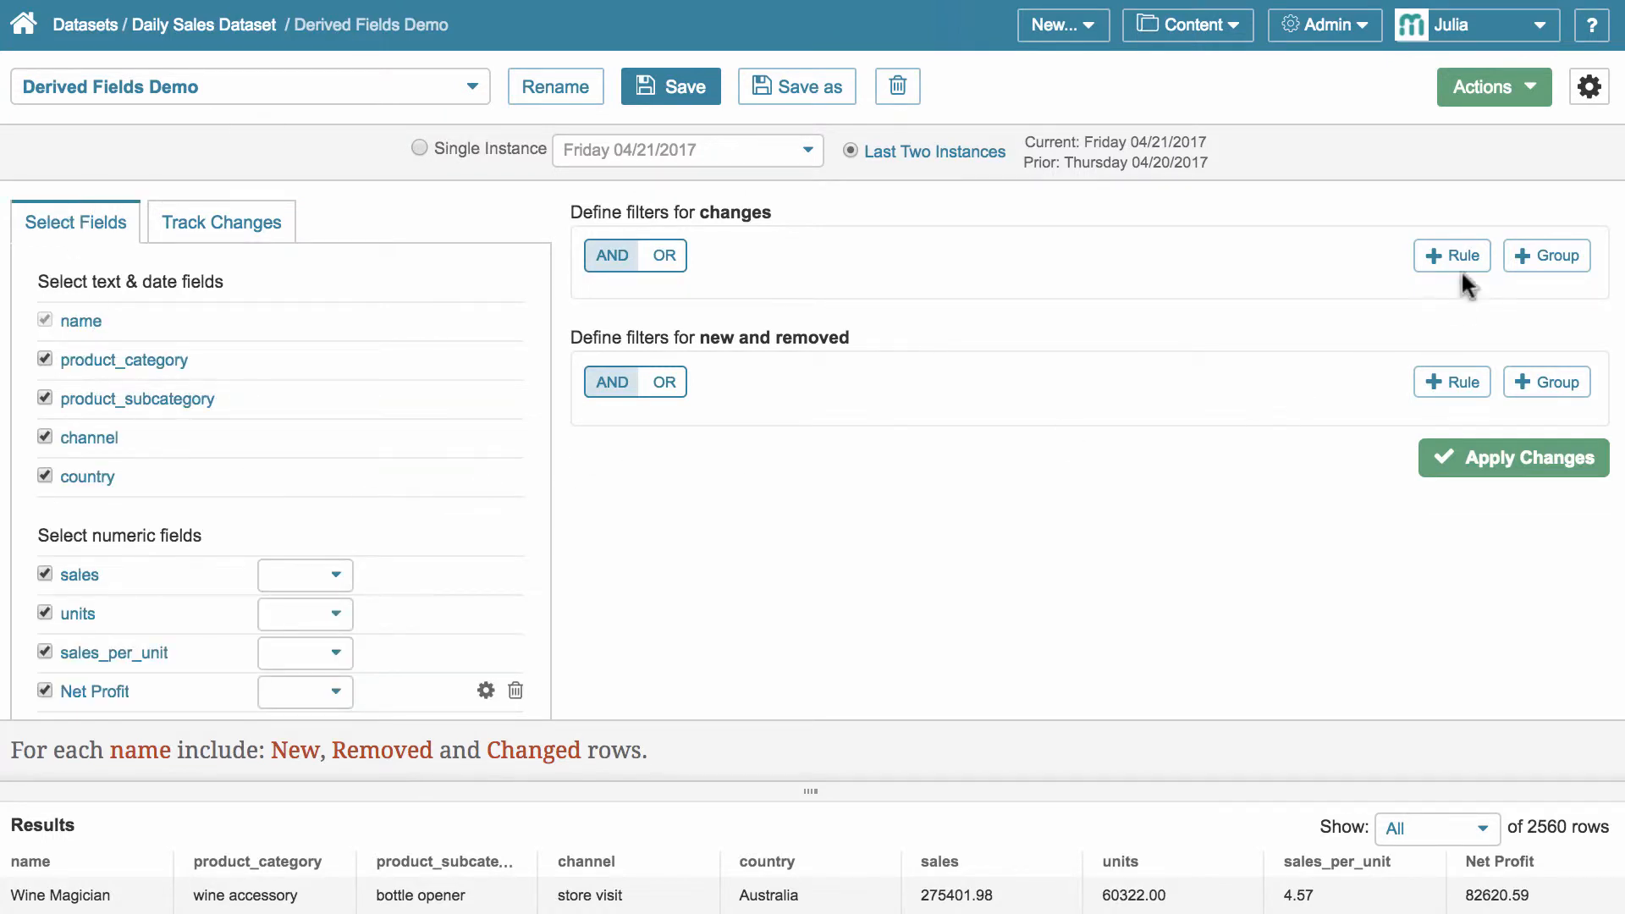
click(1451, 256)
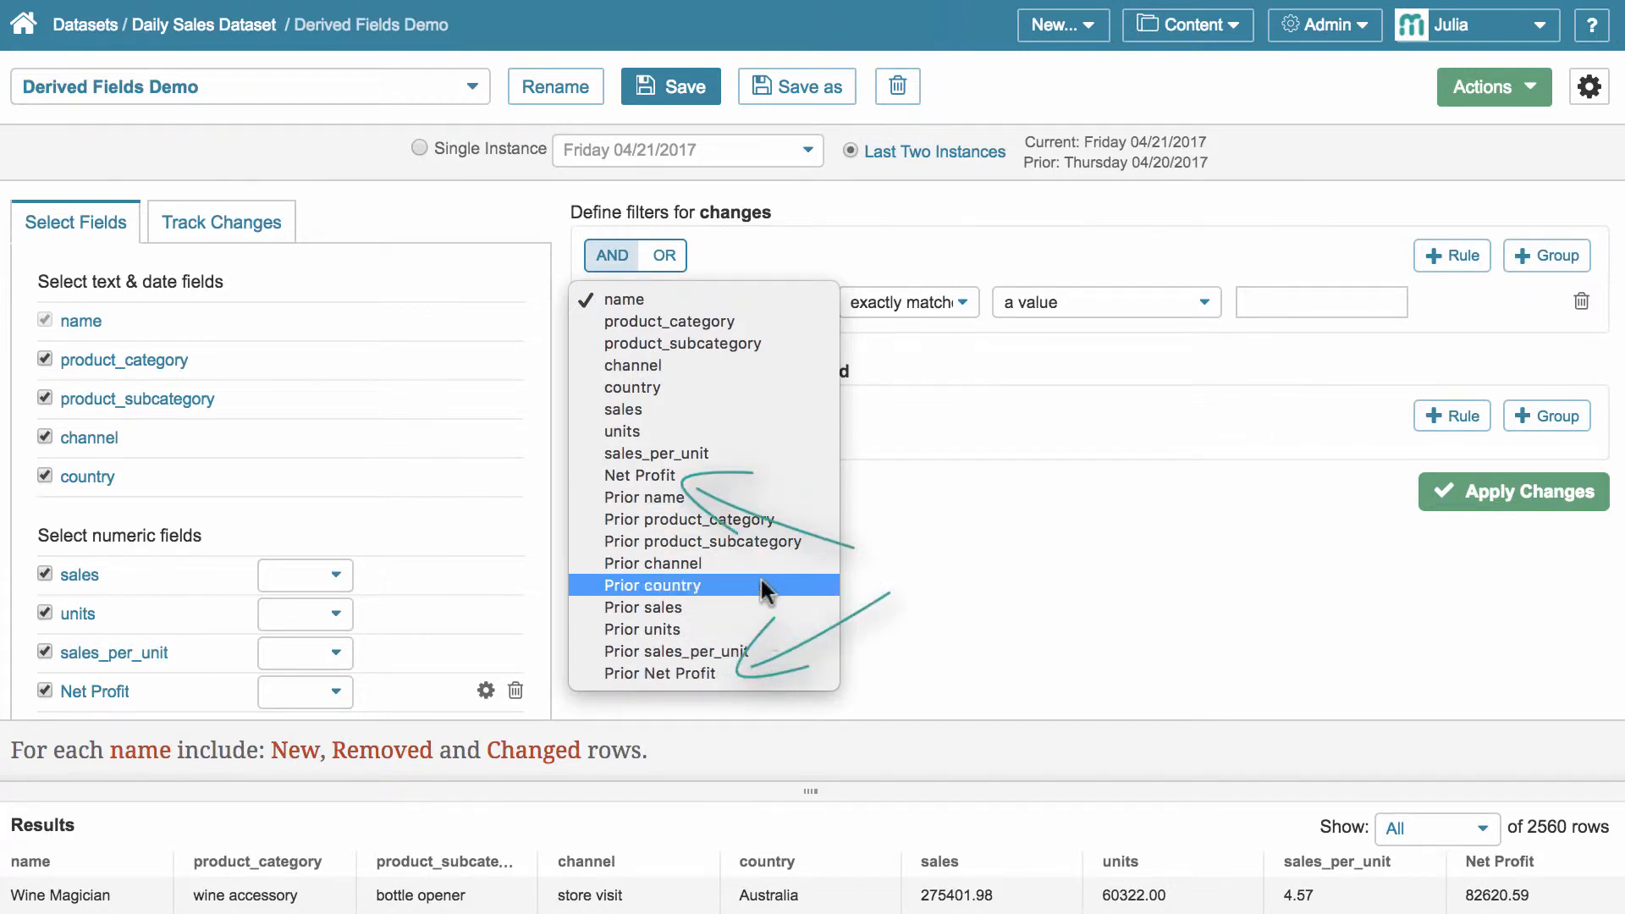
mouse_move(755, 482)
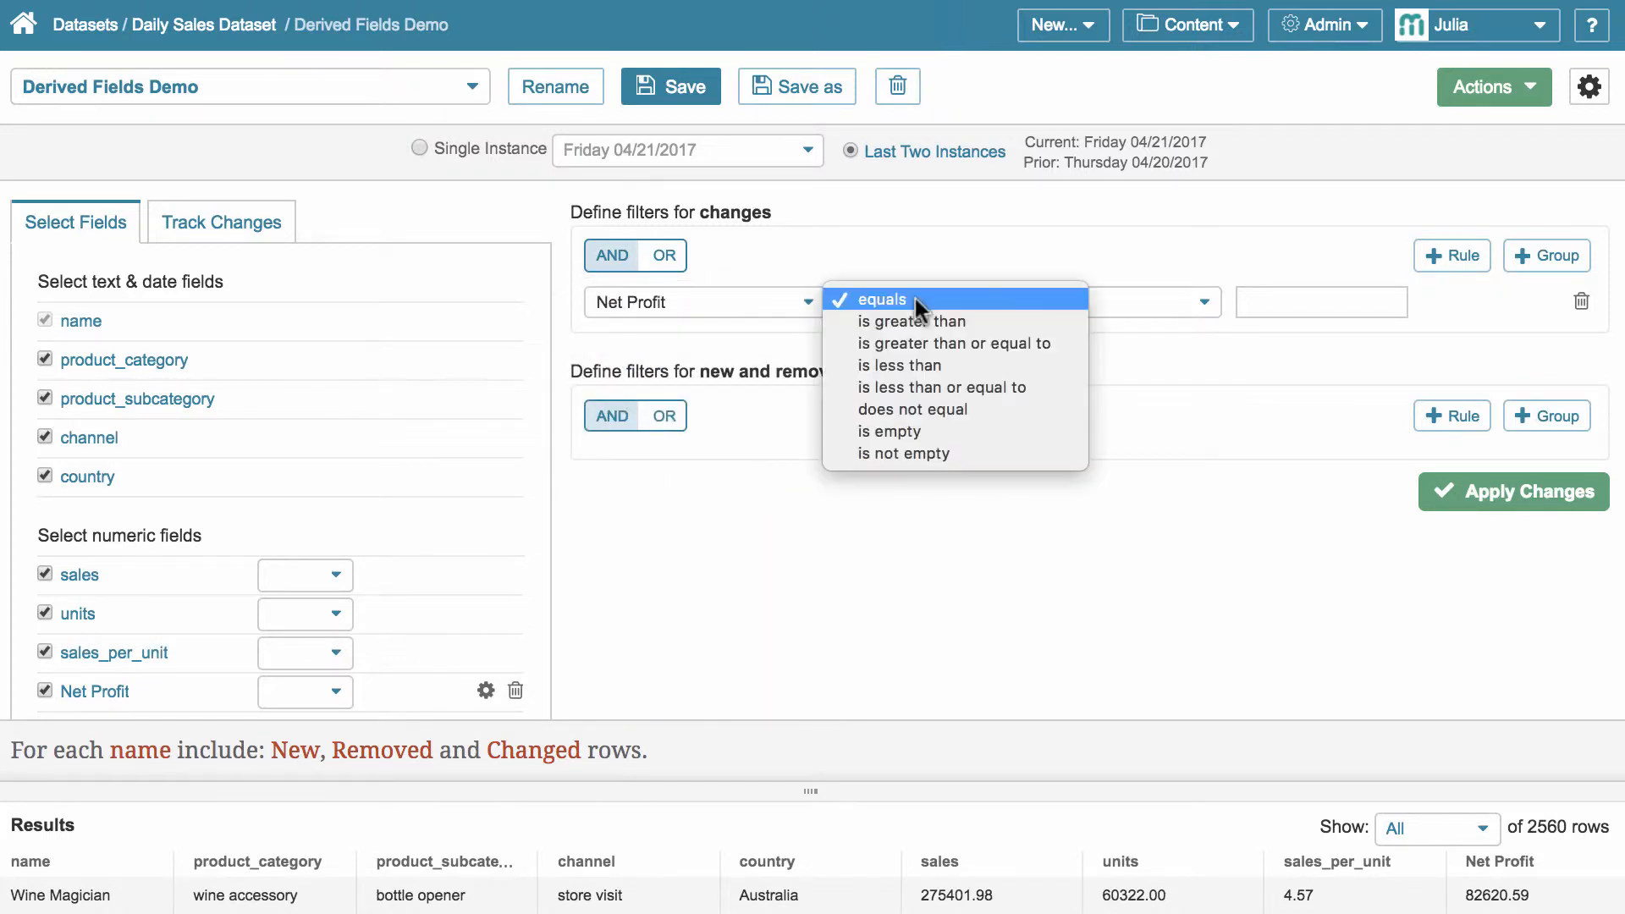
click(911, 320)
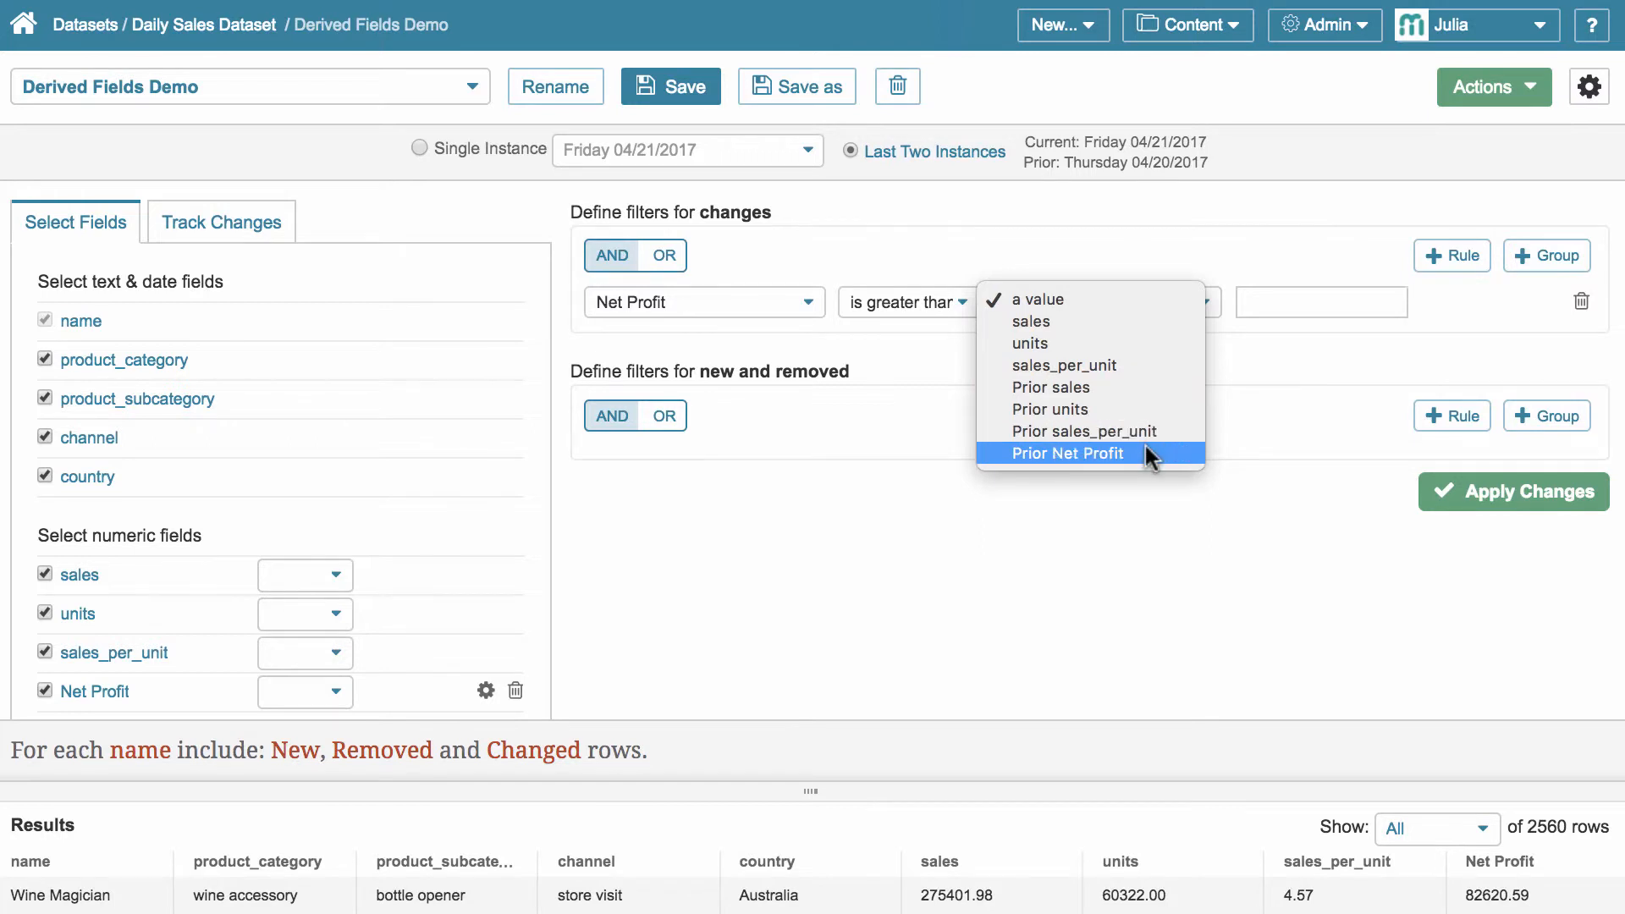
click(1066, 453)
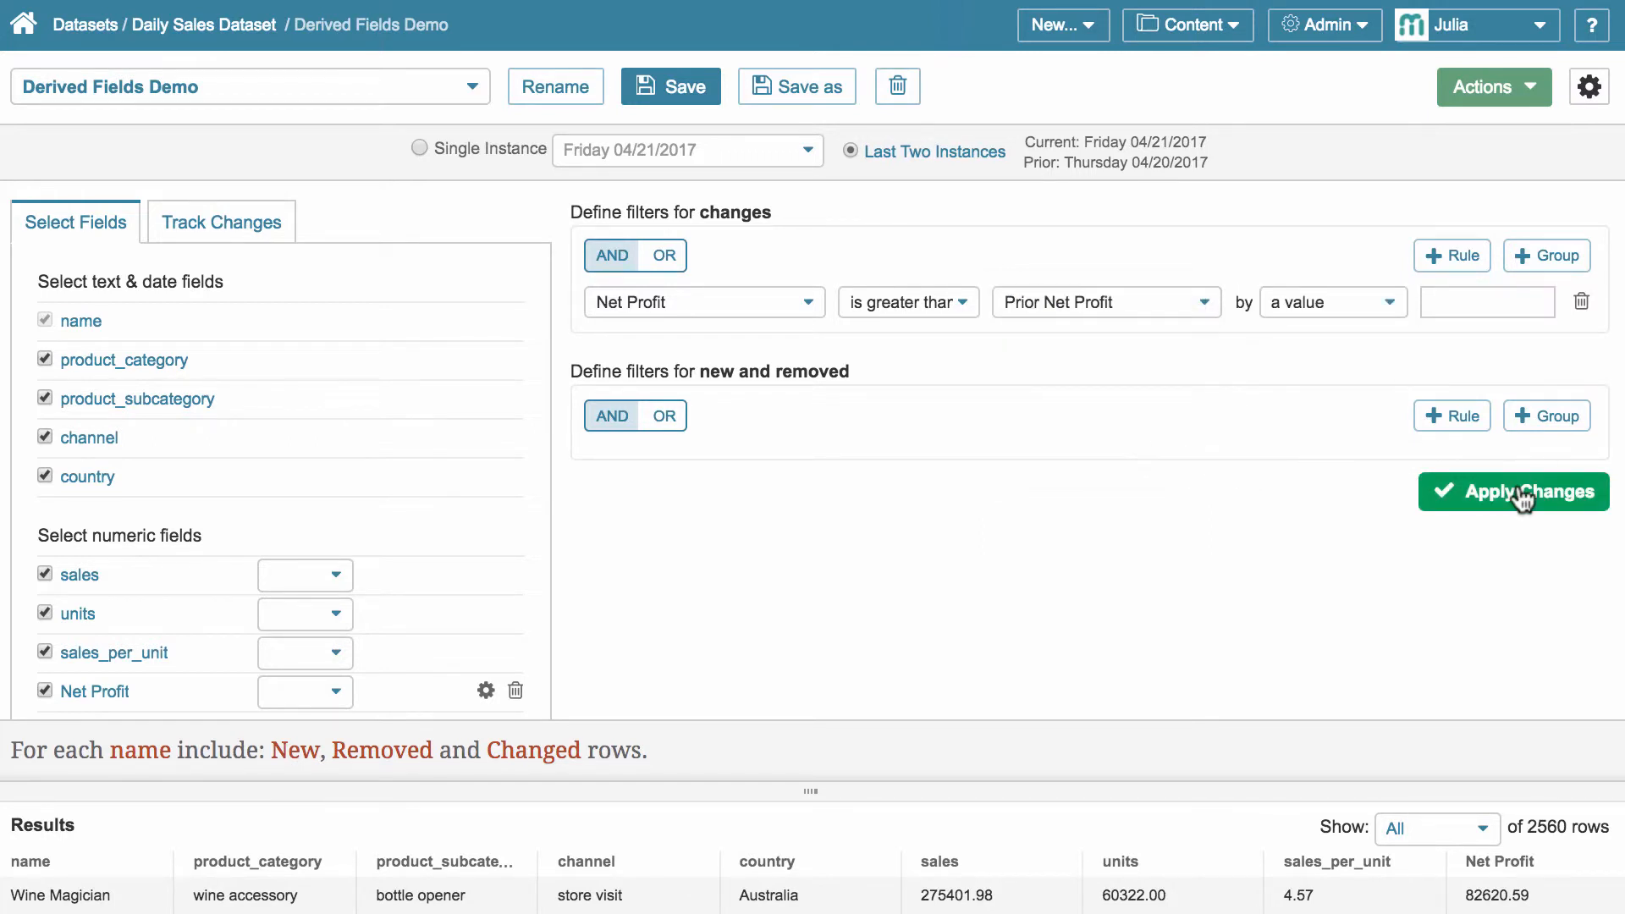
click(1512, 491)
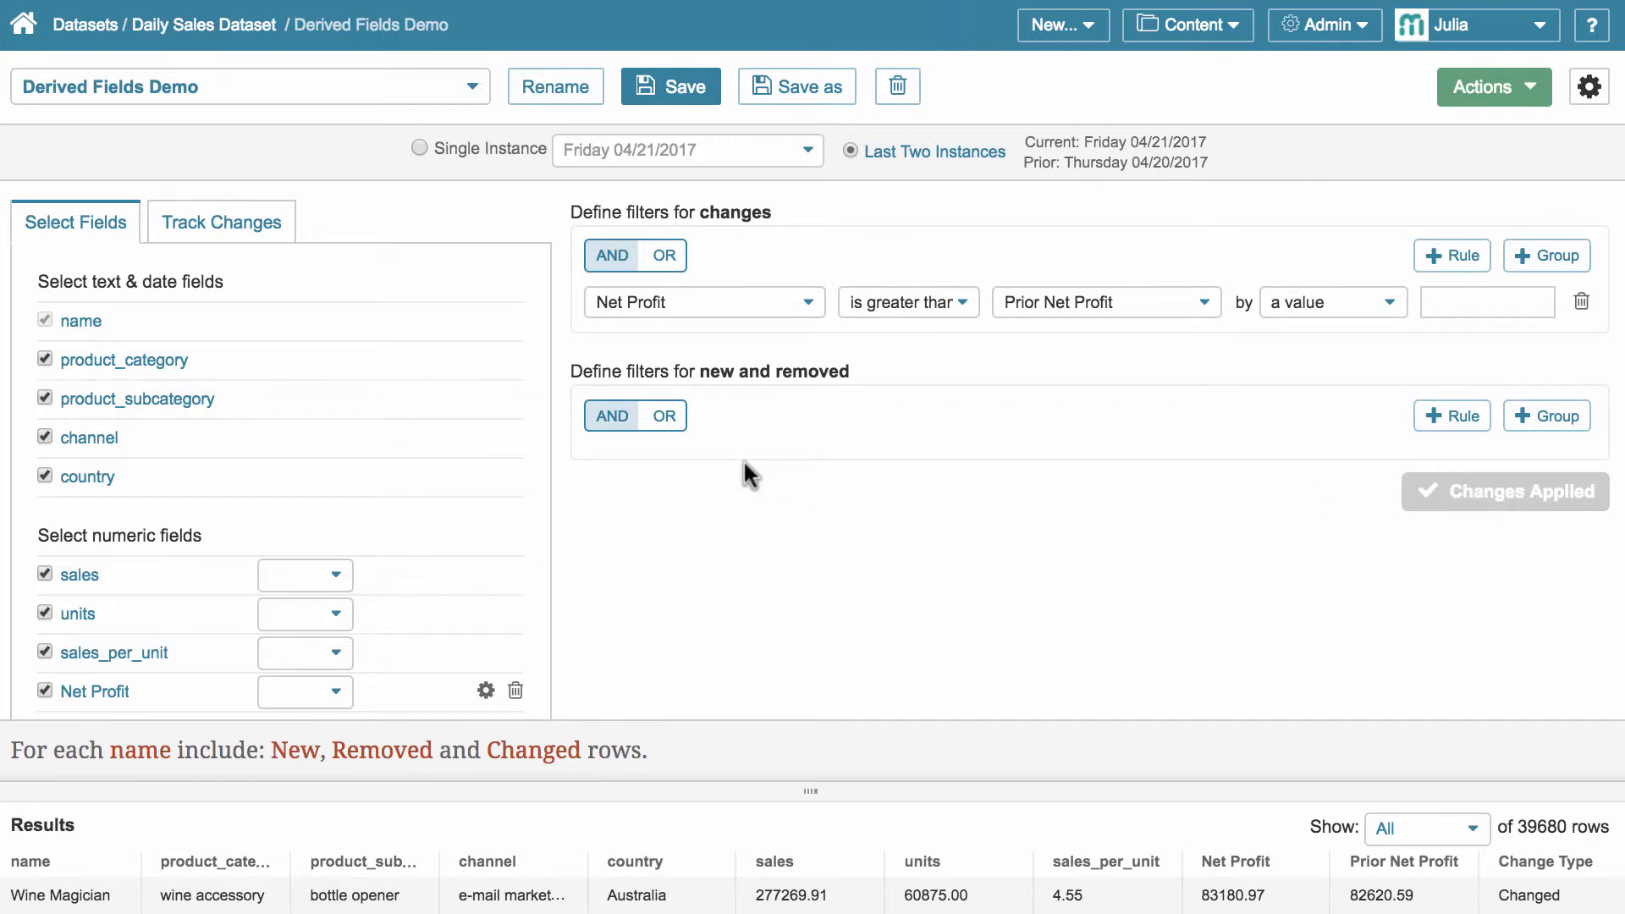
mouse_move(342, 319)
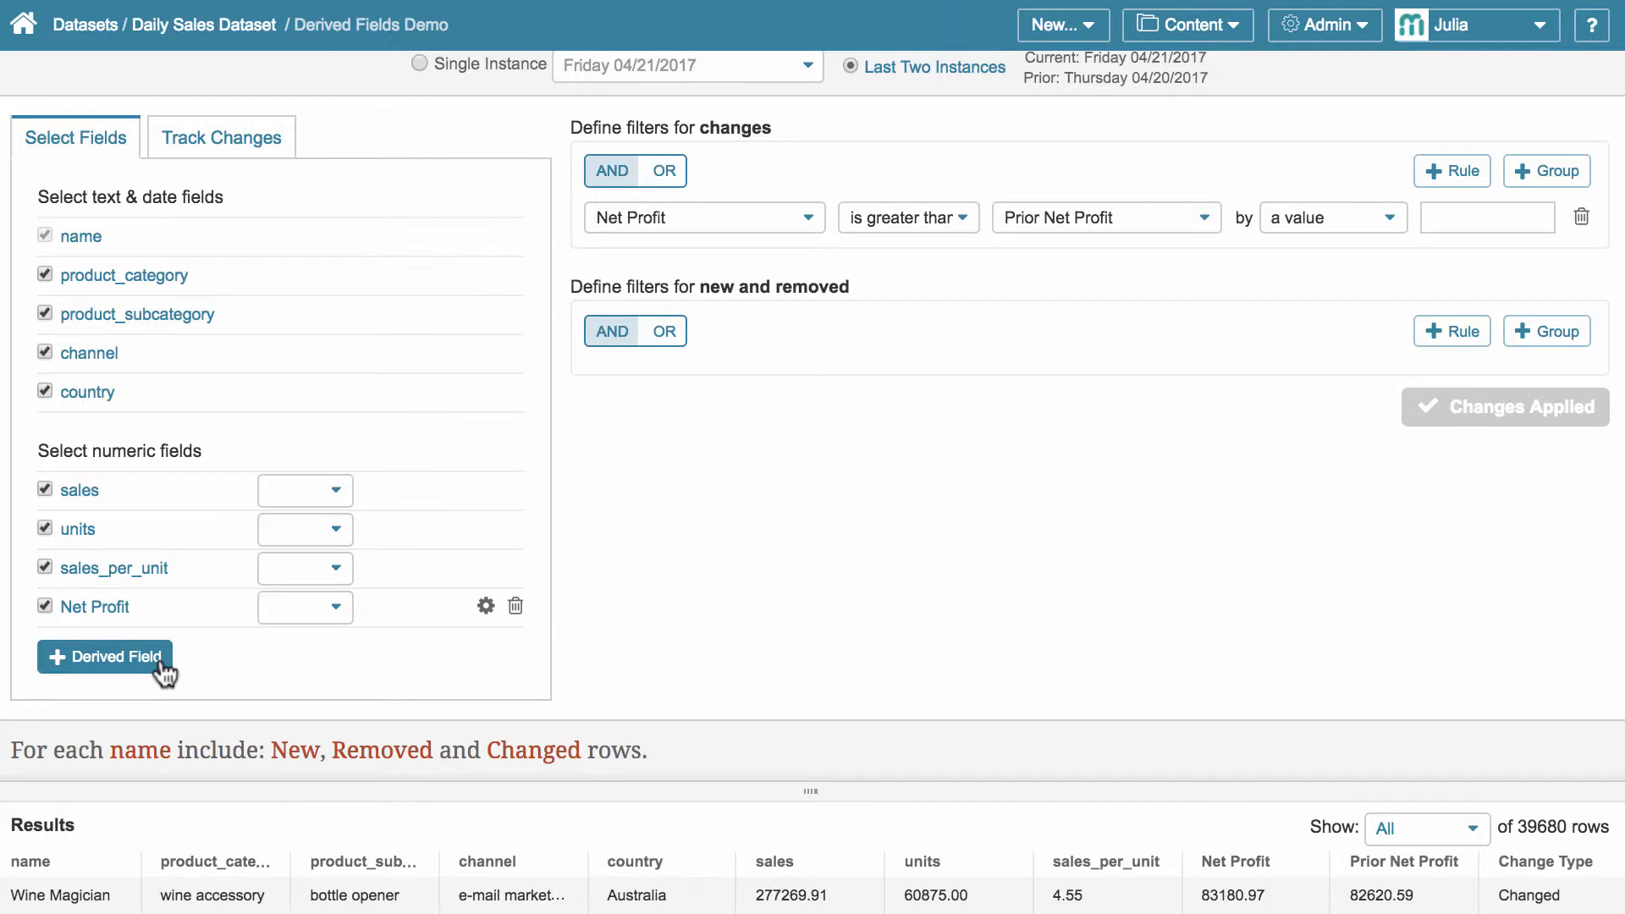
- Add derived field '% Difference of Units sold' as ([units]/[Prior units])*100-100
click(103, 657)
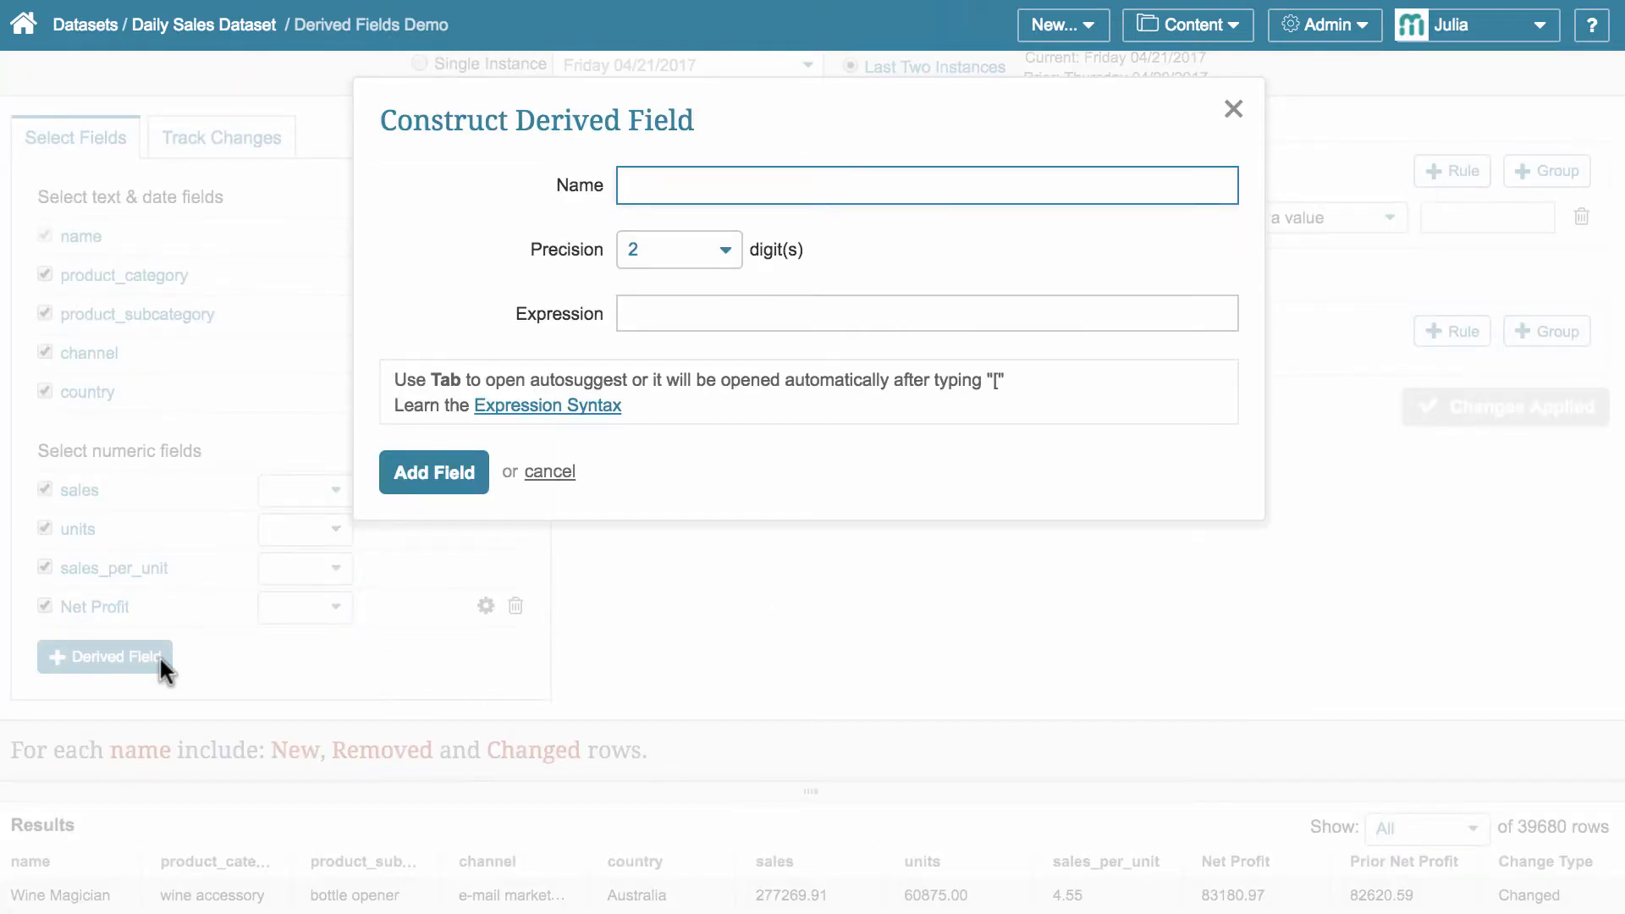
text(% Difference of Units sold)
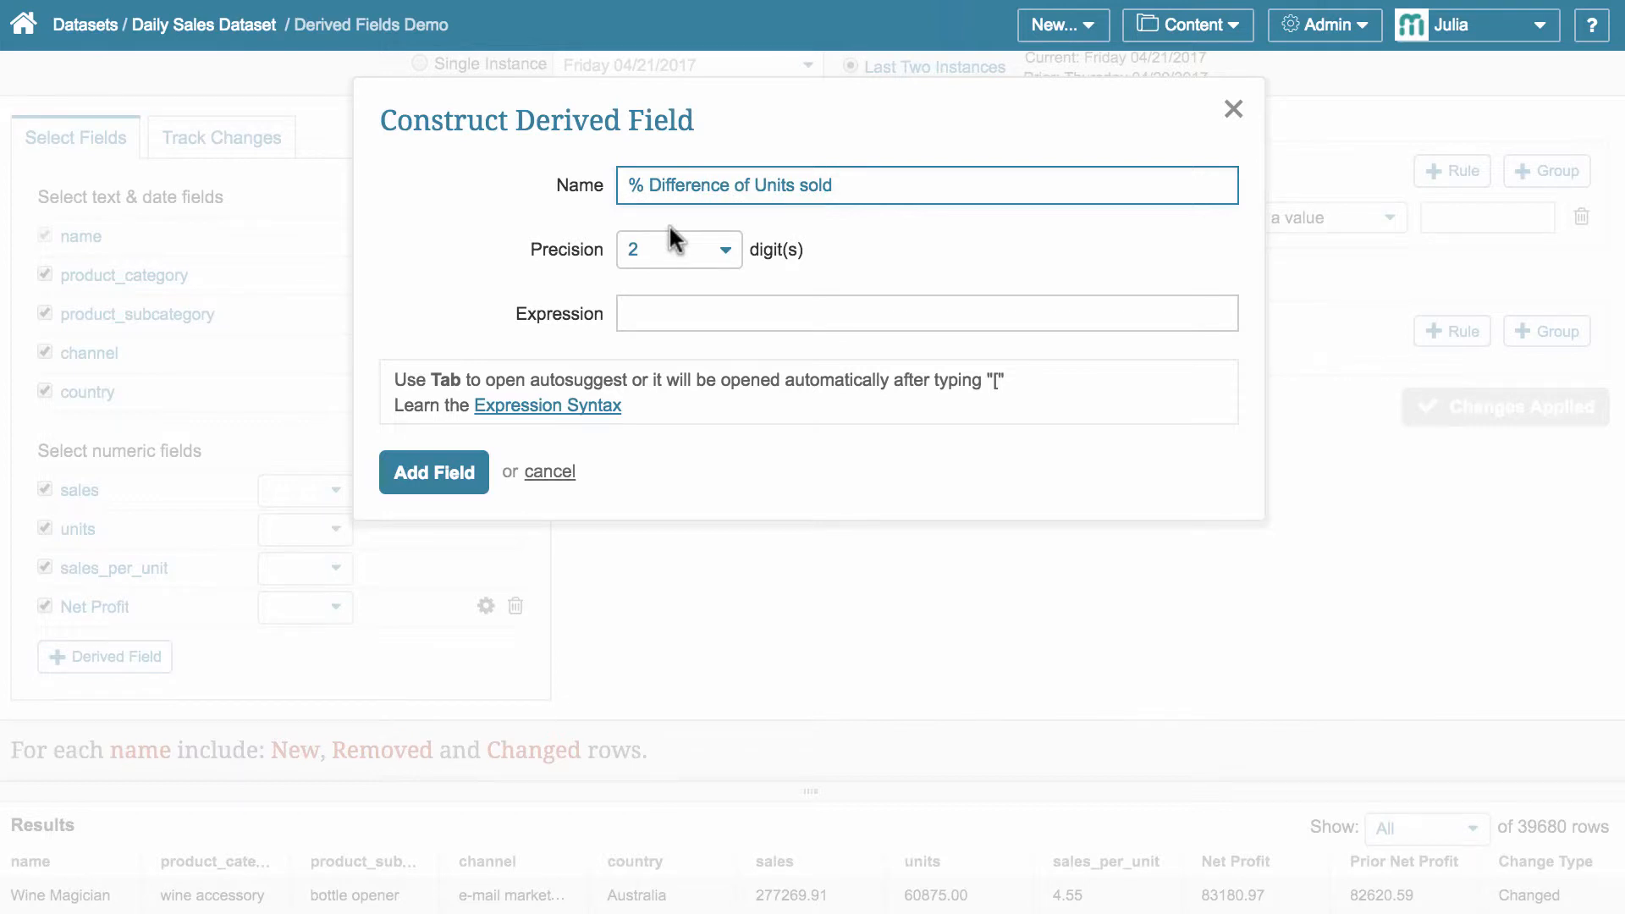
click(926, 314)
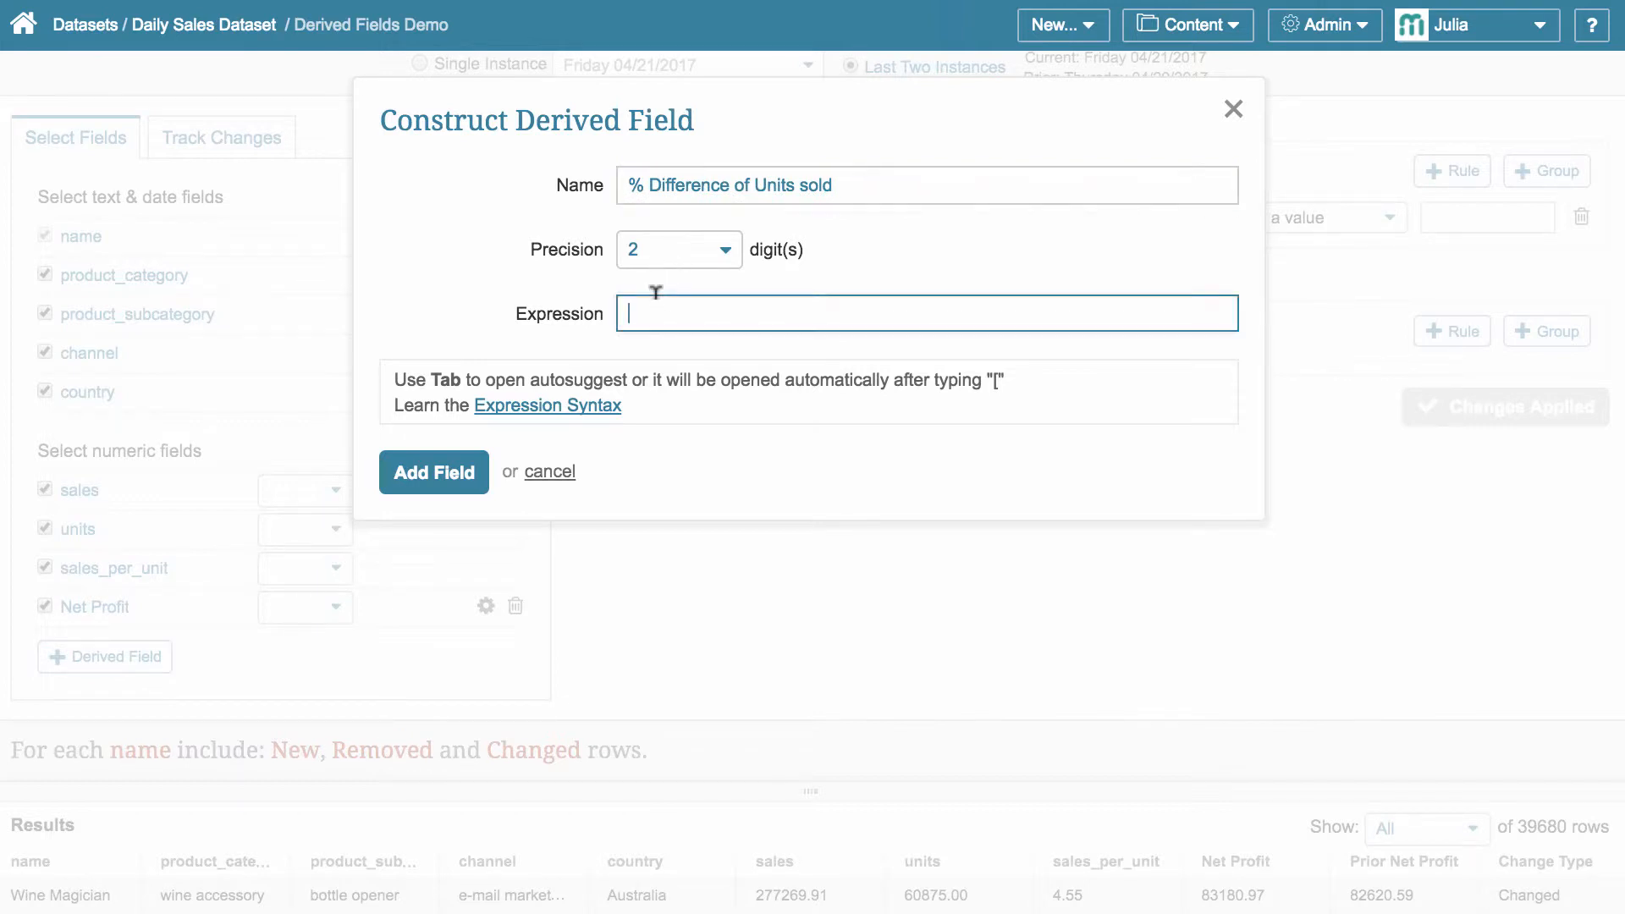
text([)
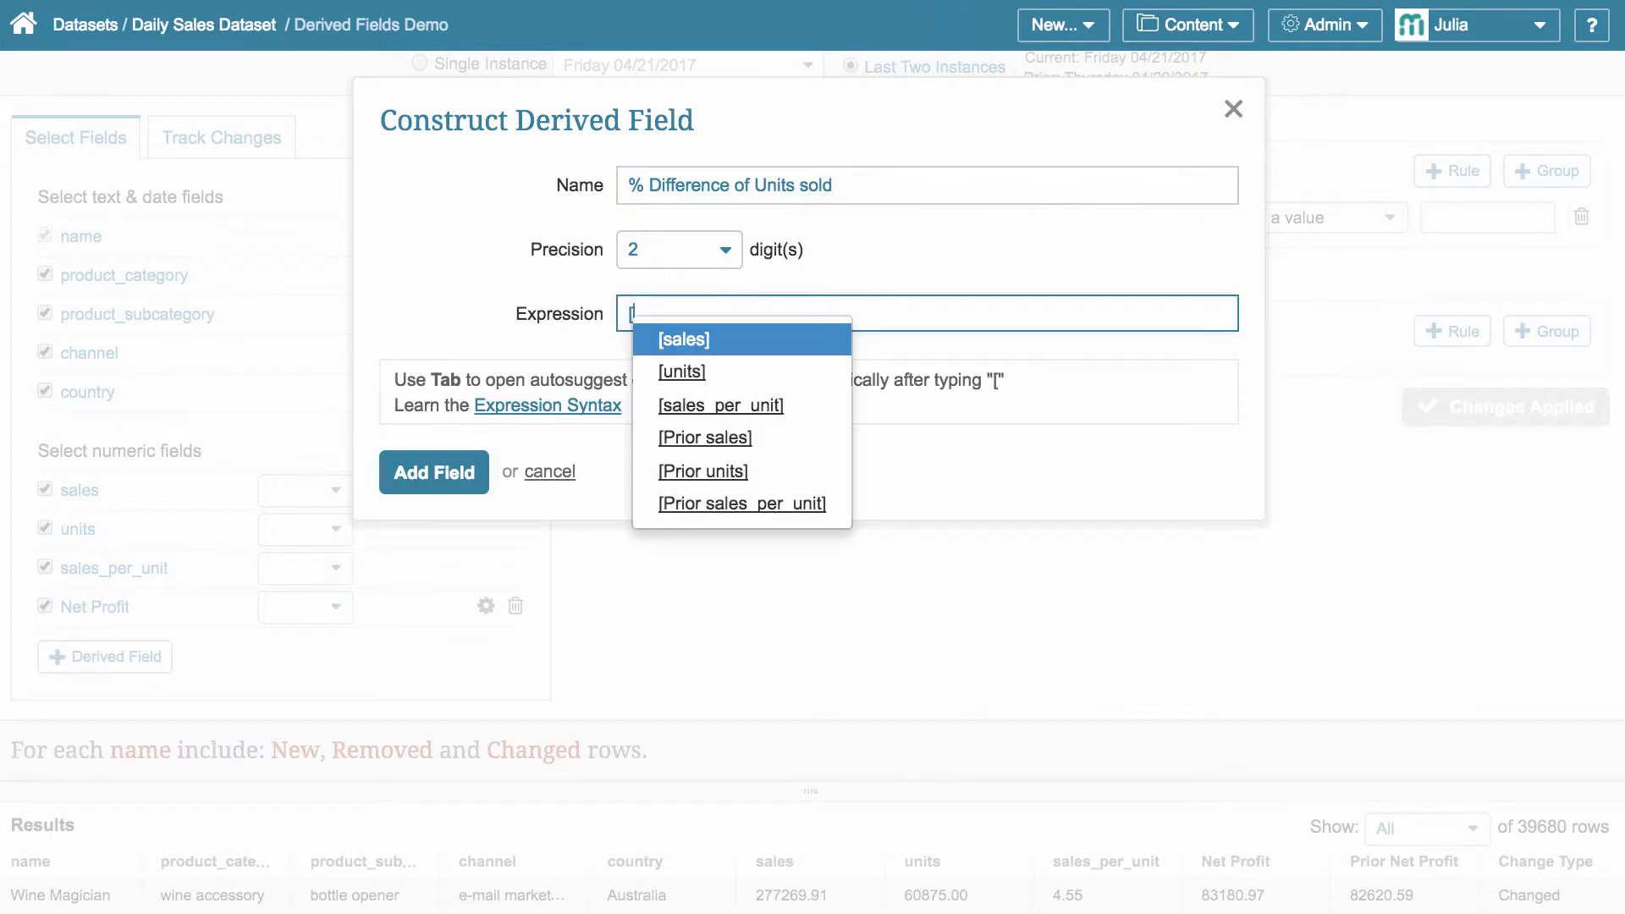
mouse_move(682, 371)
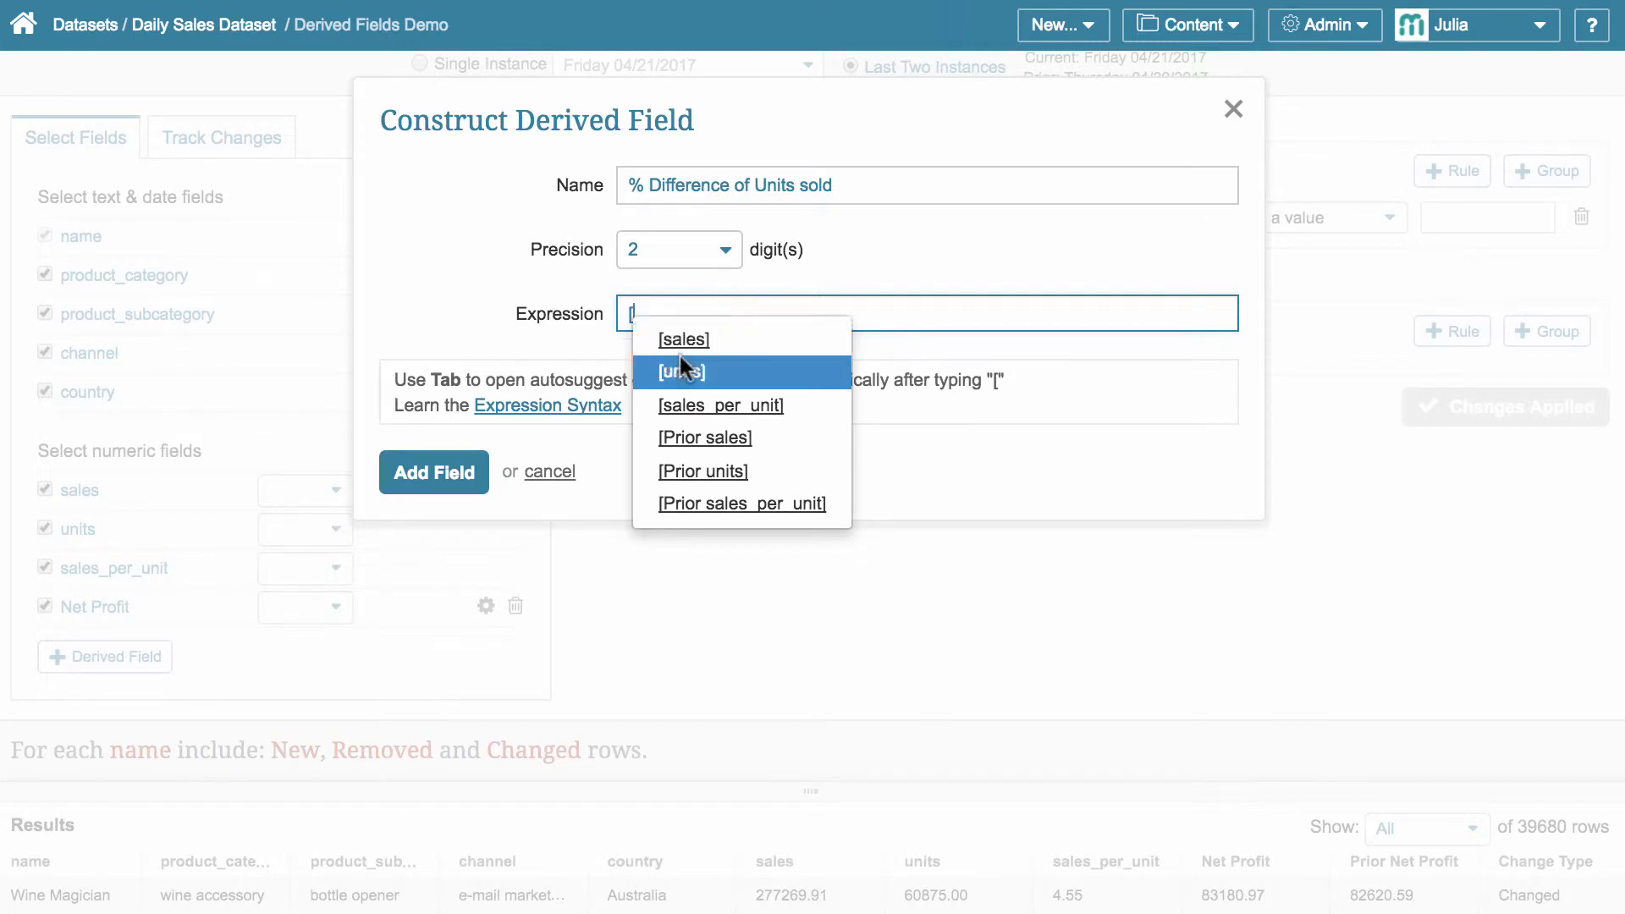
mouse_move(702, 437)
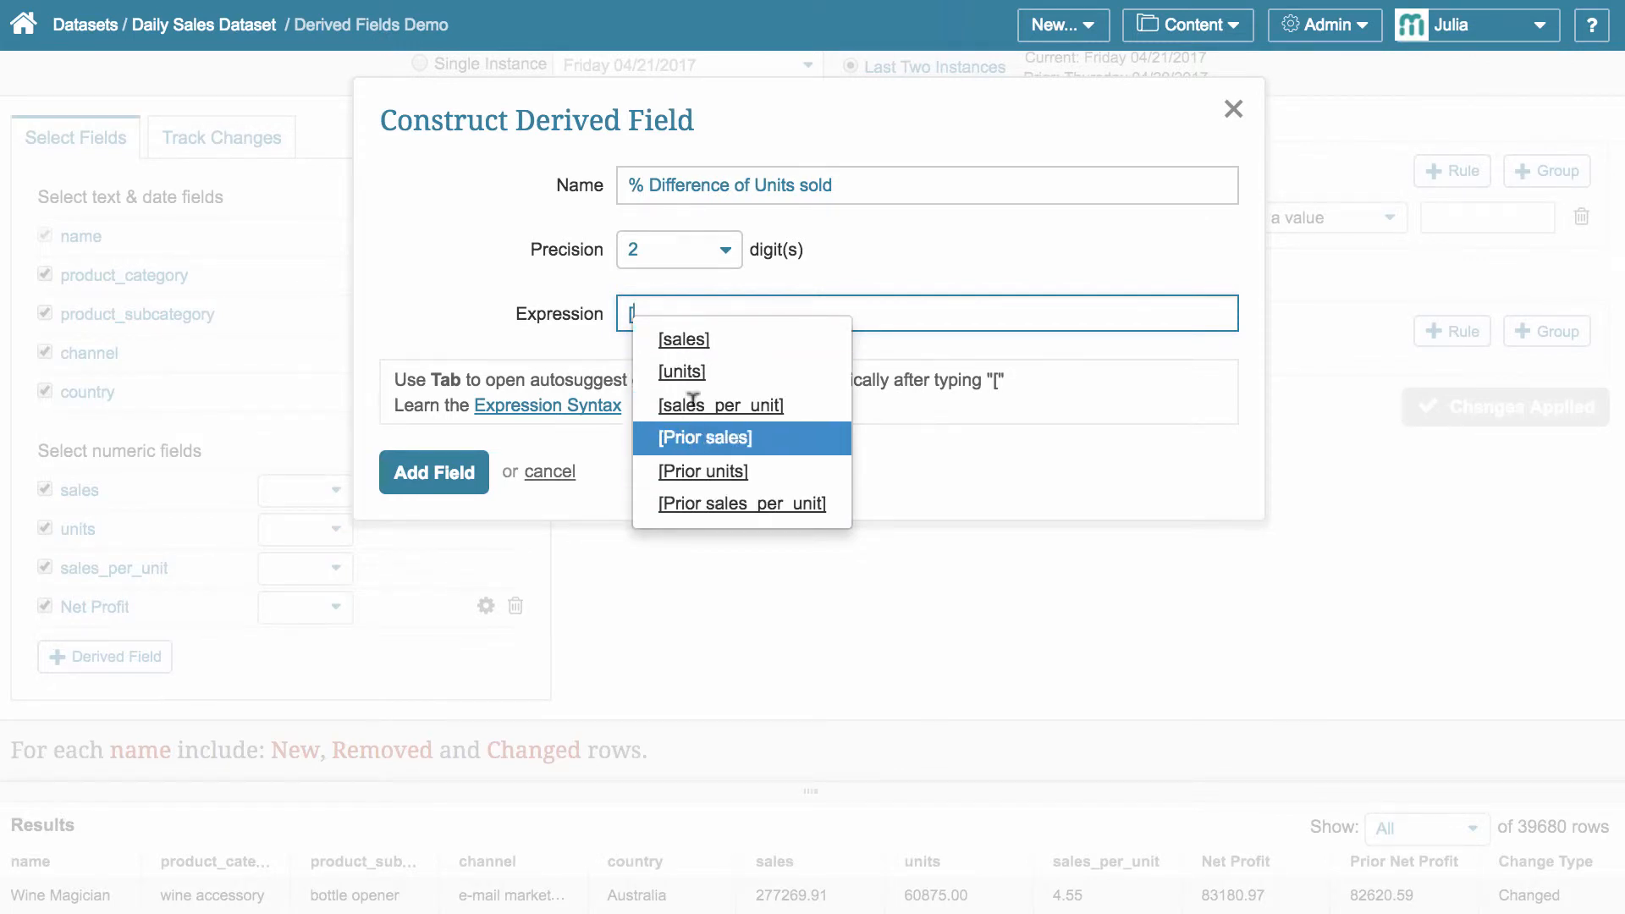
mouse_move(681, 339)
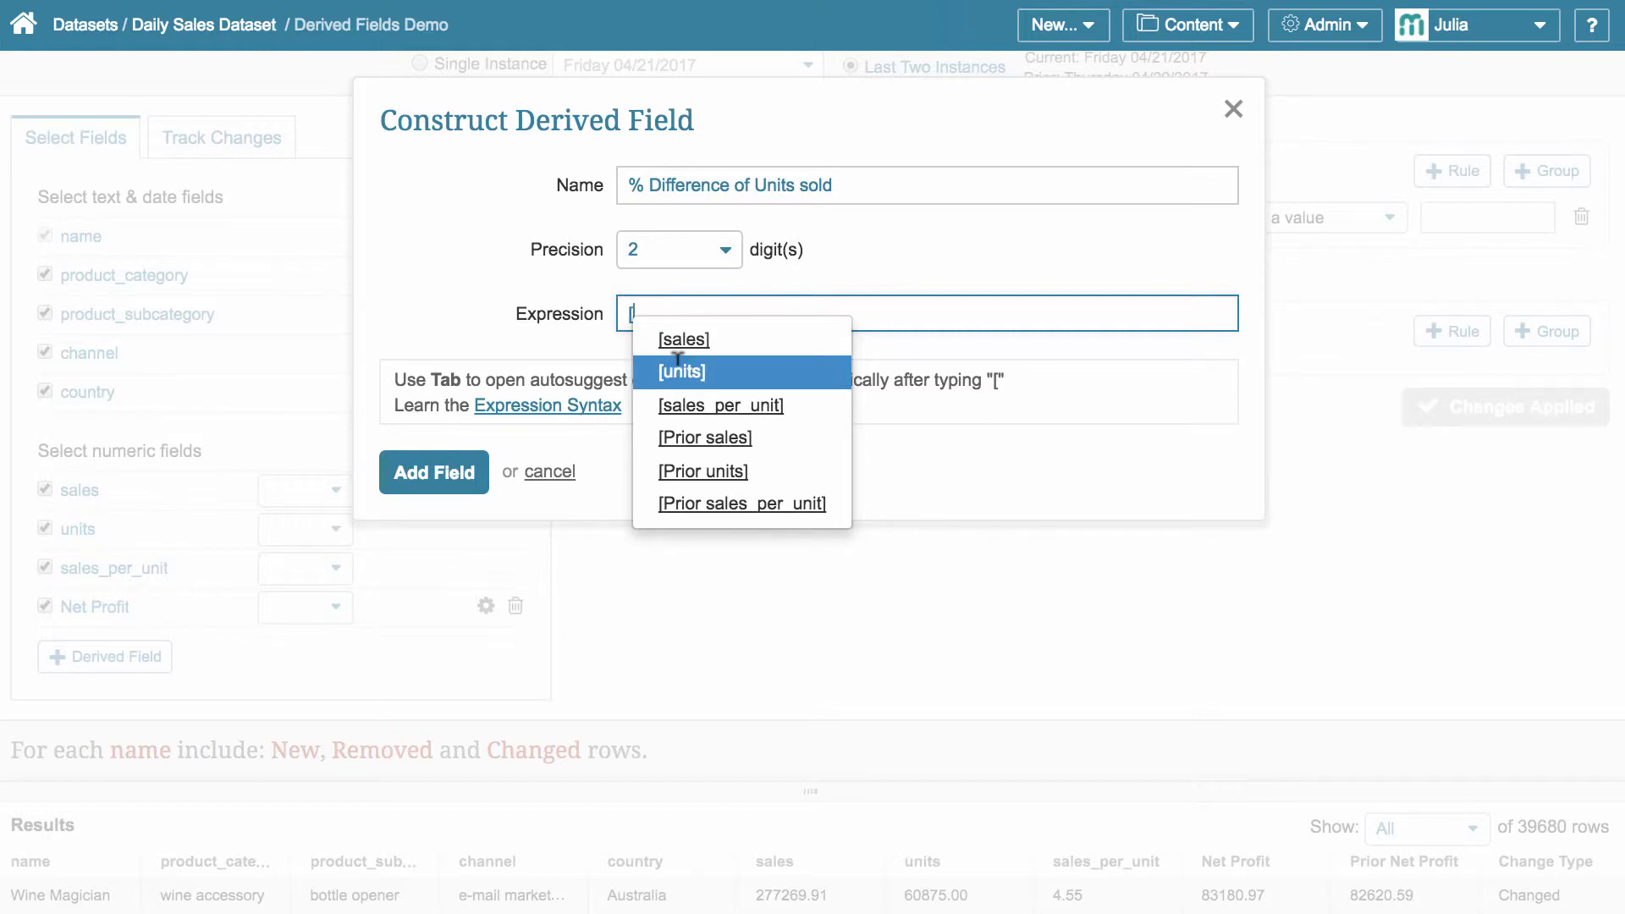
click(681, 371)
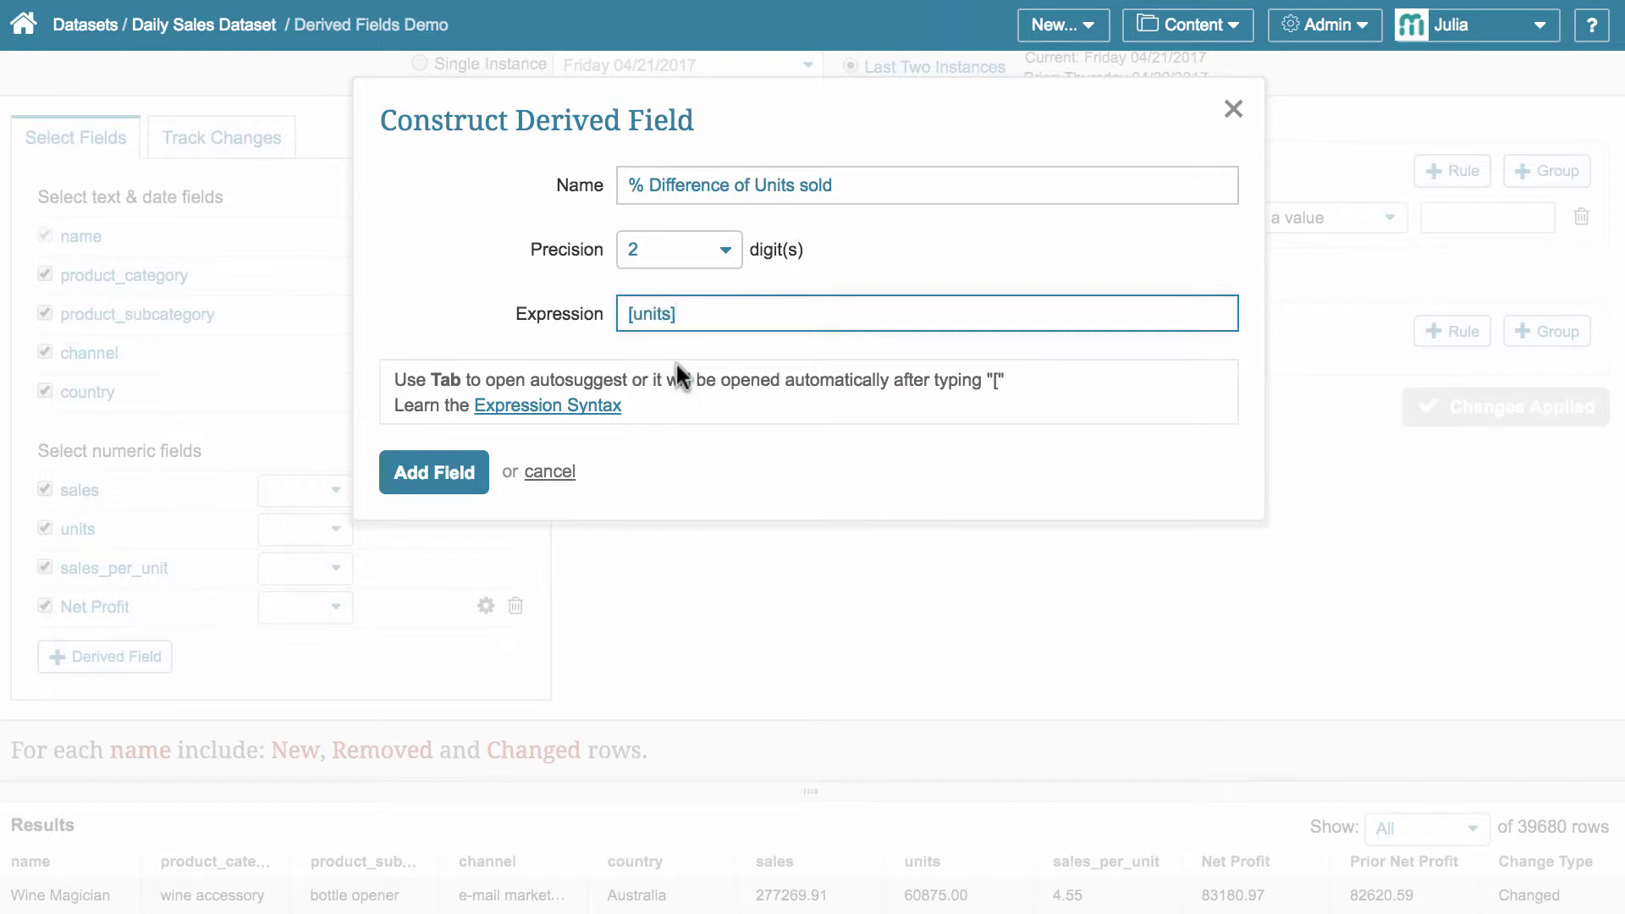
text(/)
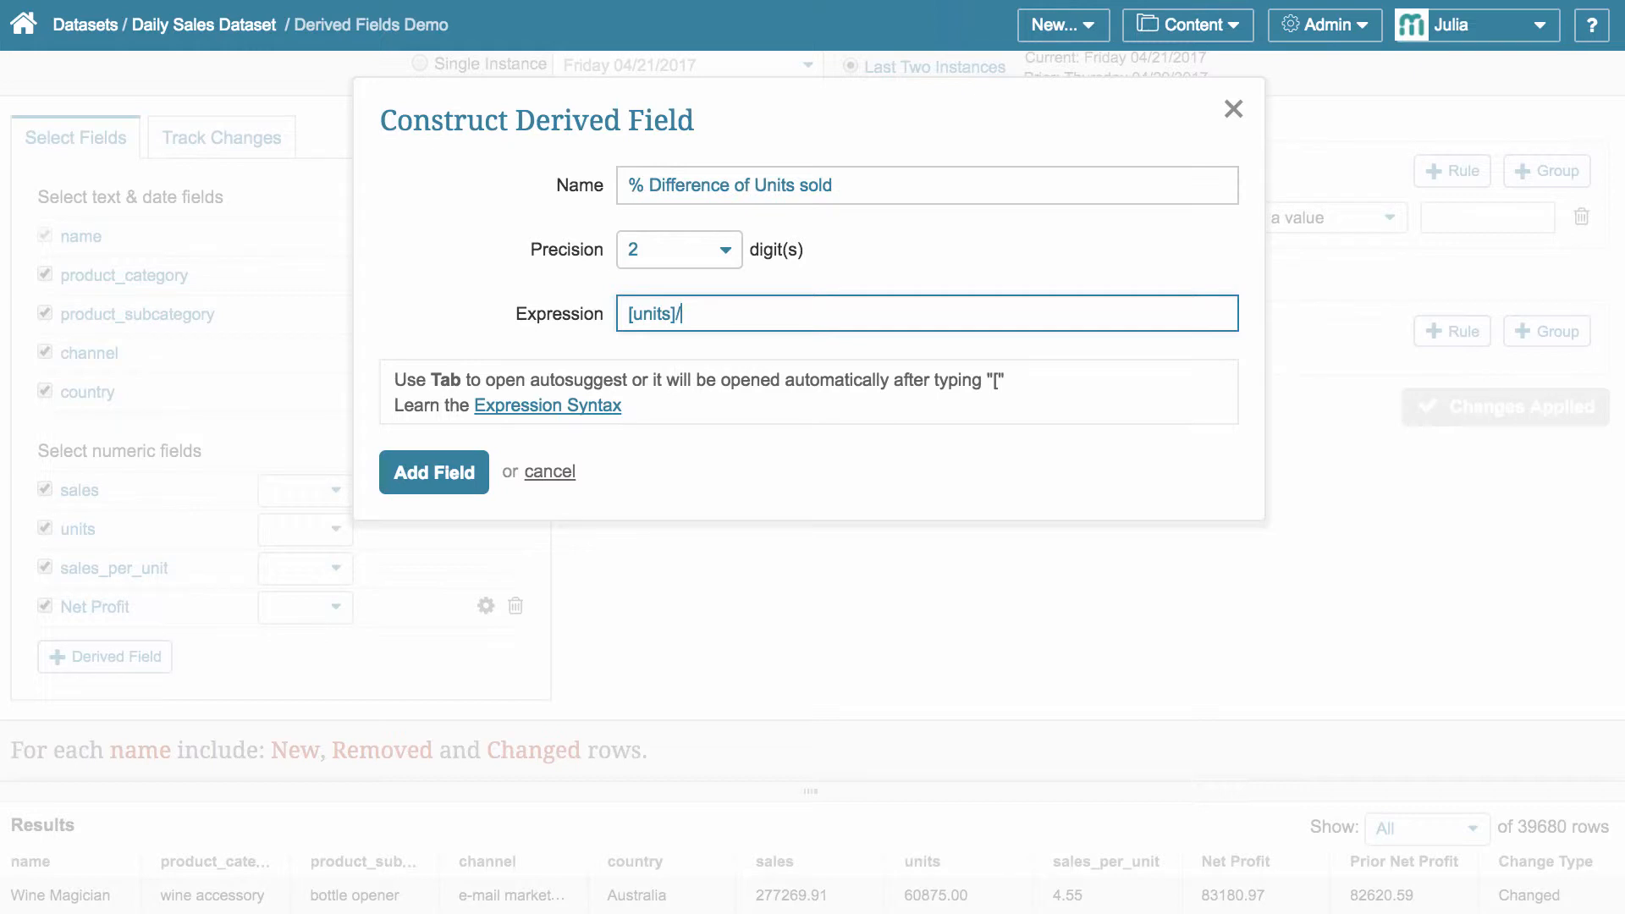
text([)
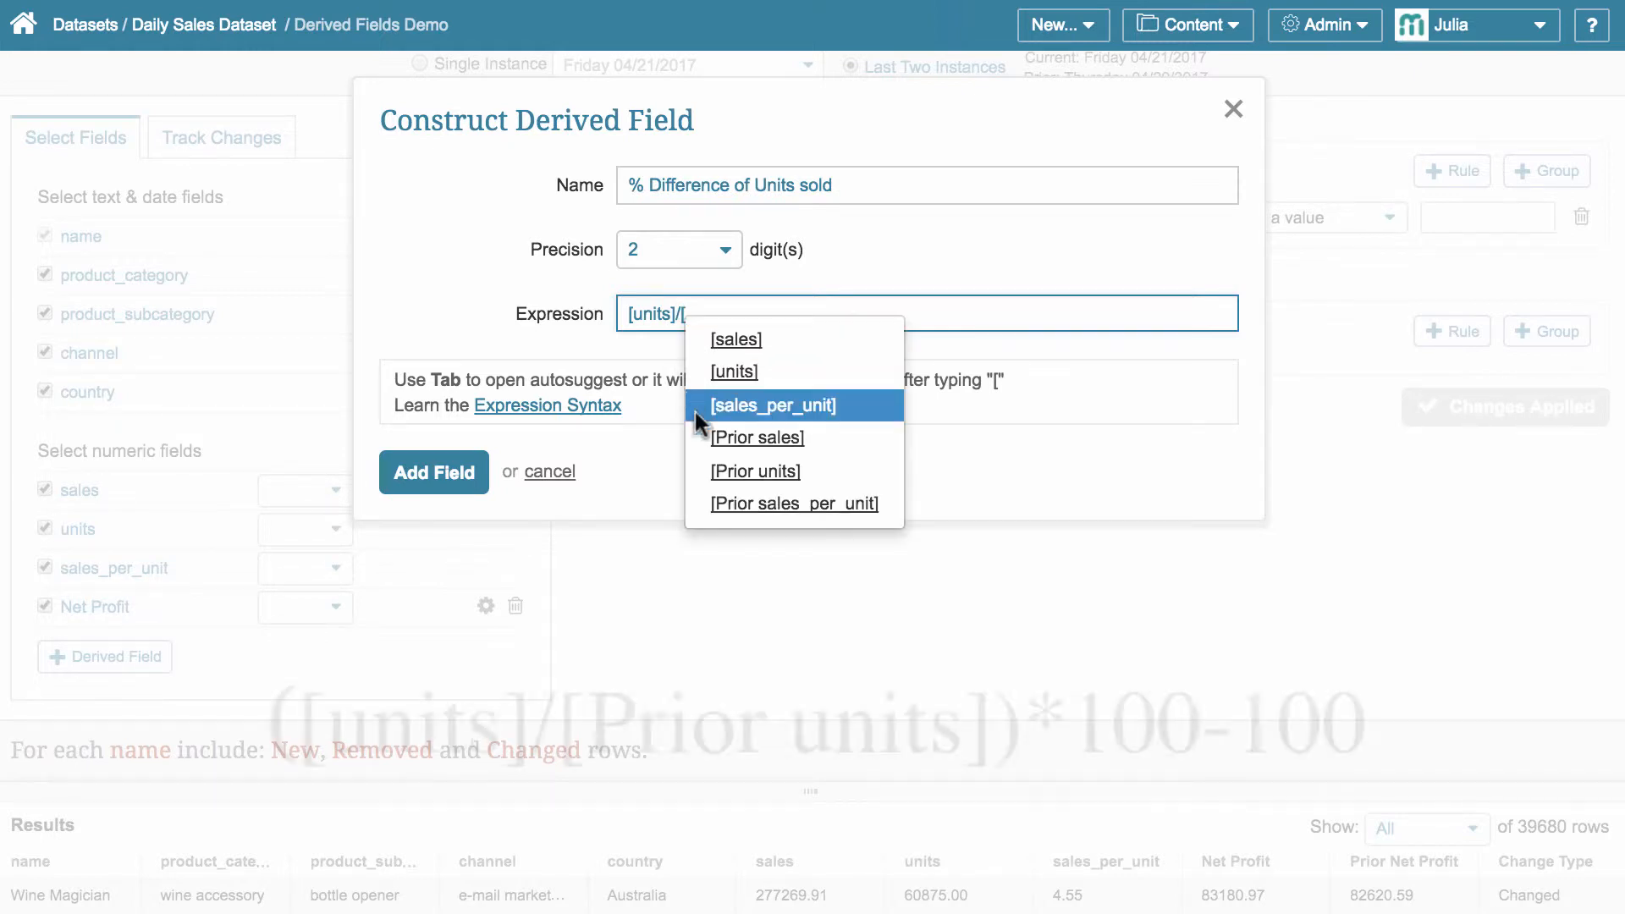
click(755, 471)
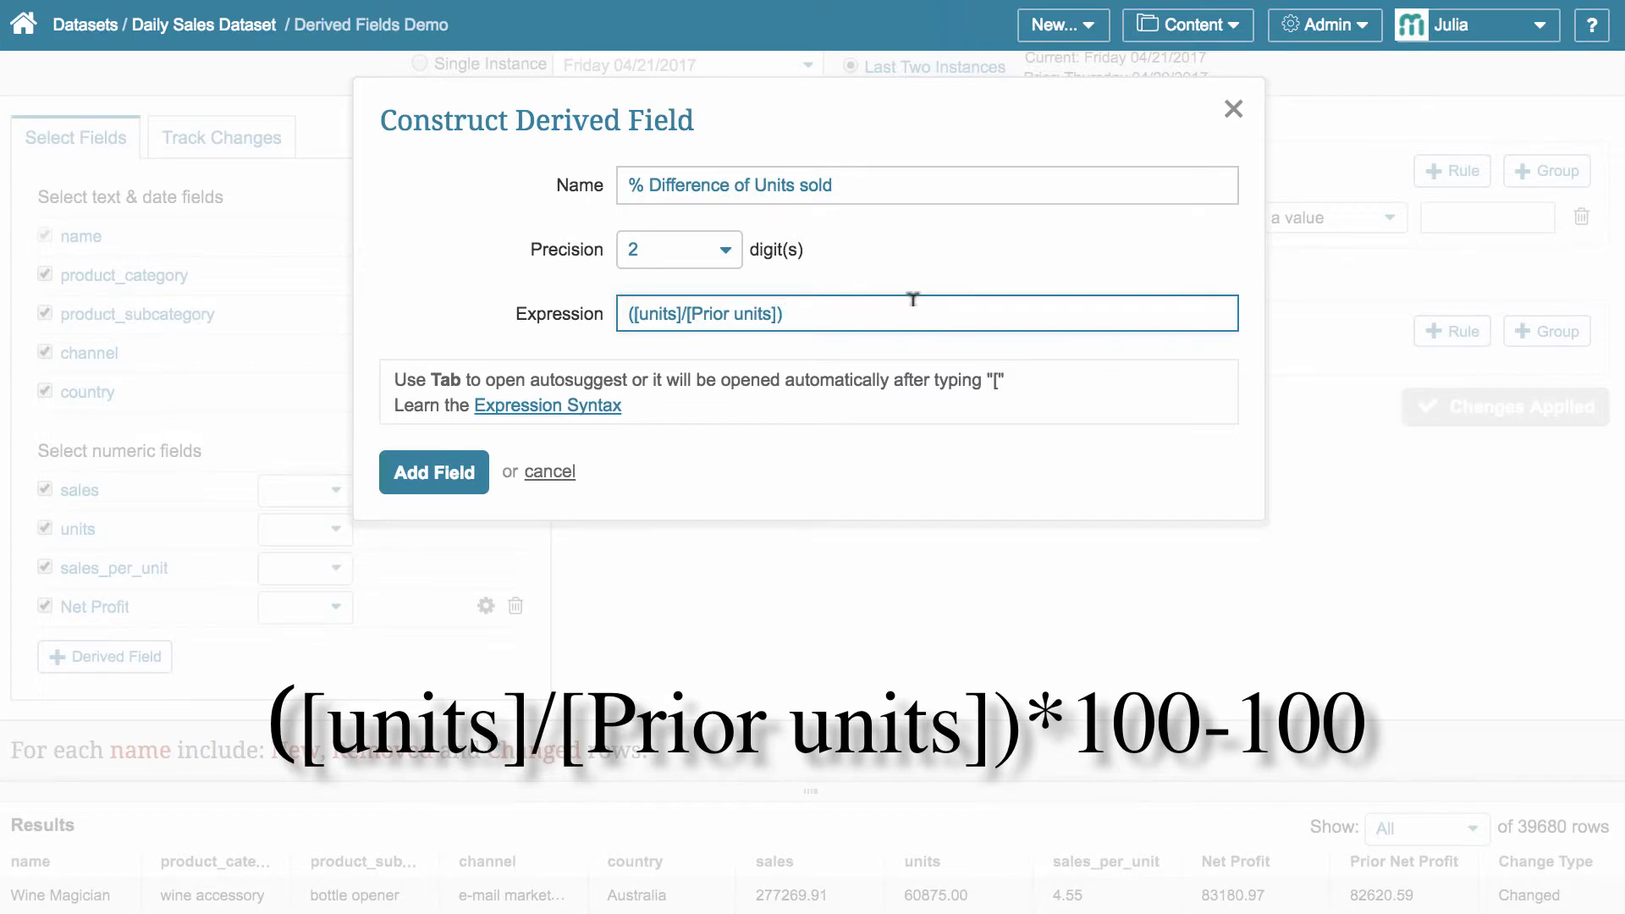
text(*100-)
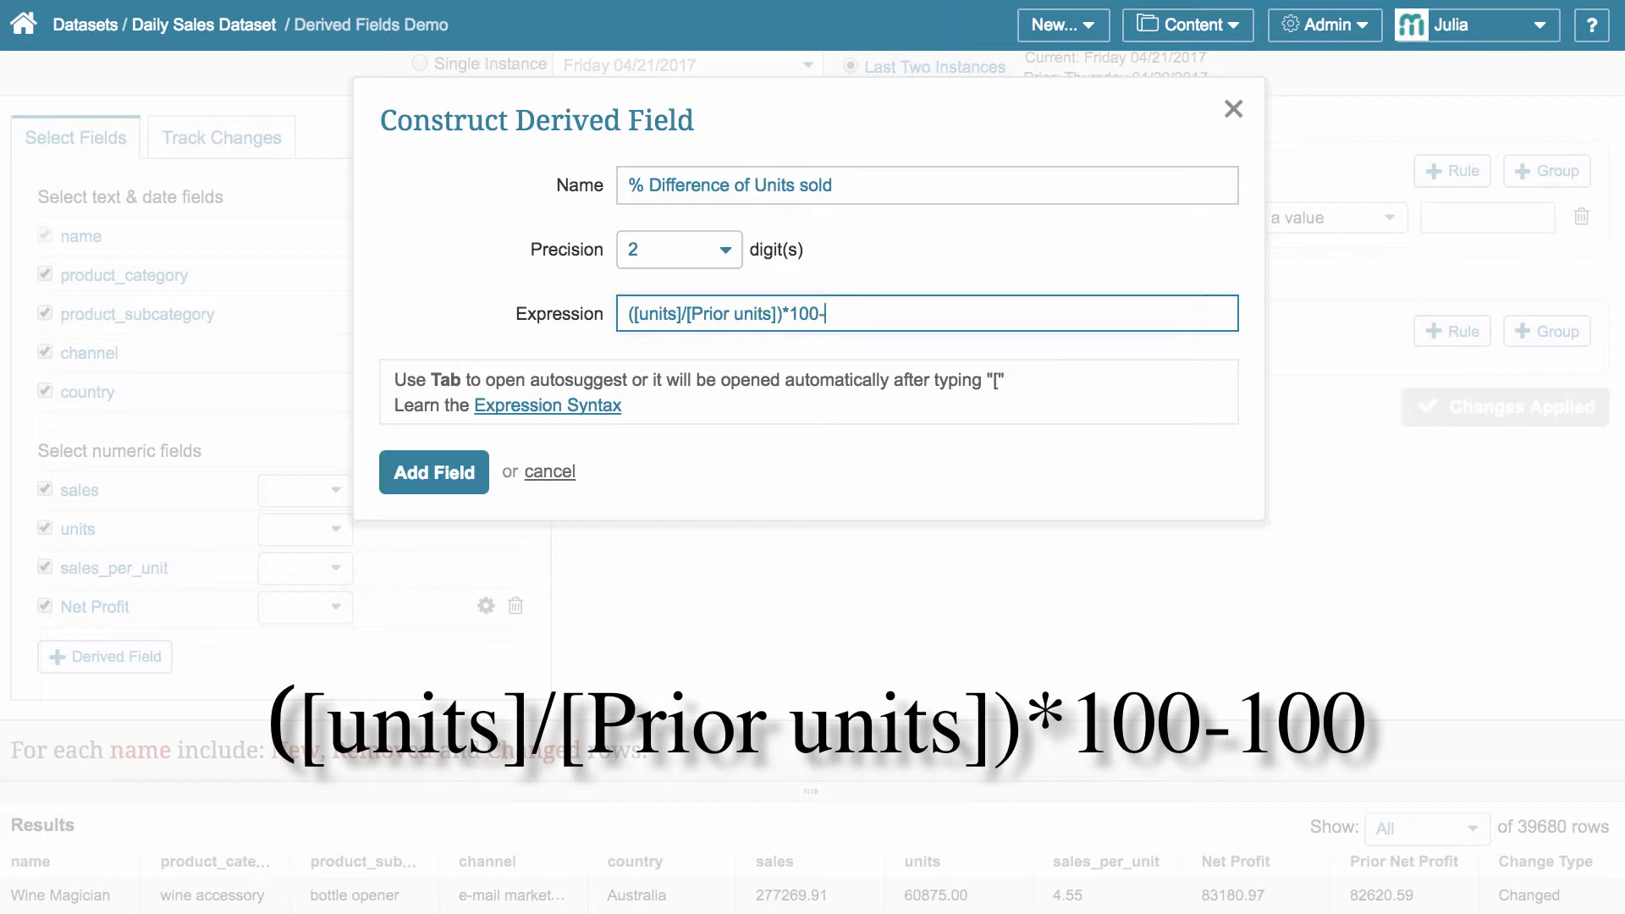
text(100)
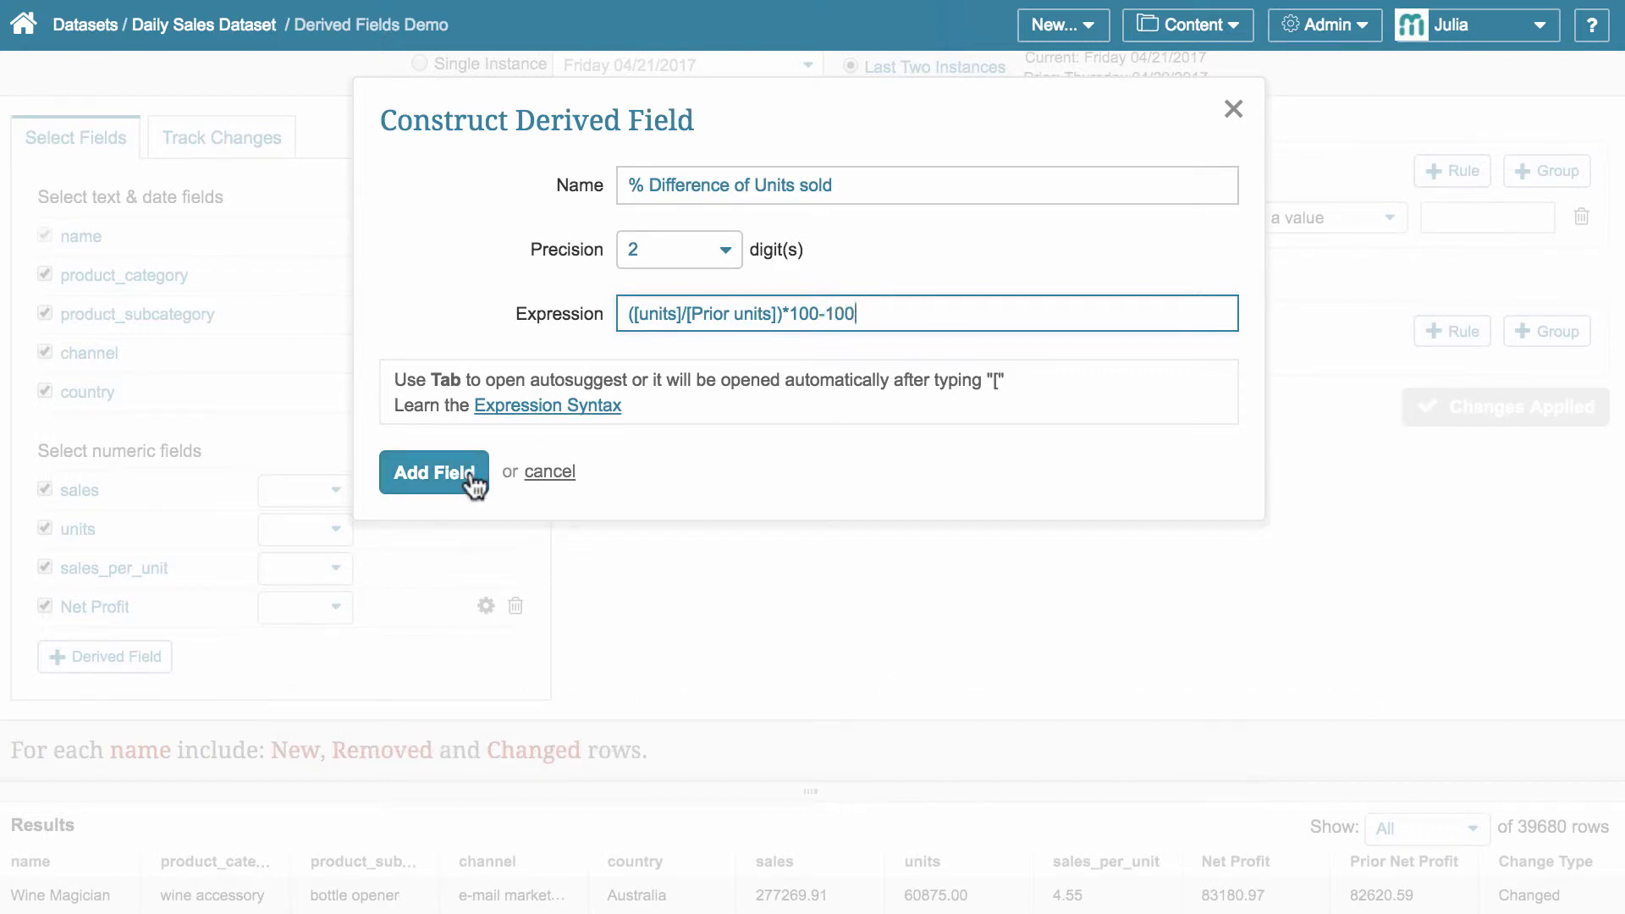
click(433, 473)
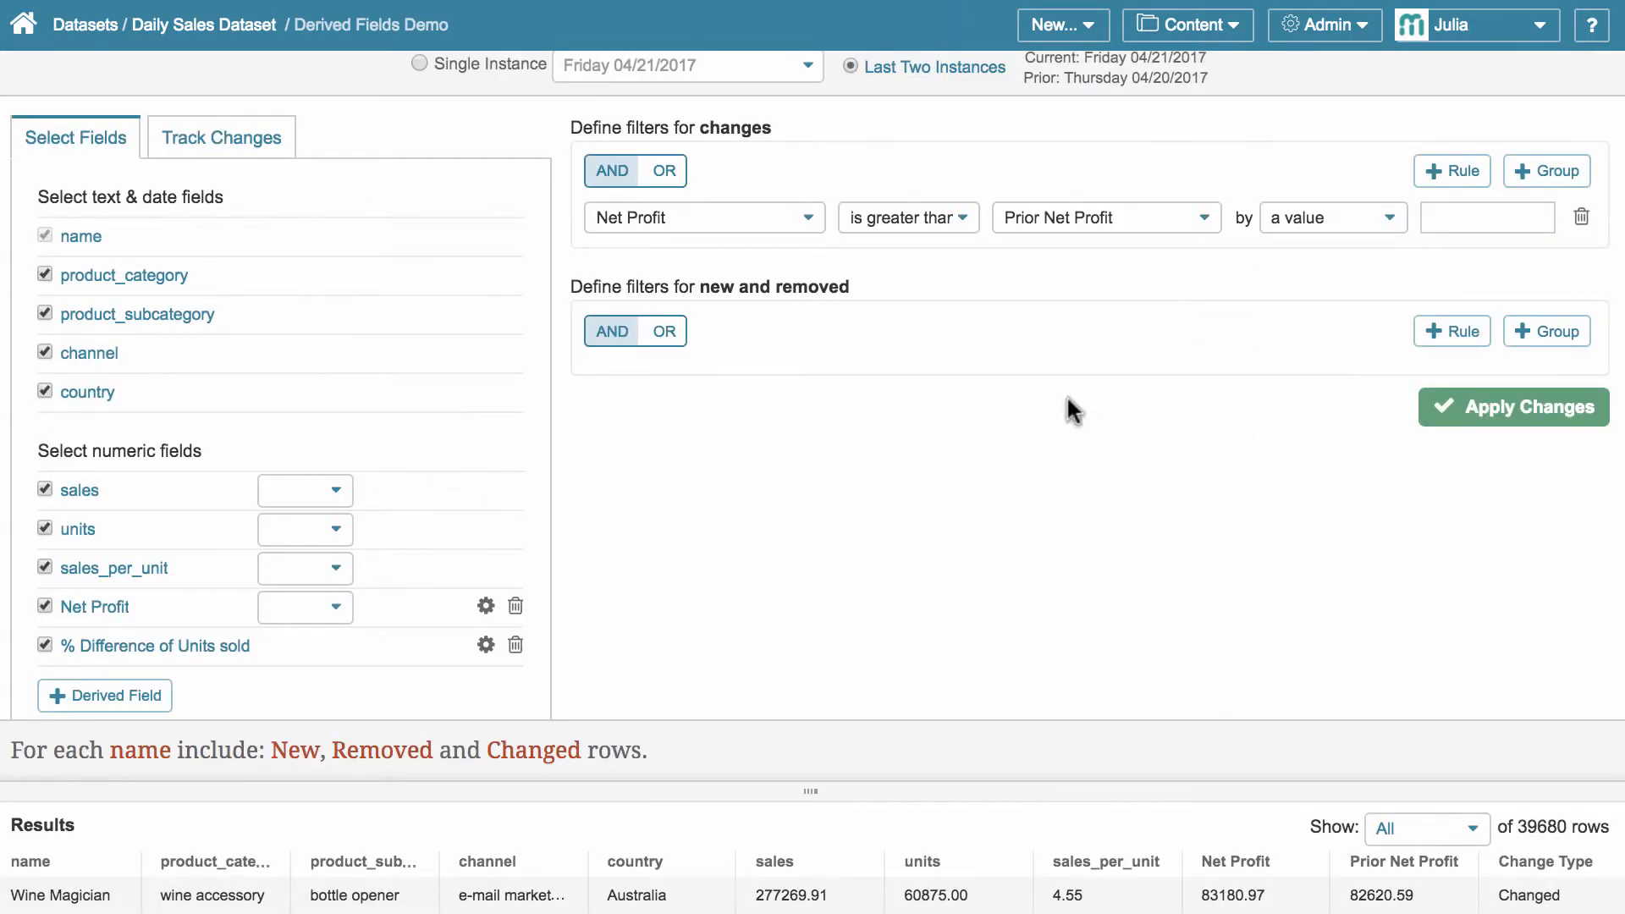
- Apply the new field to results, adjust the name rule, and reselect Last Two Instances
click(1512, 406)
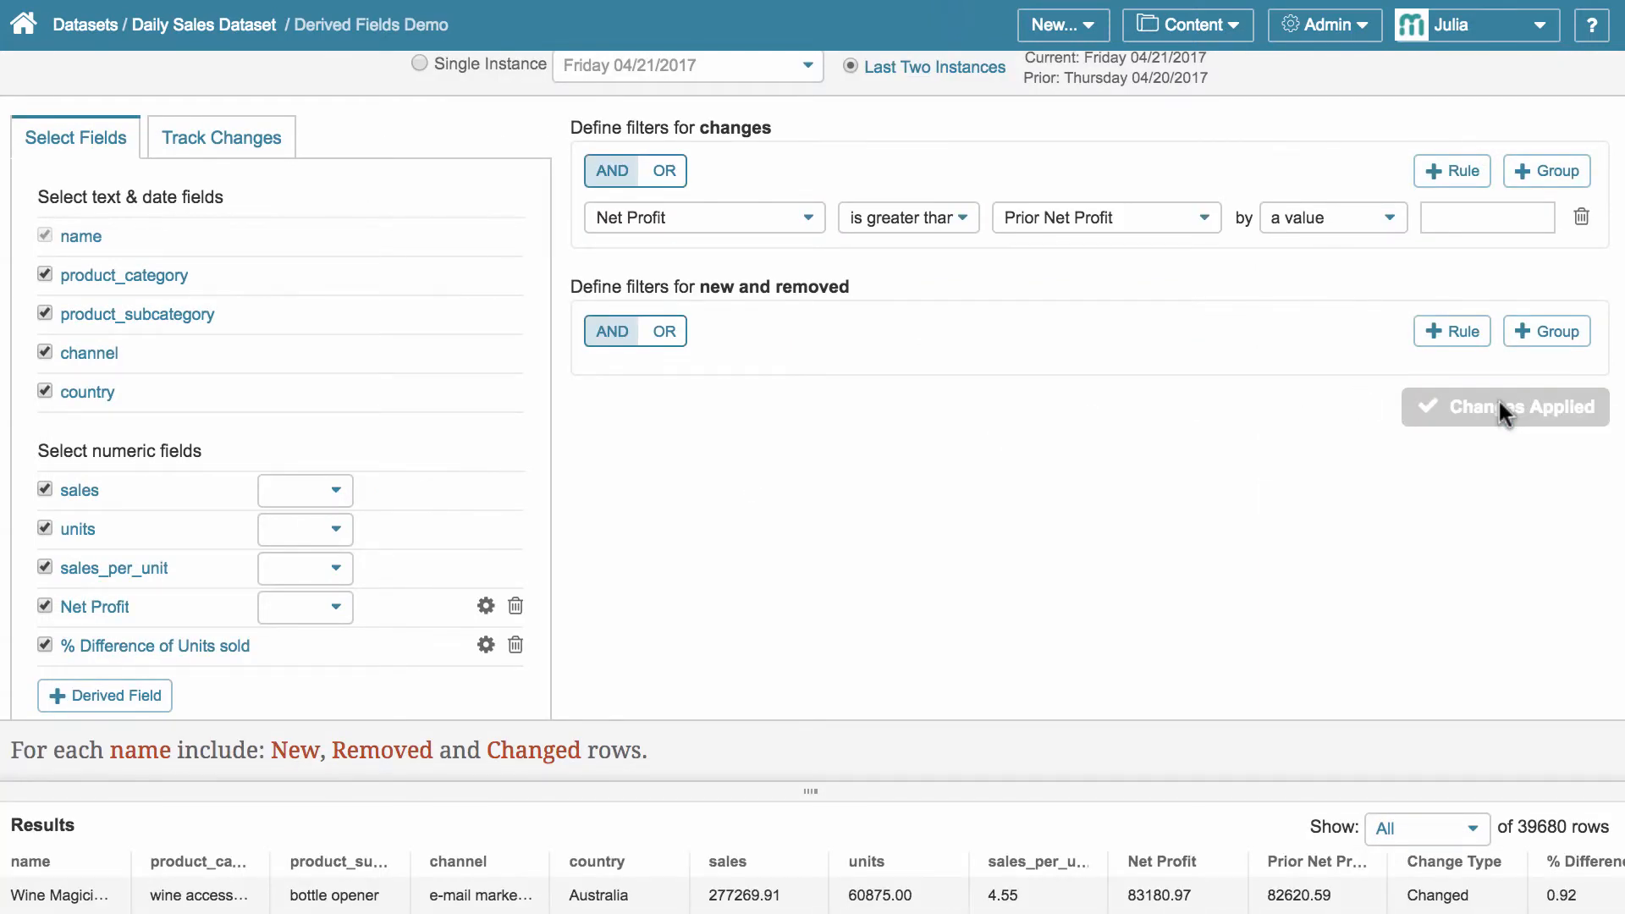
mouse_move(821, 786)
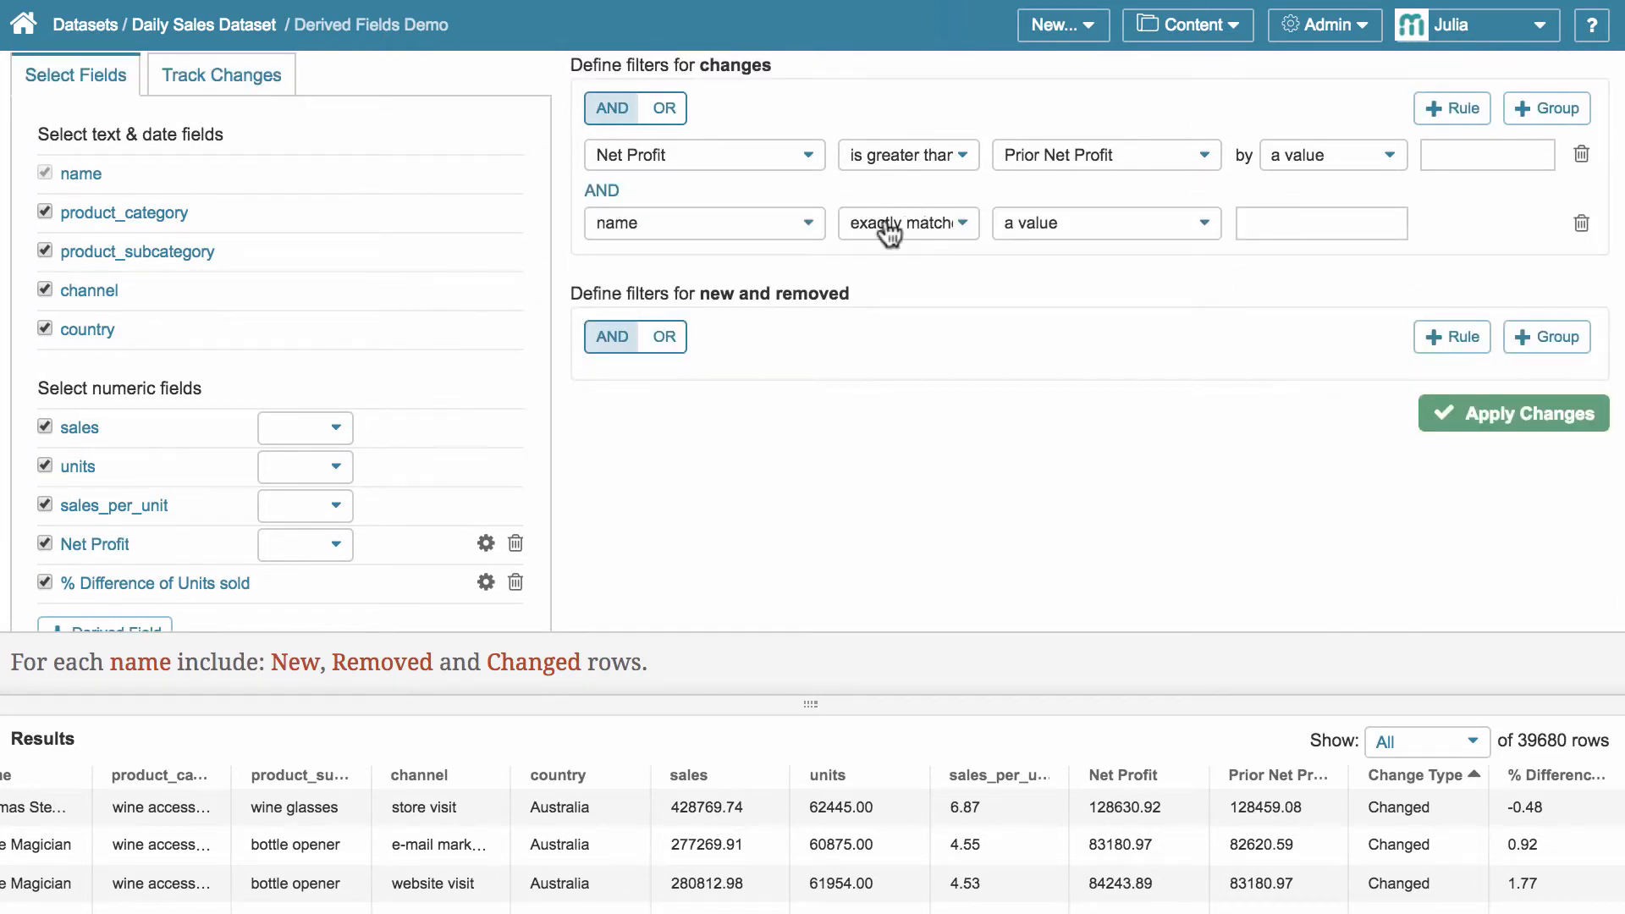
click(703, 224)
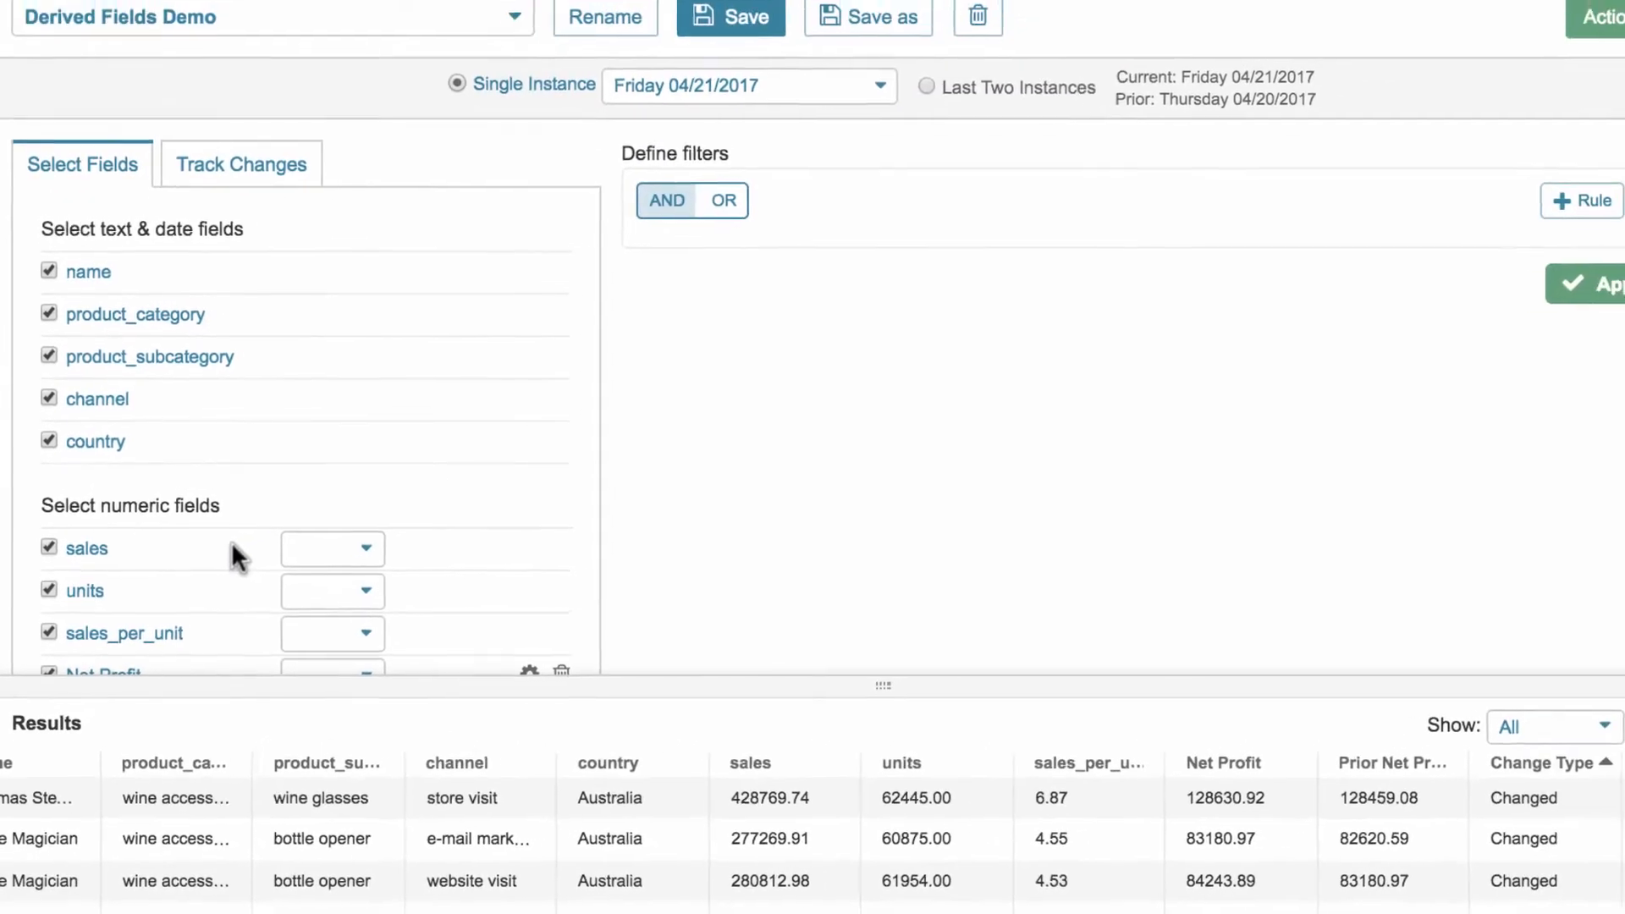
click(926, 154)
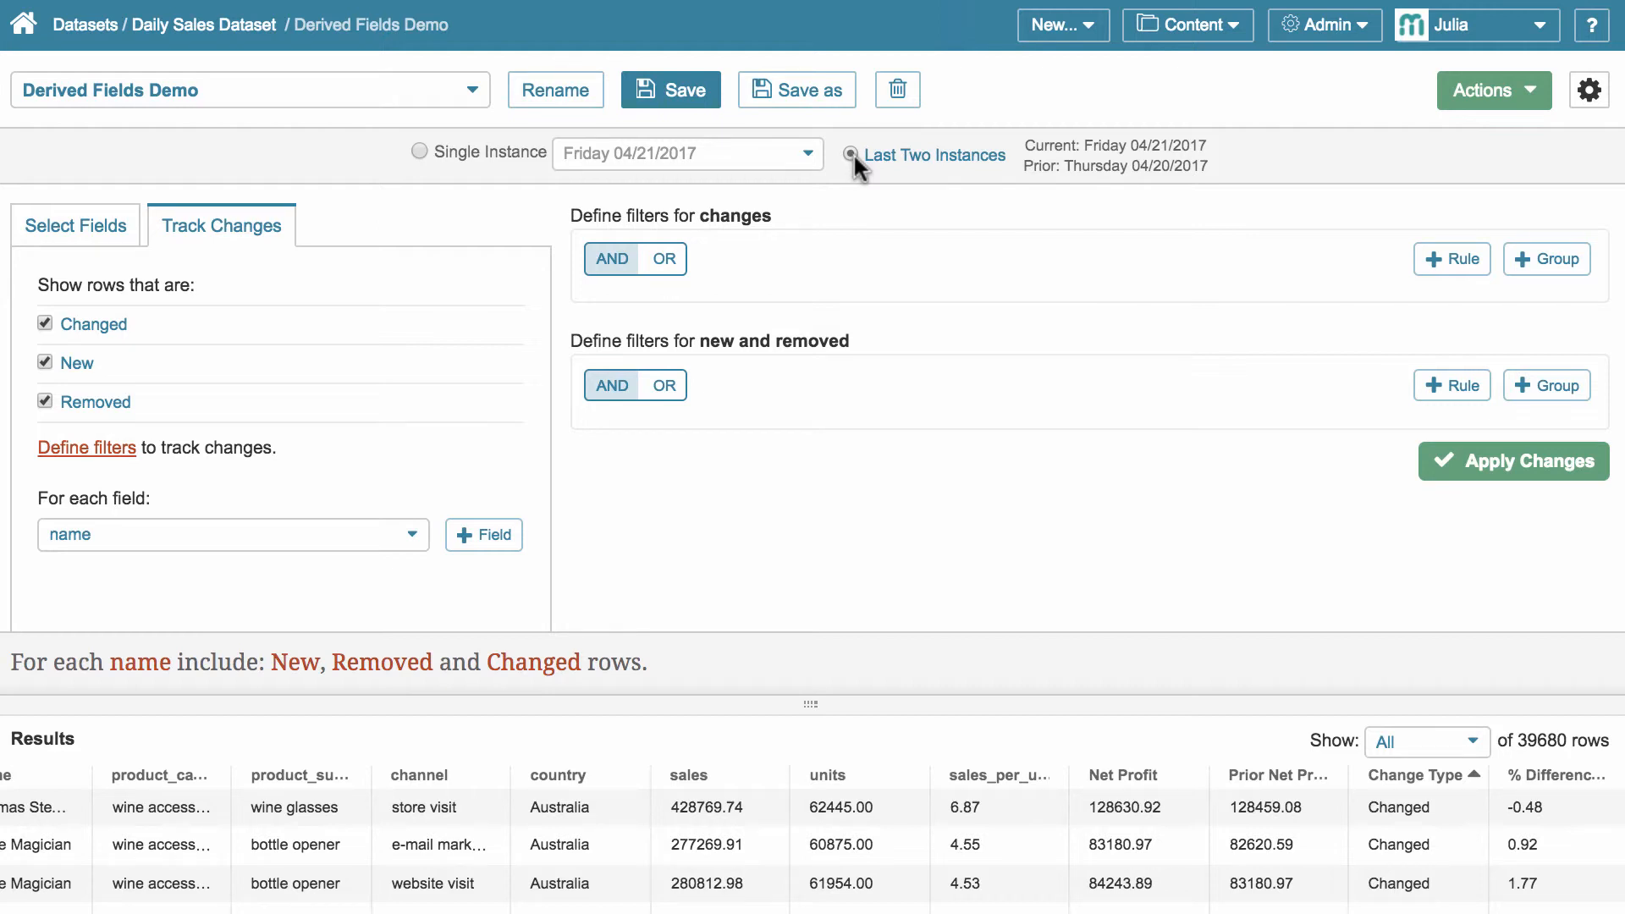
- Start building a metric from the view via Actions and go to its Data settings
click(1493, 90)
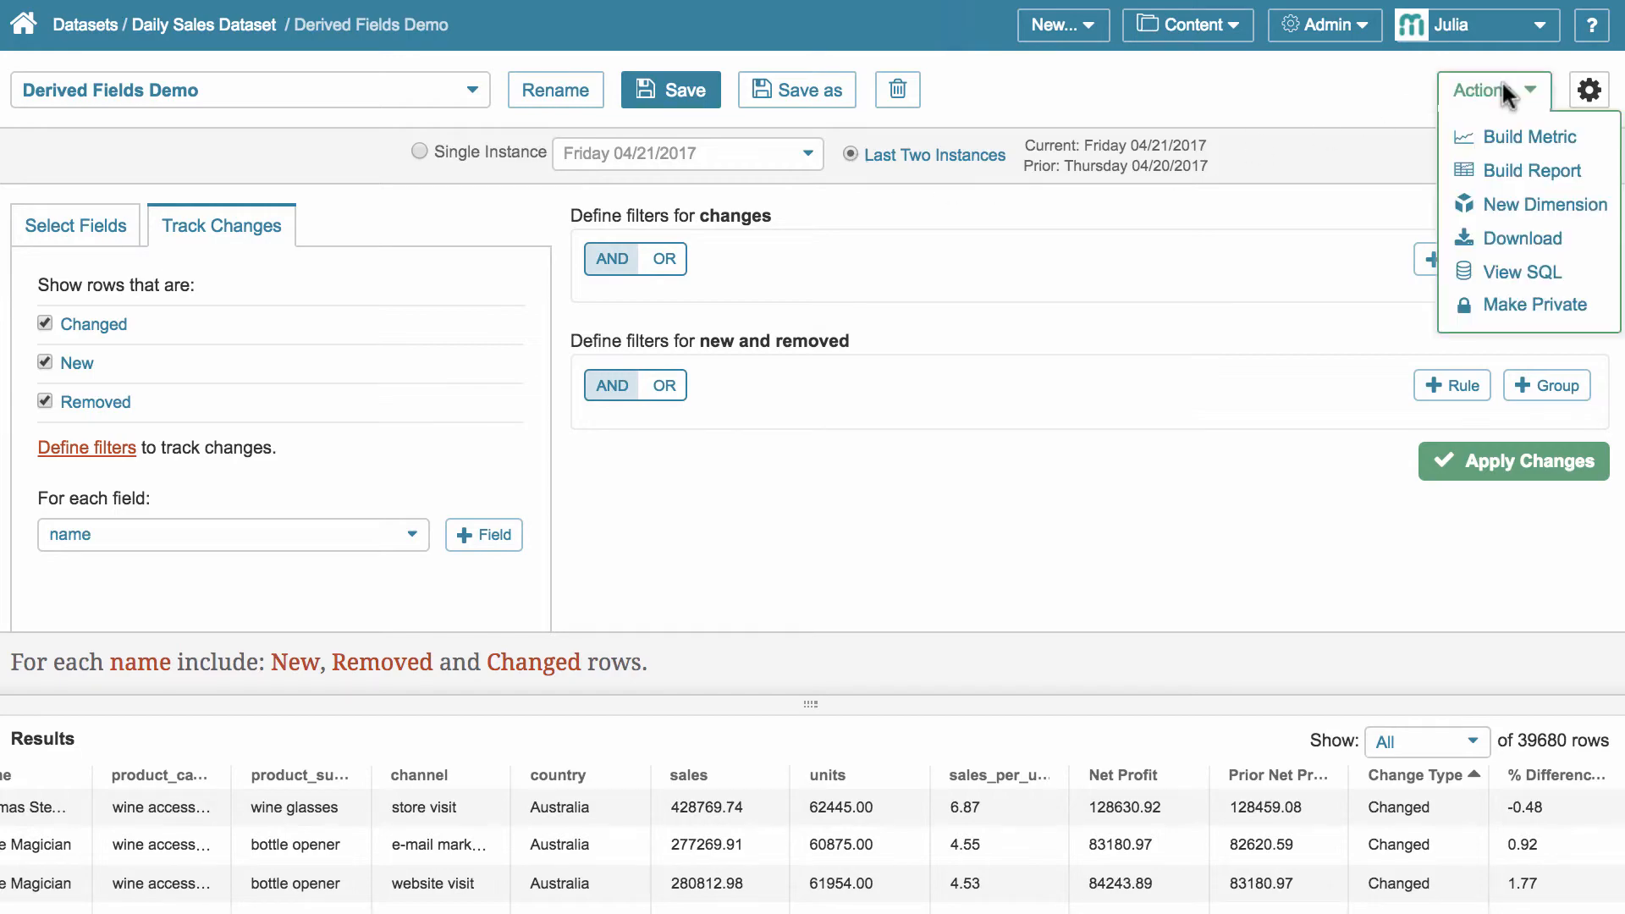
click(1531, 136)
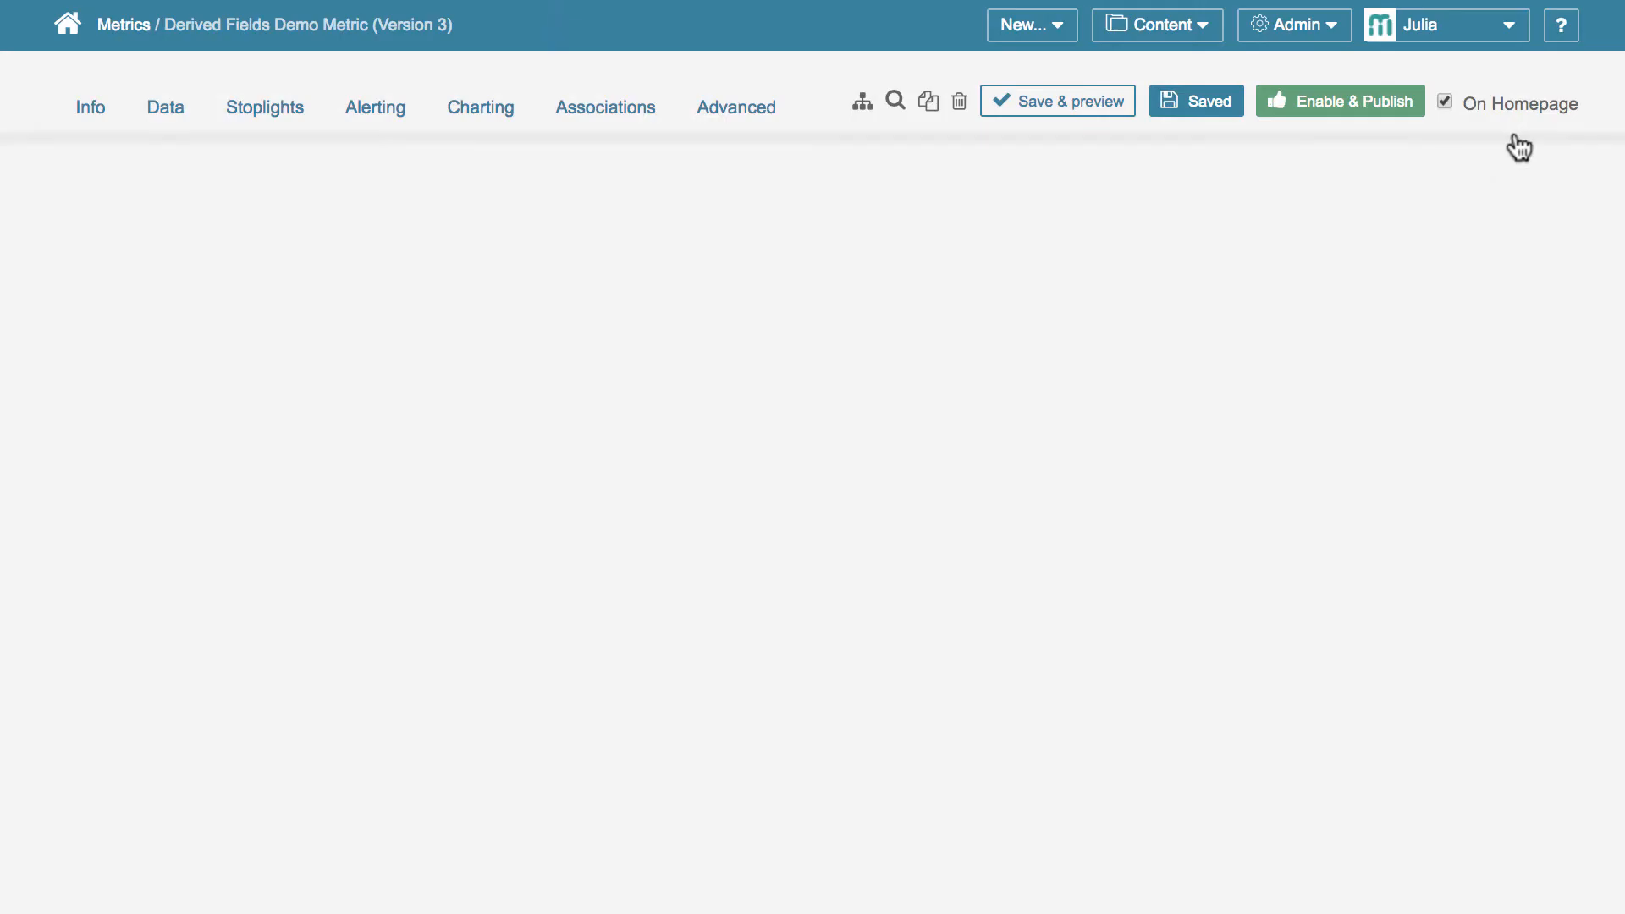
click(90, 107)
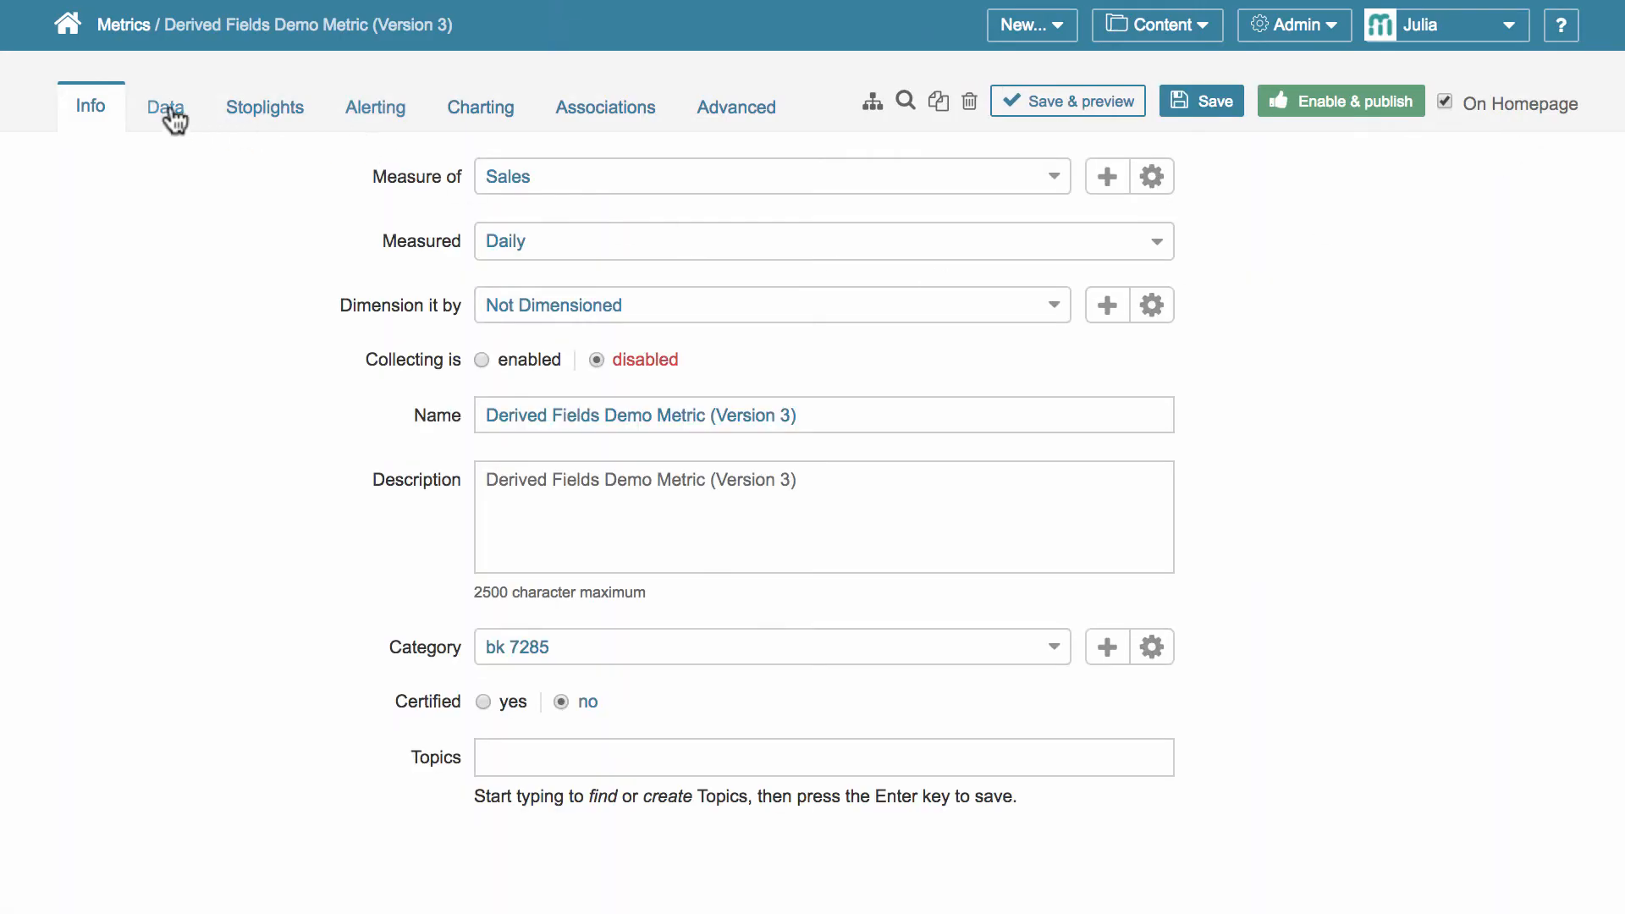
click(165, 106)
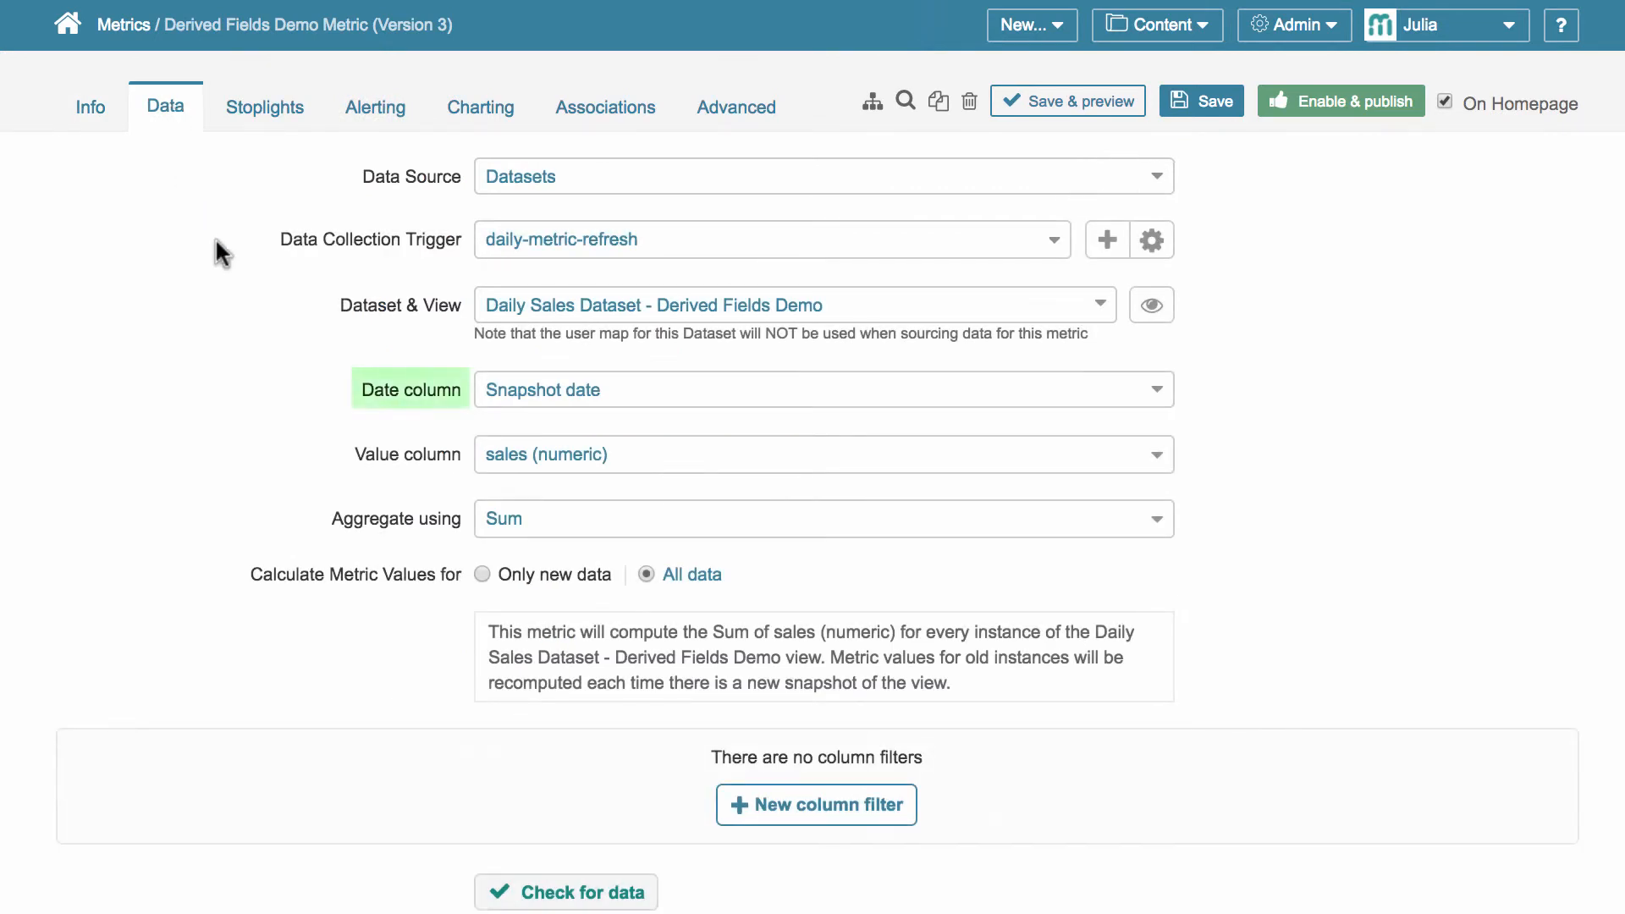
- Set the value column to '% Difference of Units sold' and enable & publish the metric
click(822, 390)
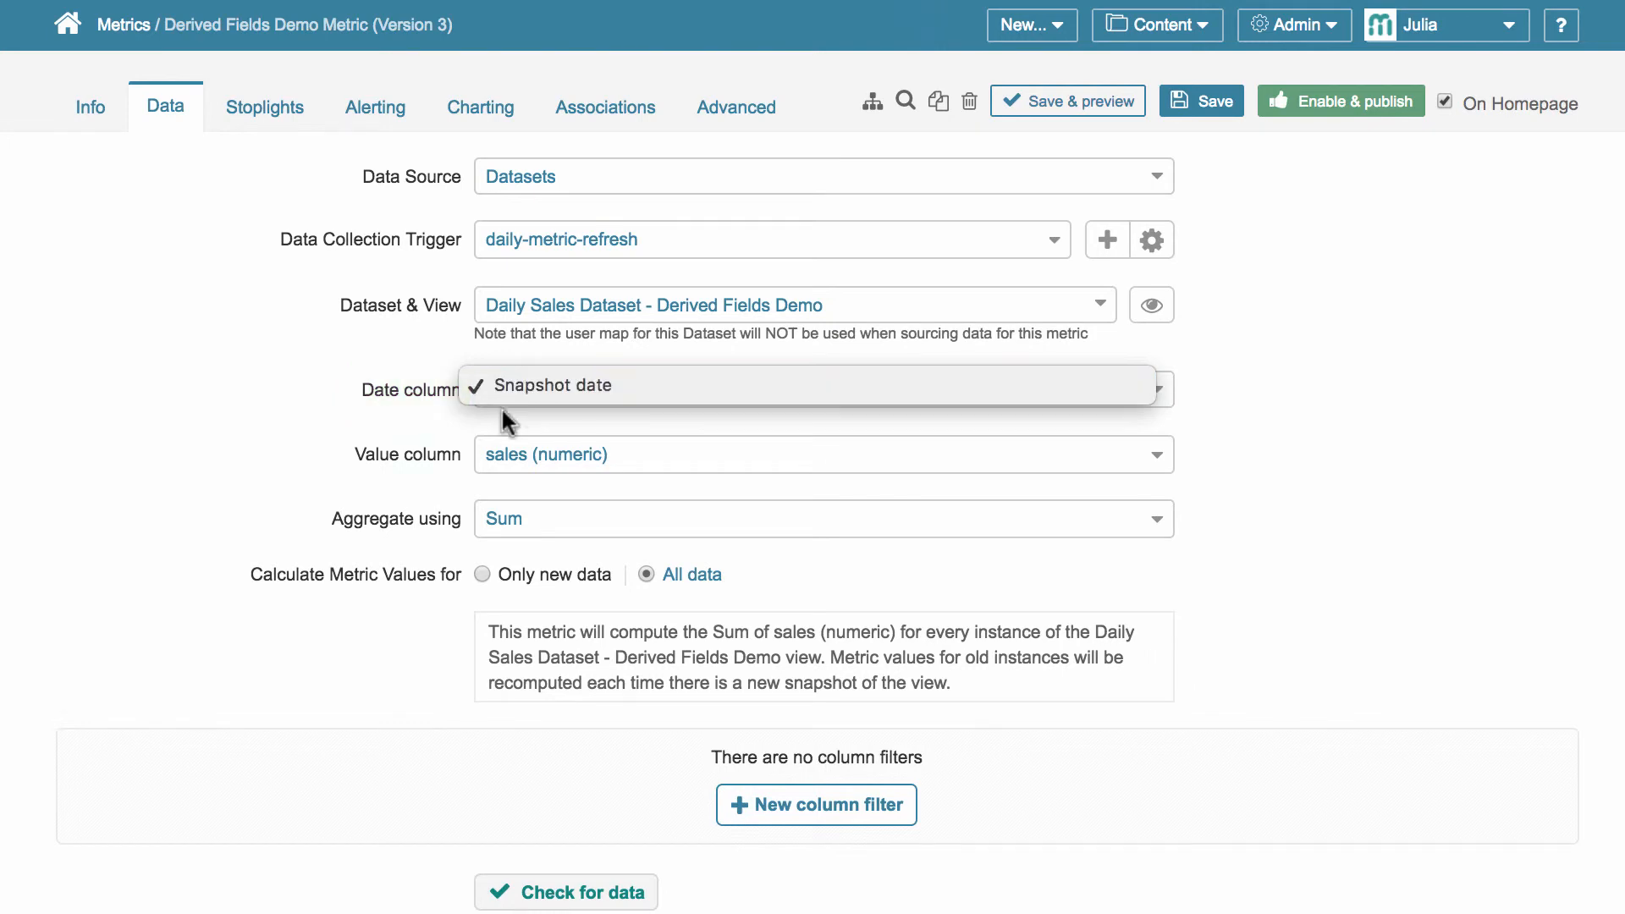
click(823, 453)
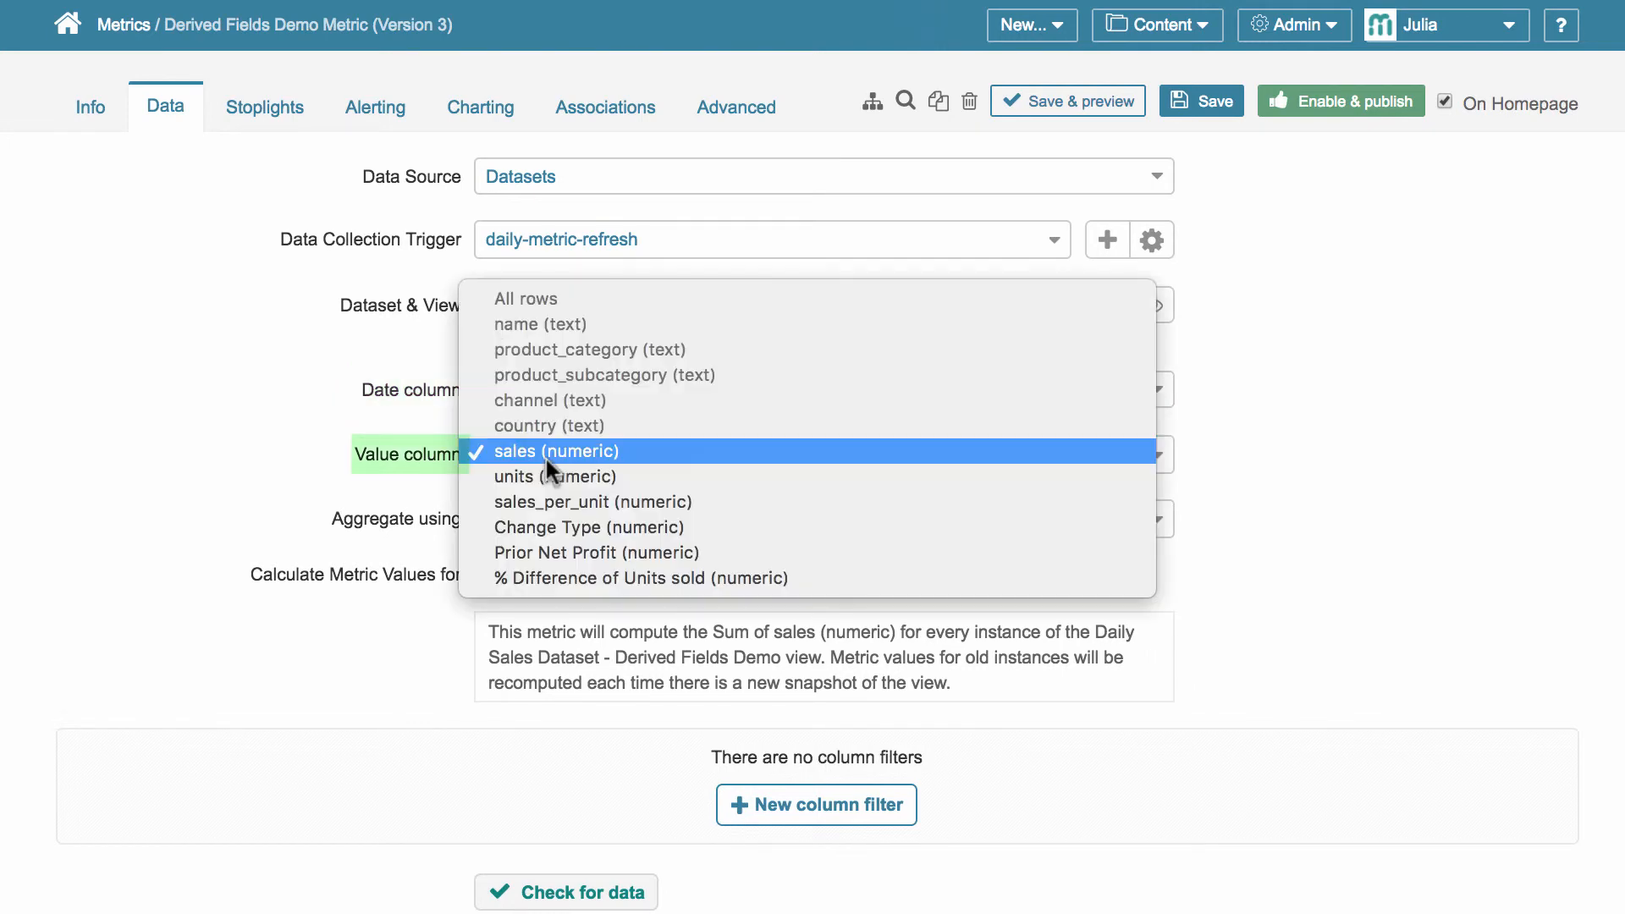
click(640, 579)
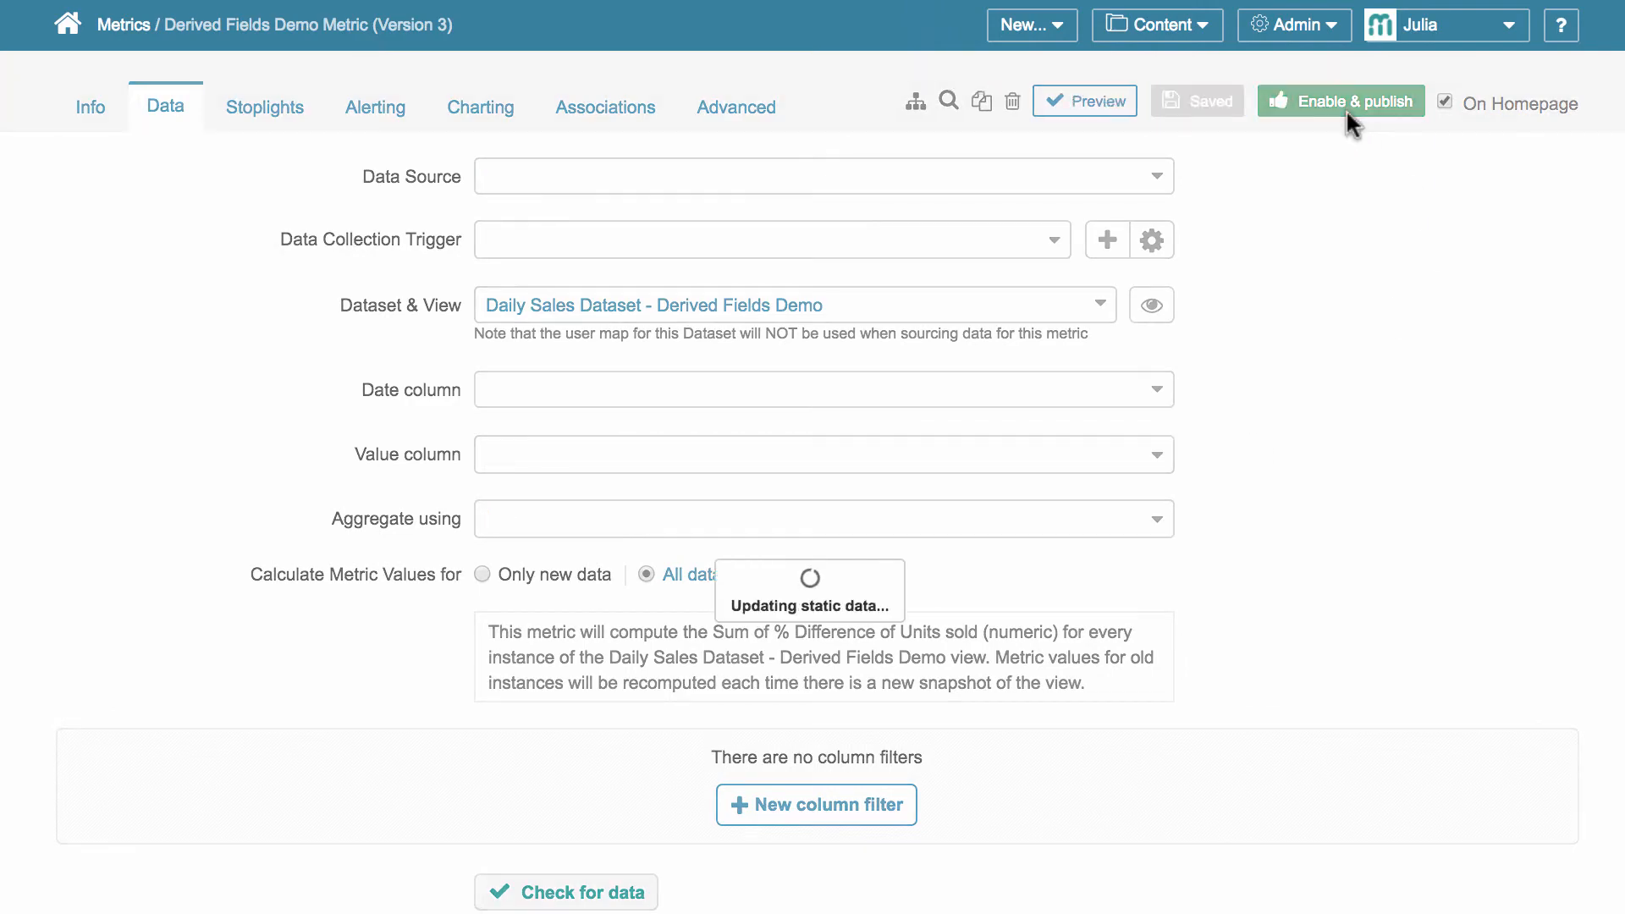
click(1339, 100)
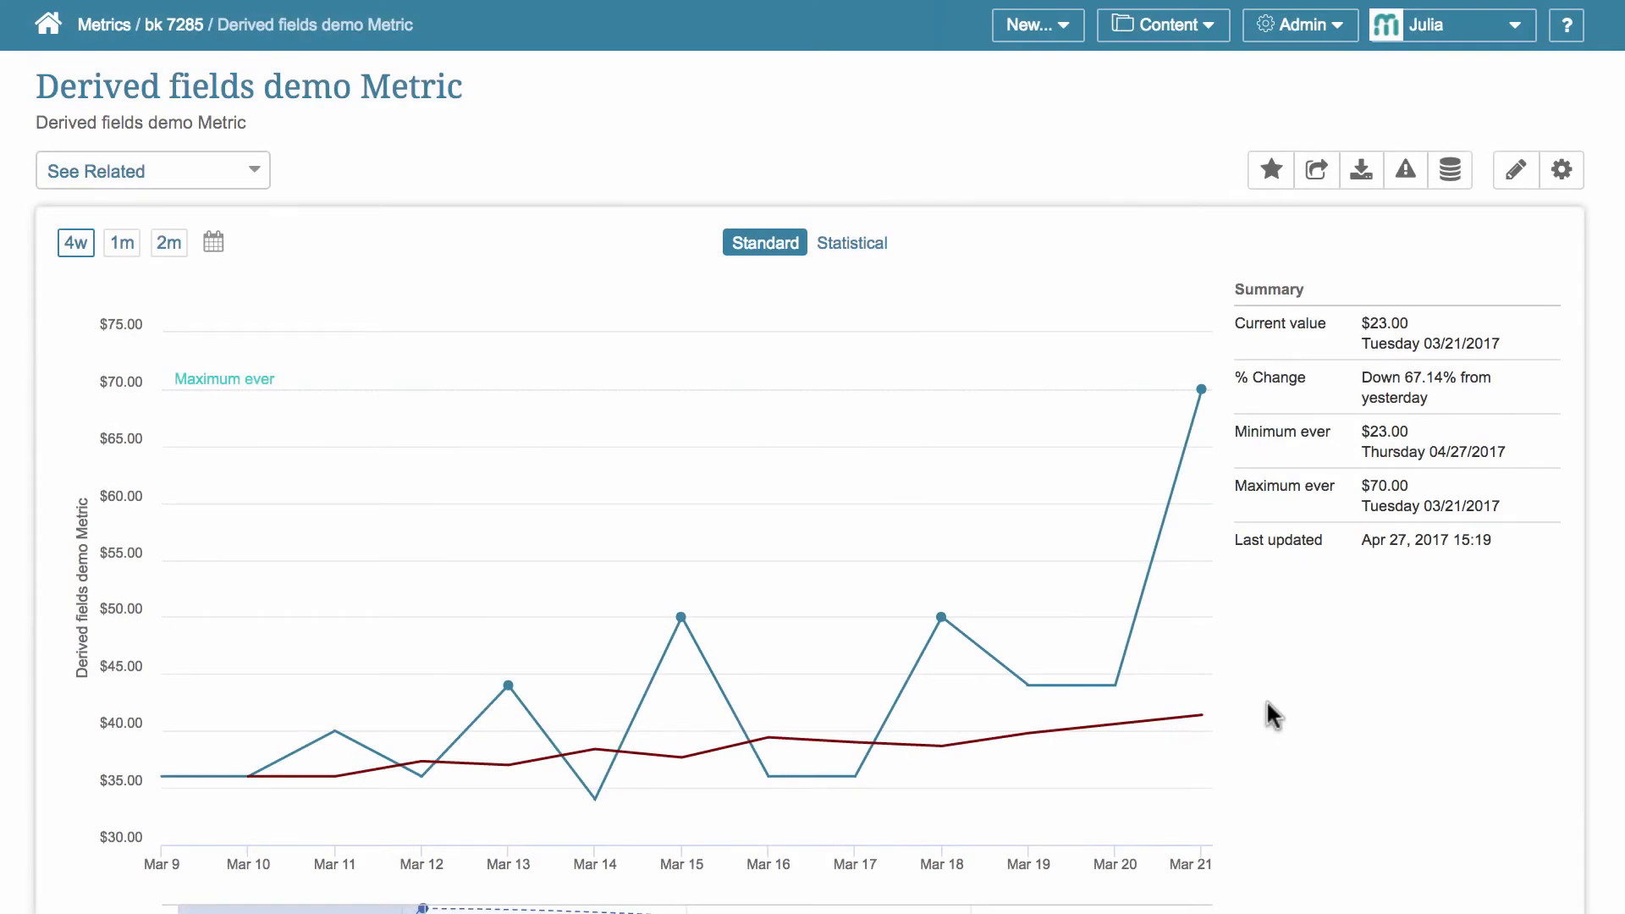